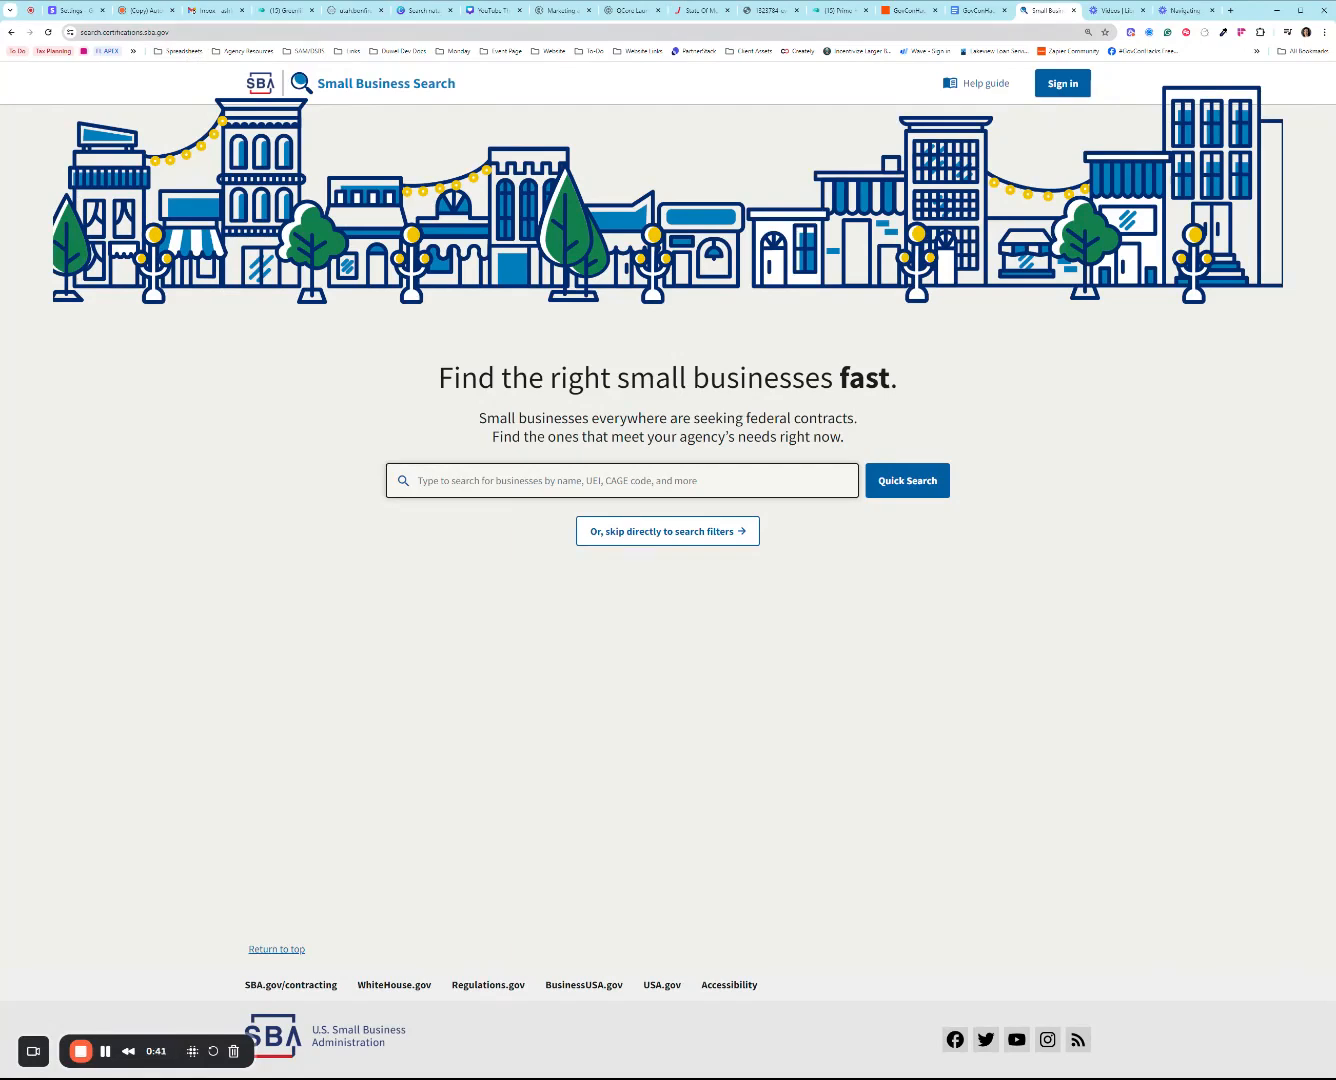
mouse_move(966, 670)
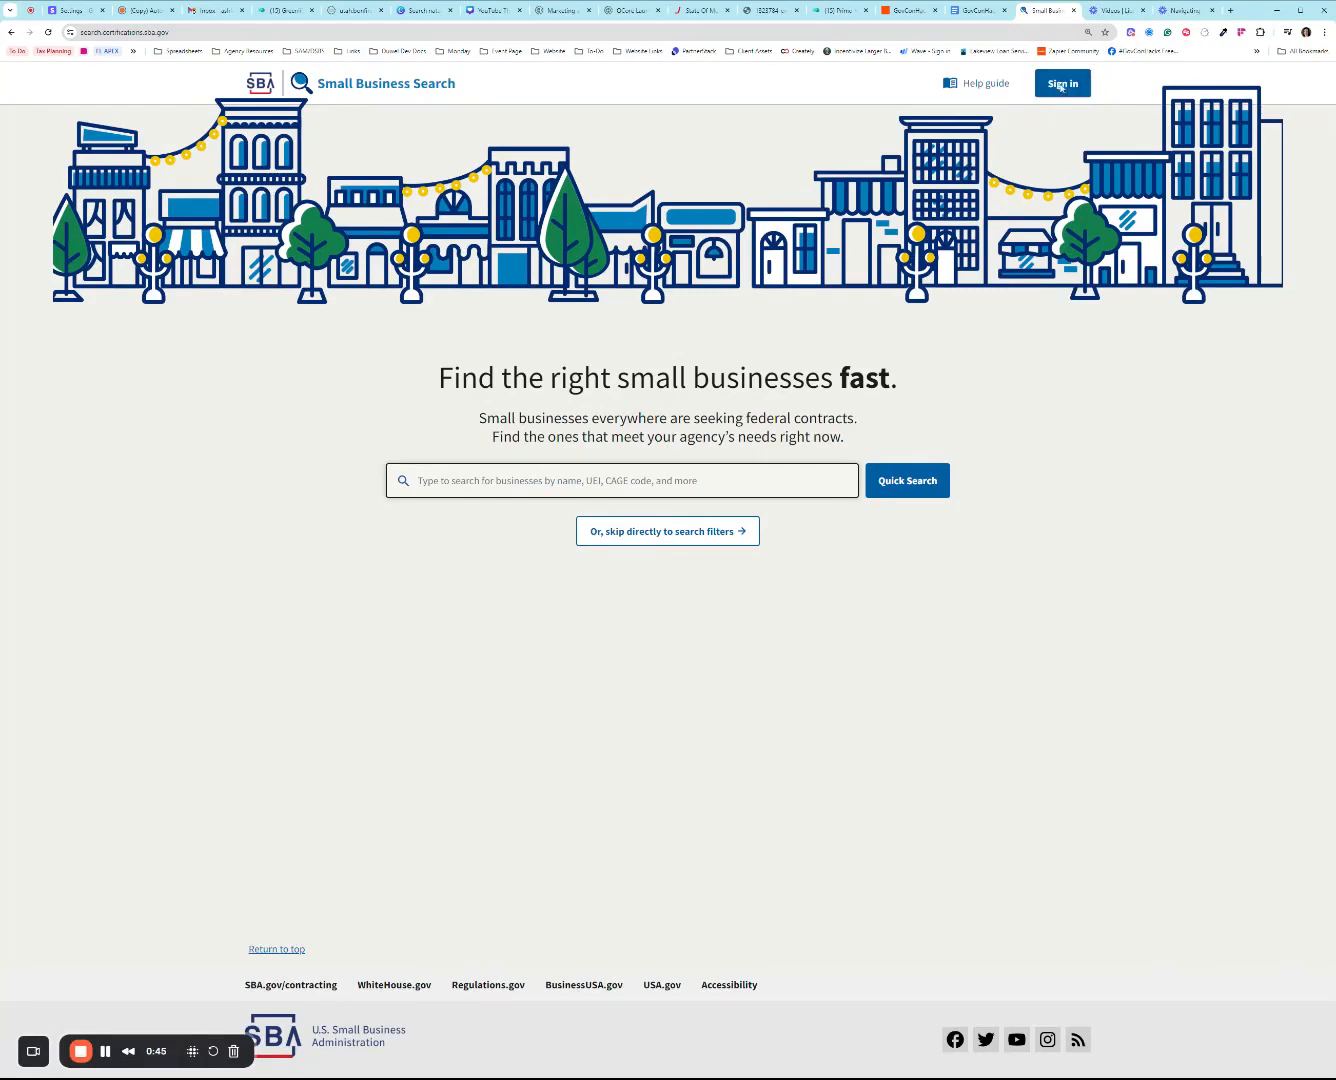
mouse_move(1099, 103)
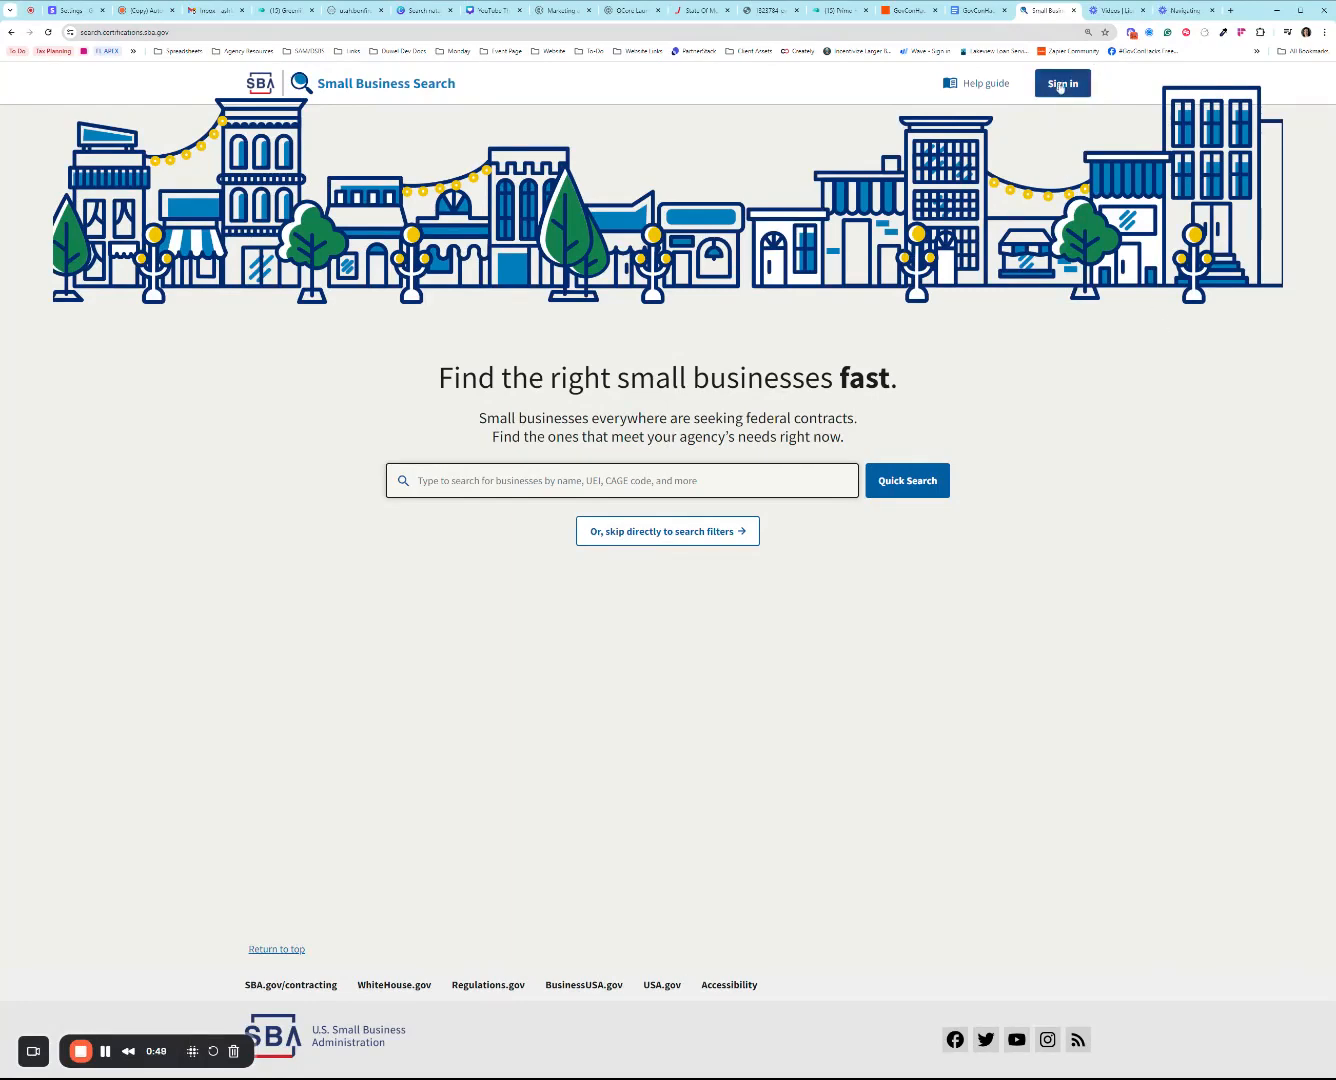
Step: Show the business-owner and federal-user sign-in choices, close them, then reopen them
click(1062, 83)
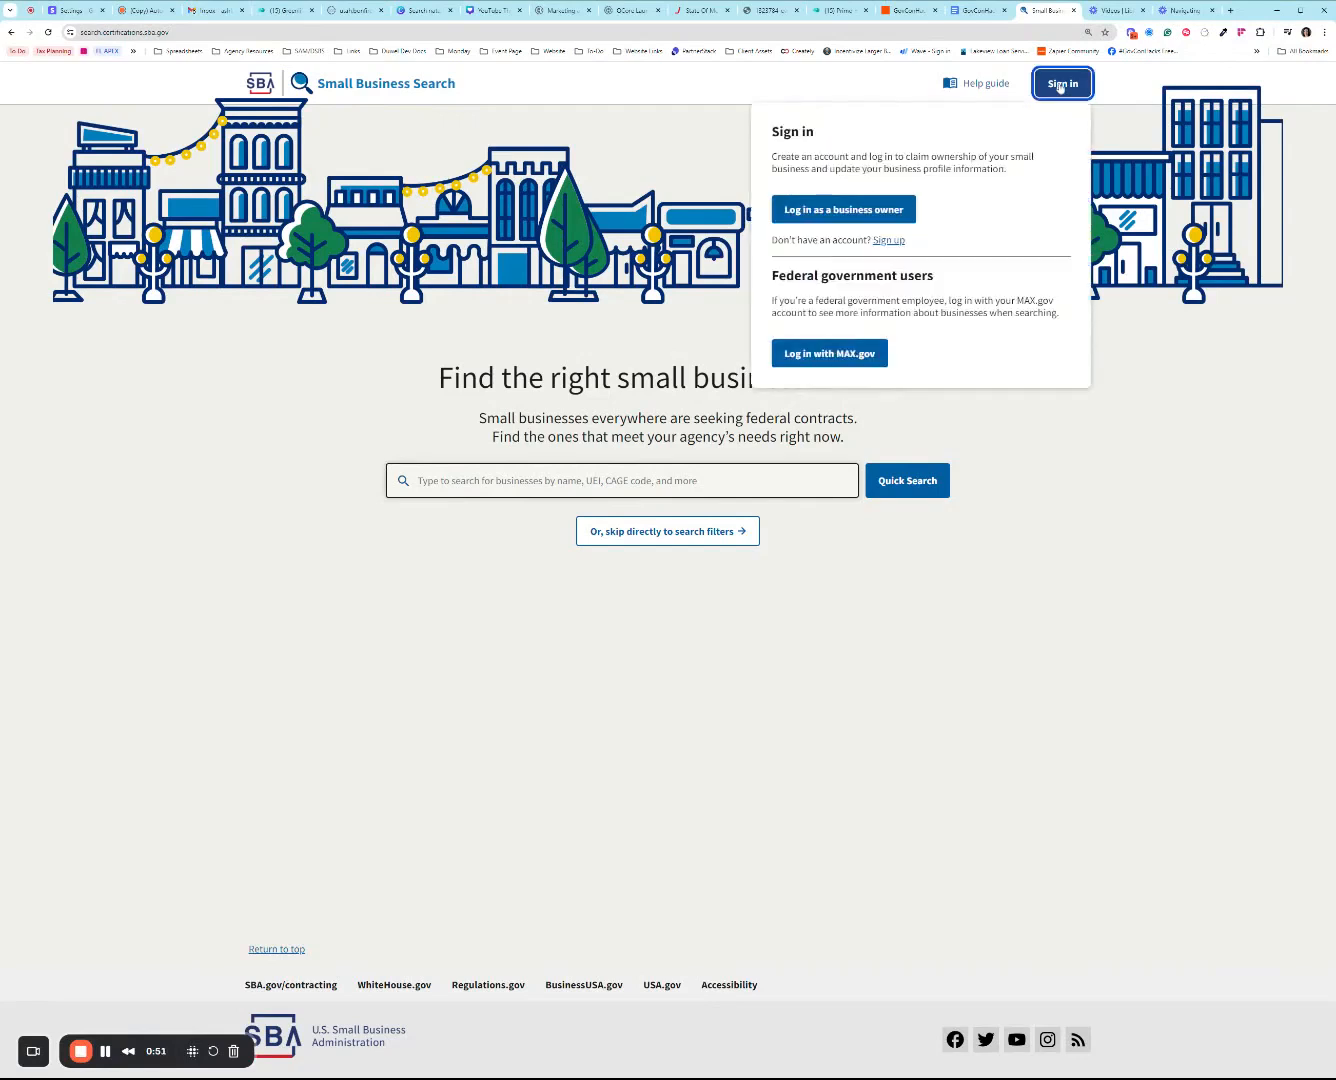
mouse_move(953, 209)
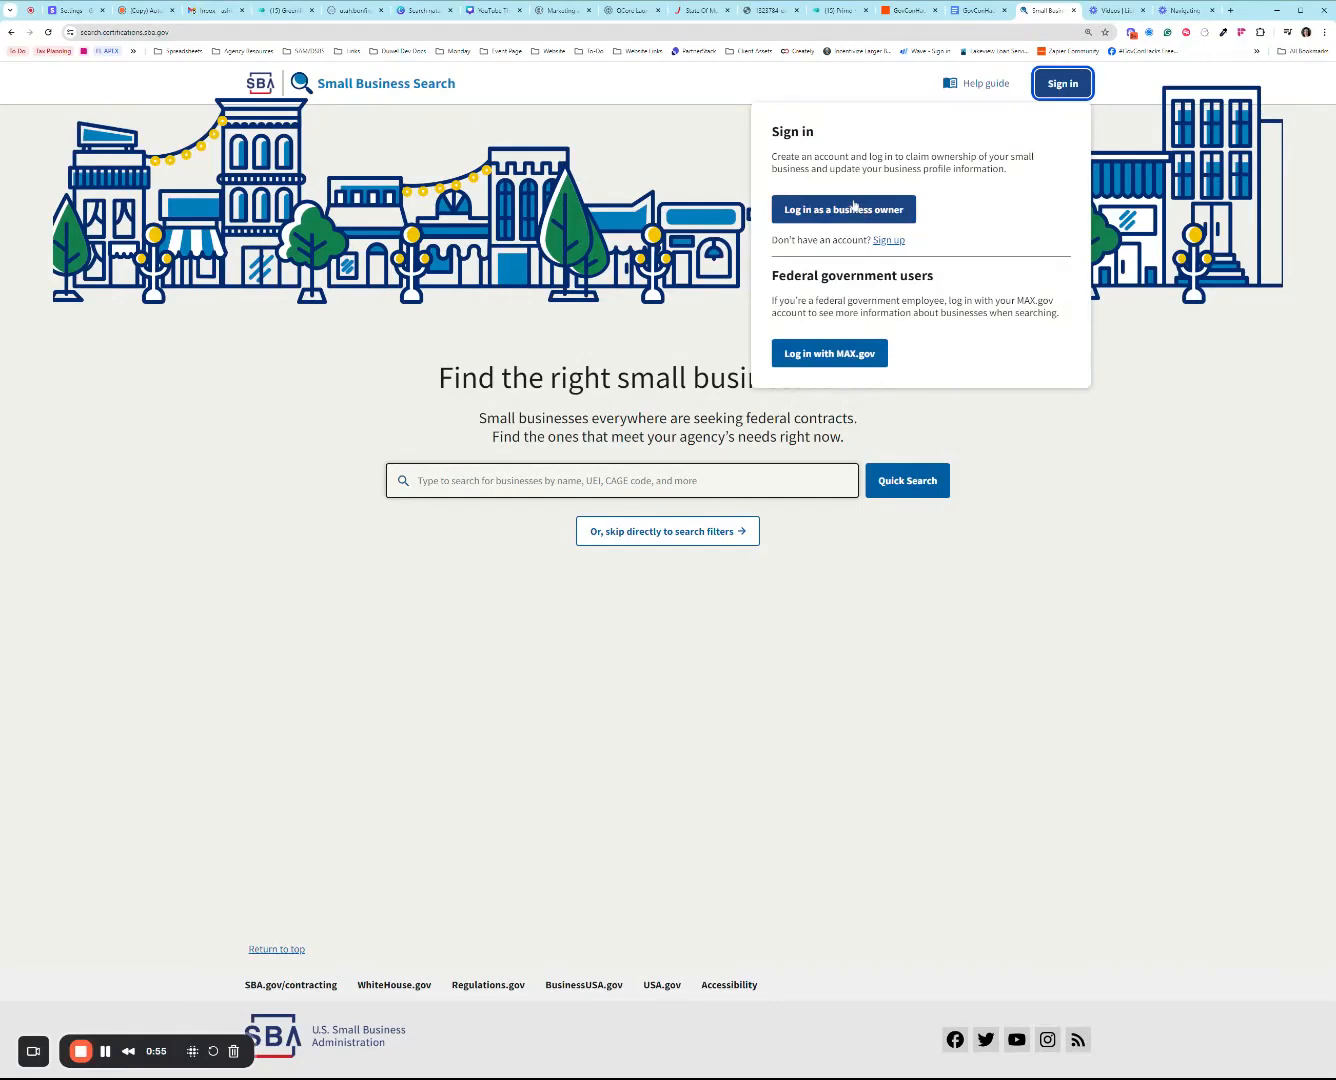
click(843, 209)
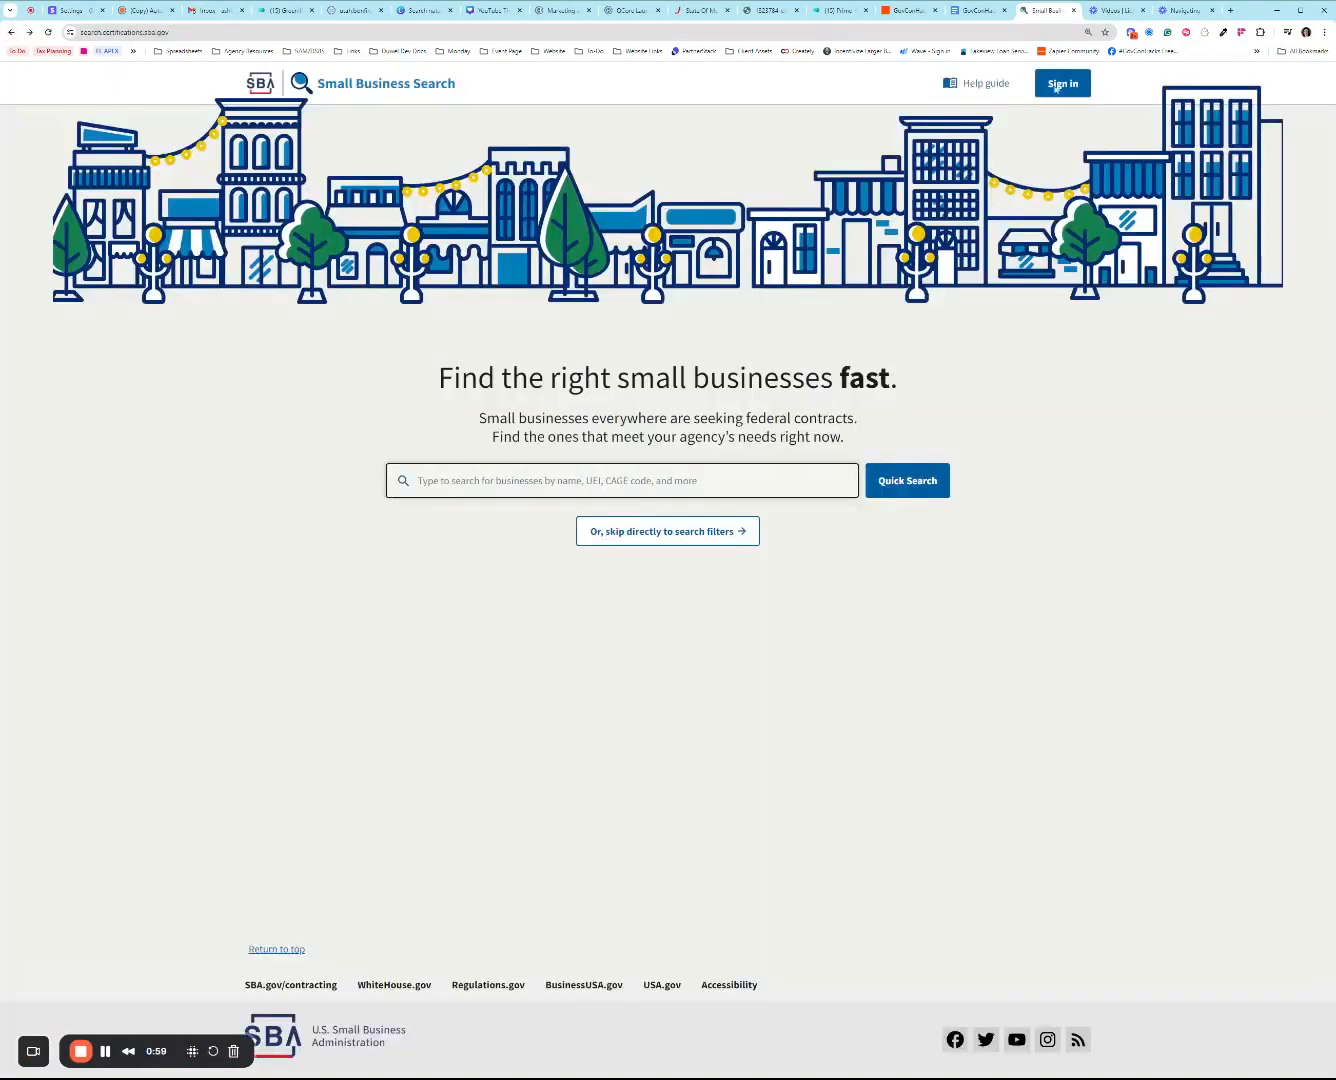
click(1062, 83)
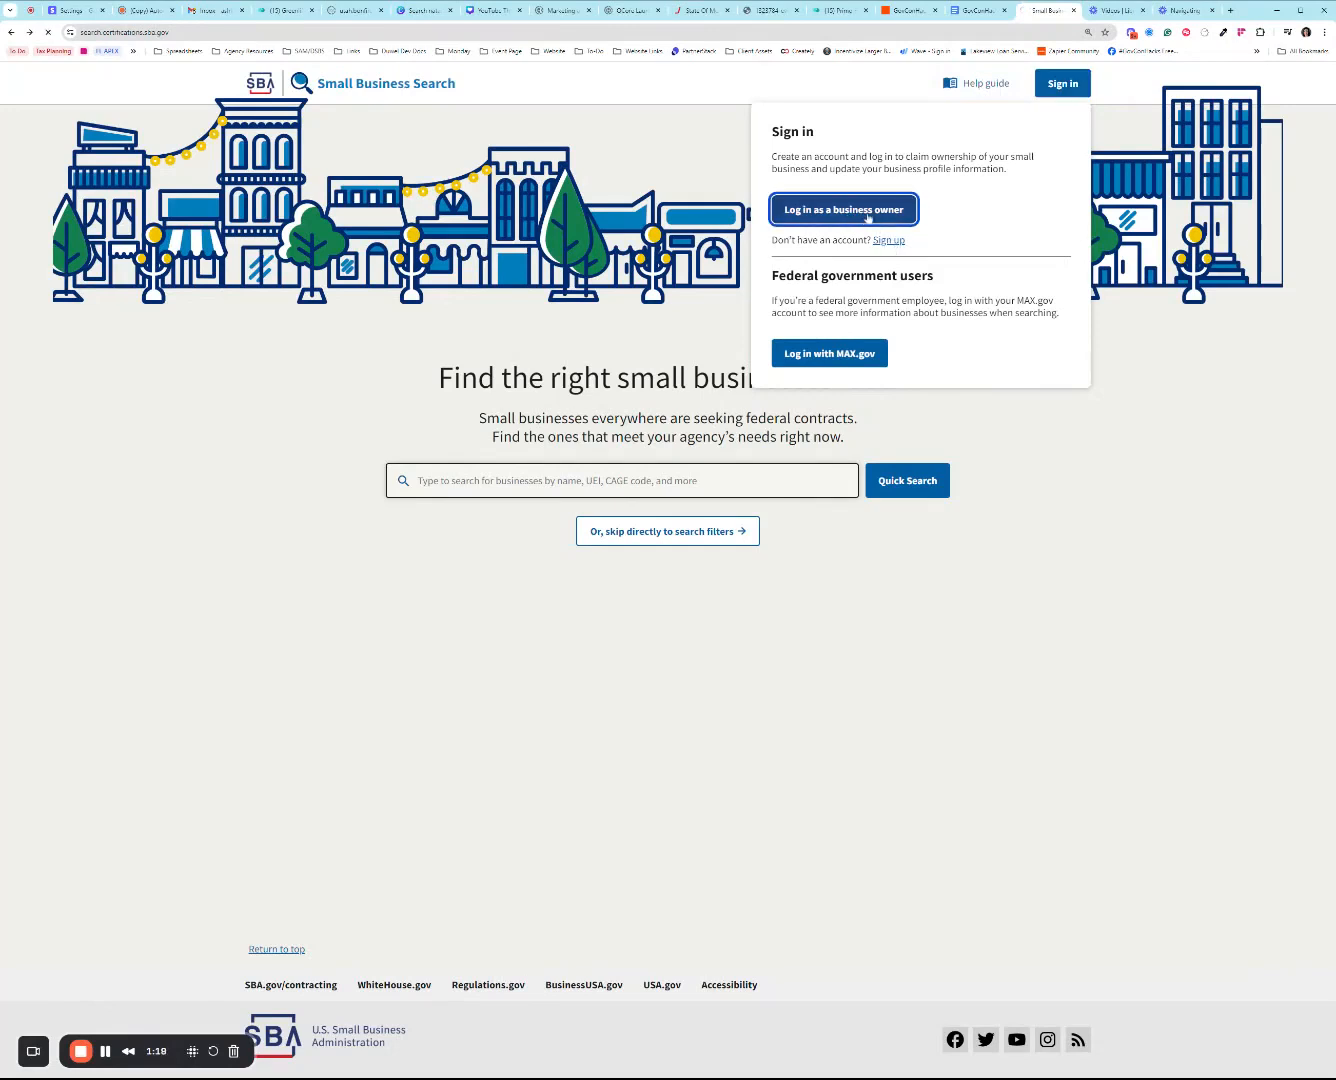
Step: Start the business-owner login, accept the terms of use, and continue past the email step
click(844, 209)
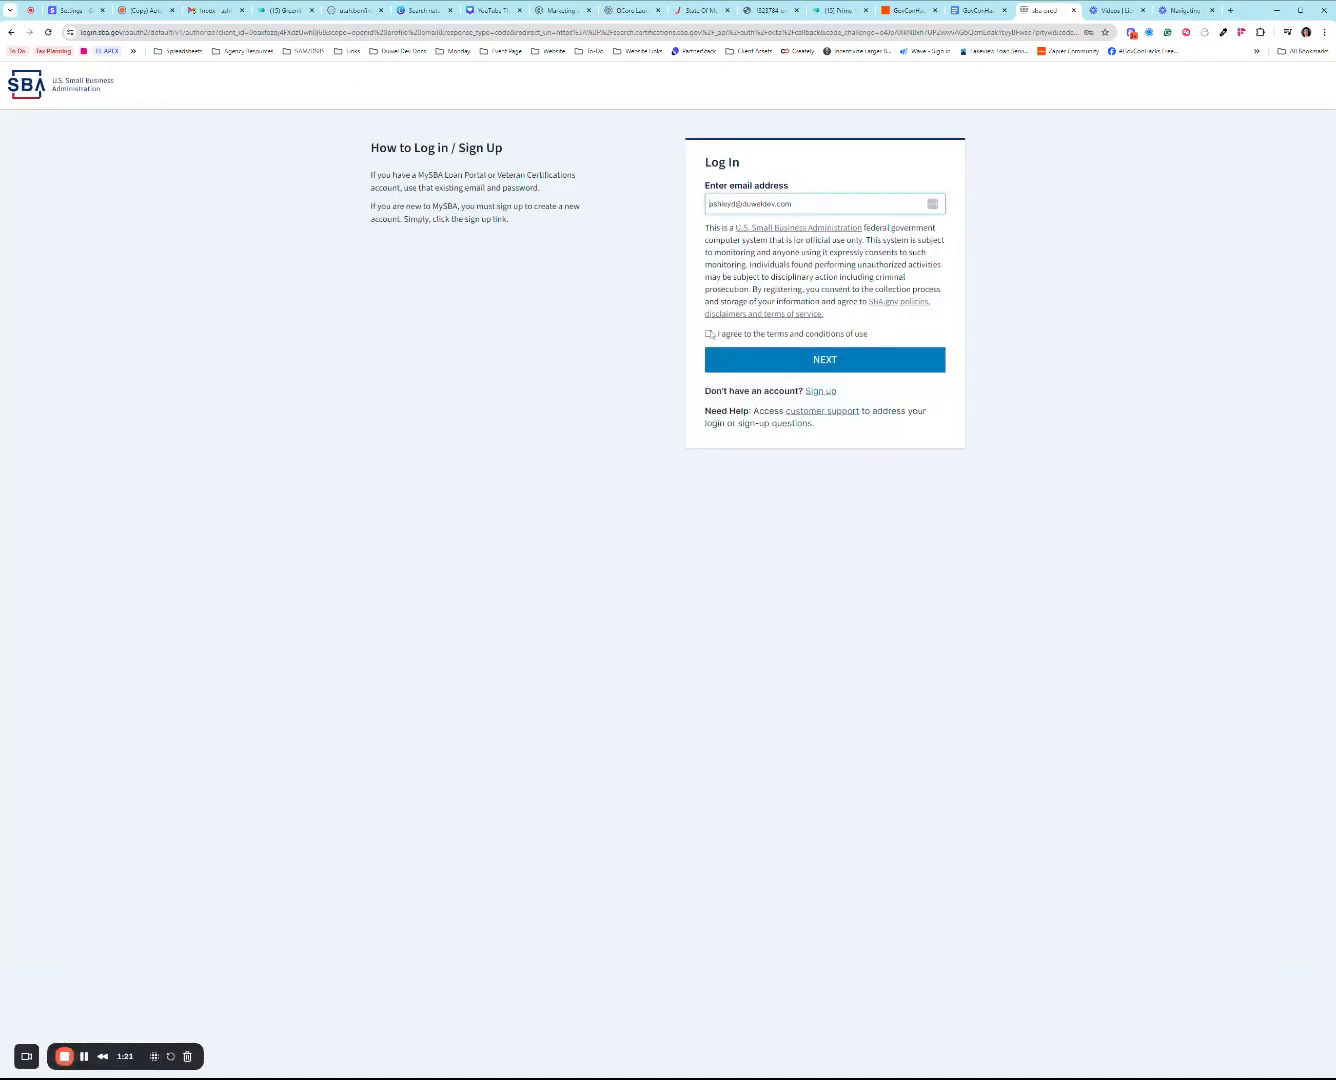
click(707, 333)
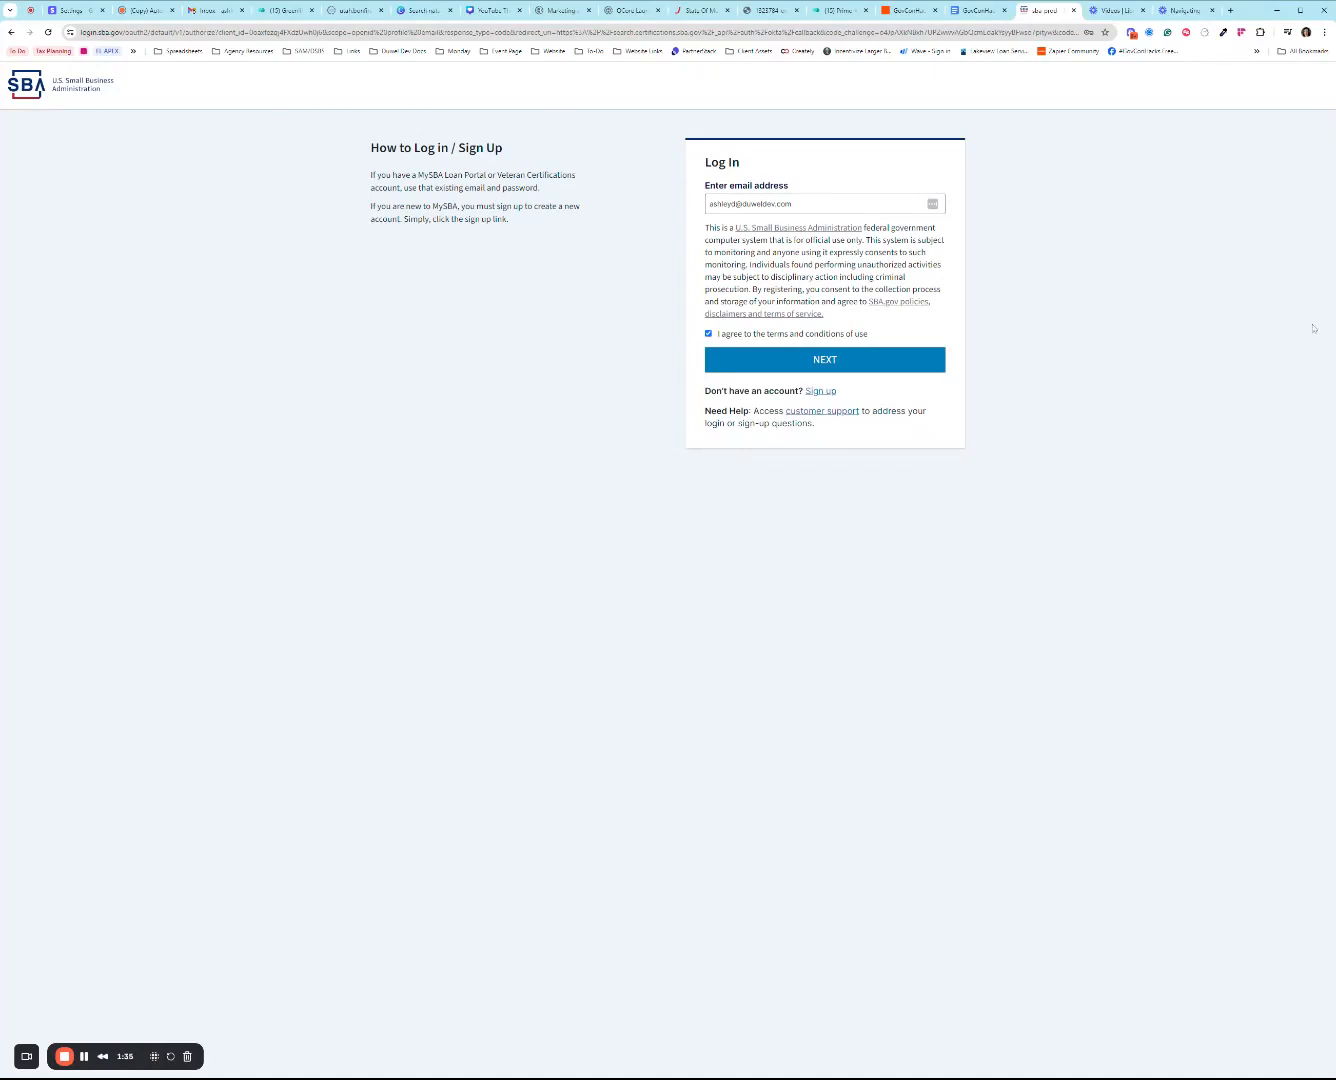
click(824, 359)
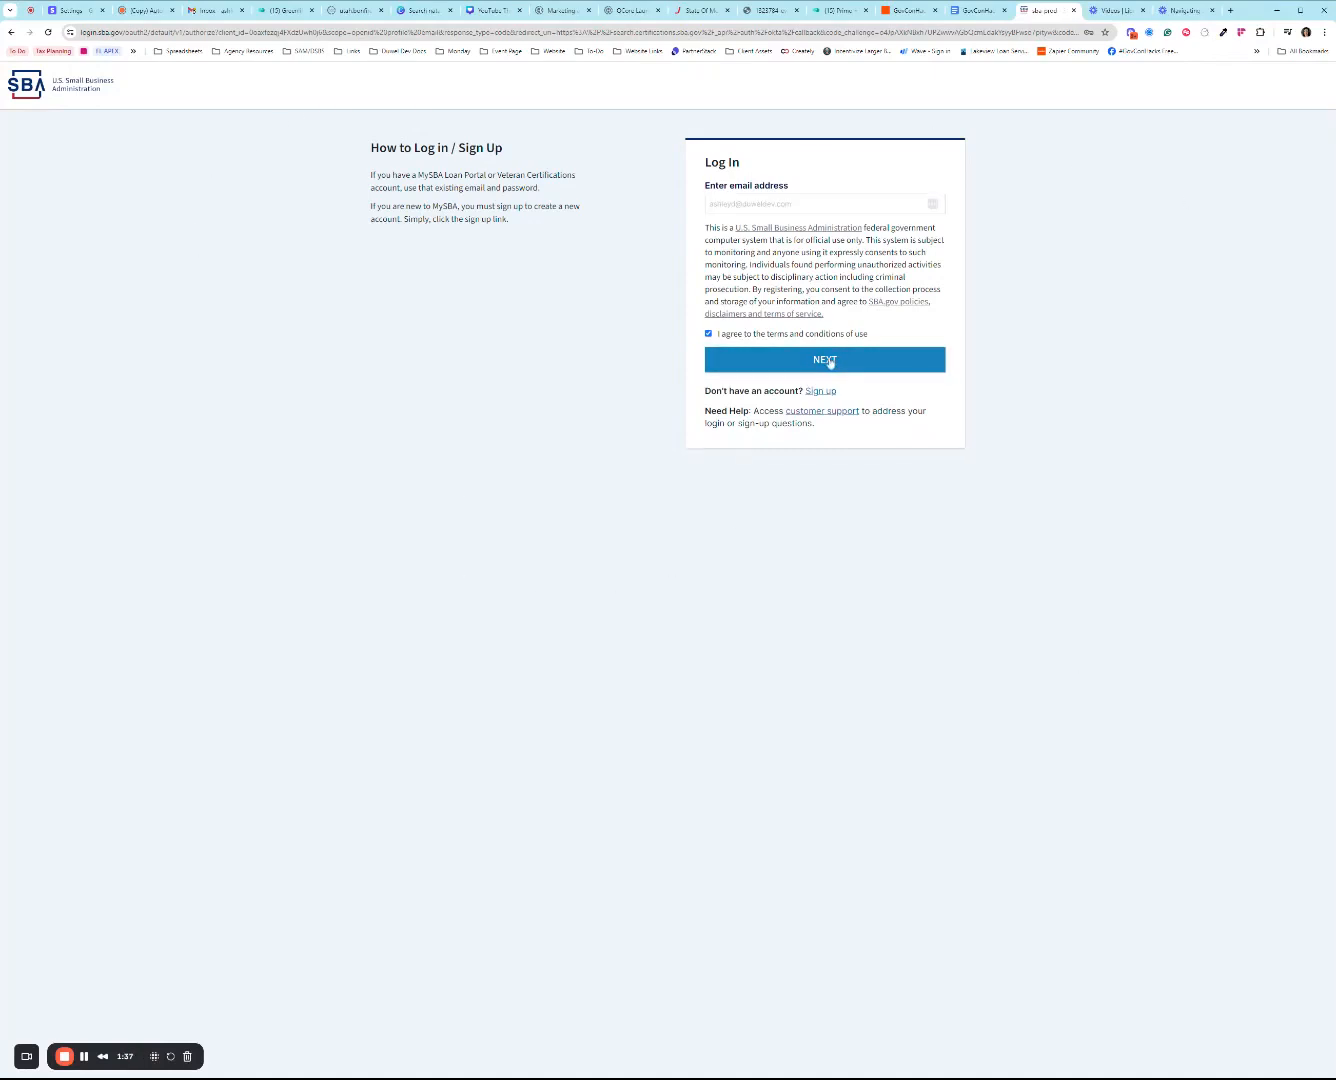
click(824, 359)
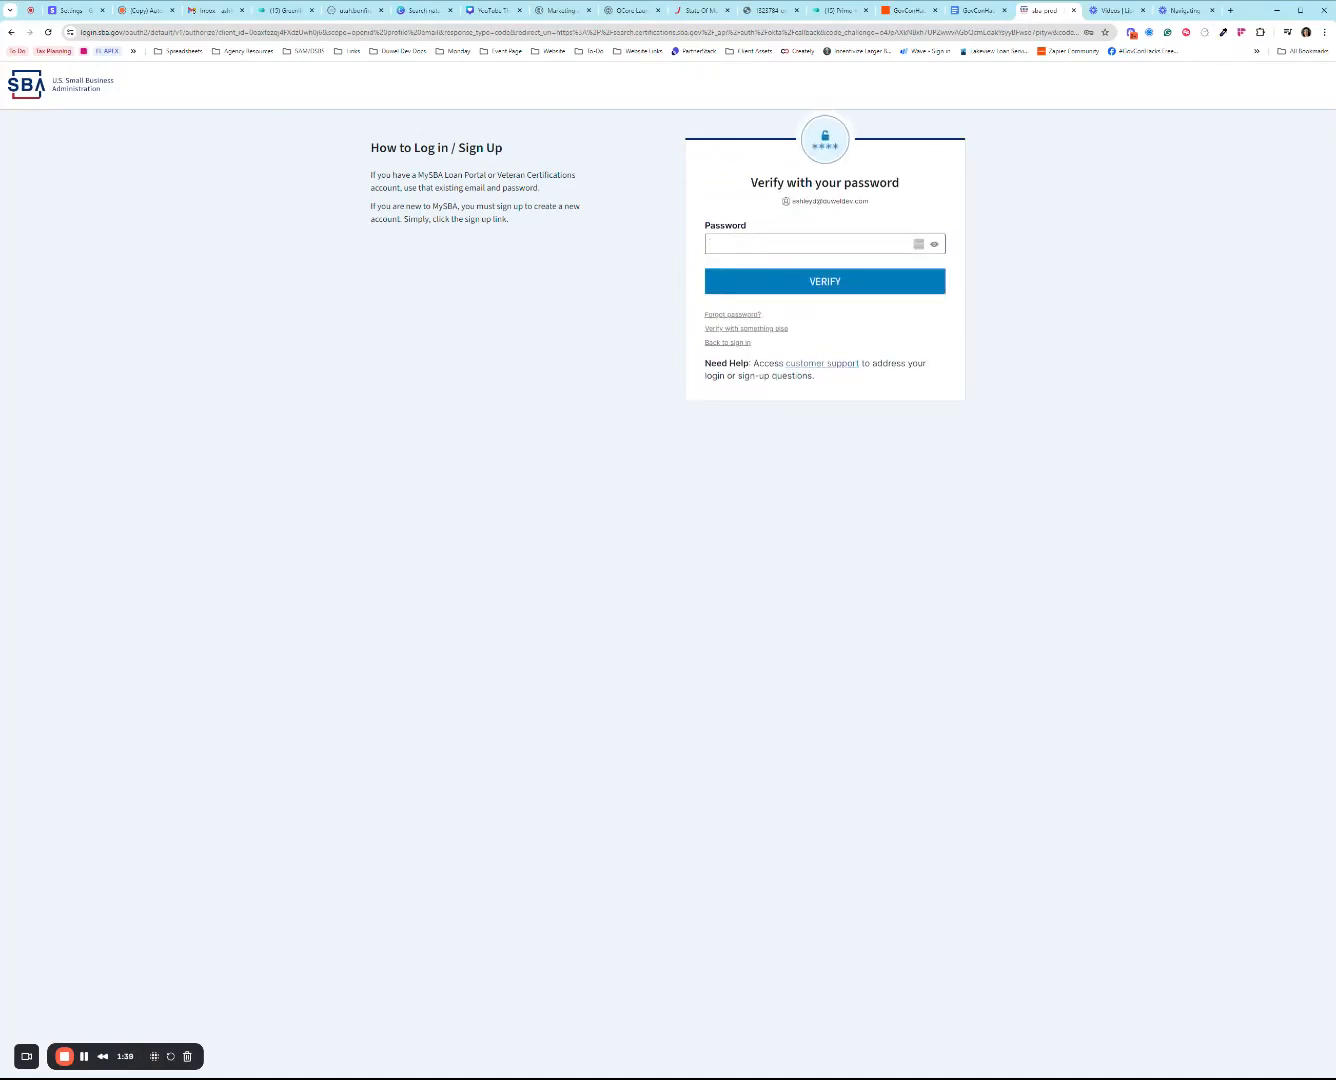
Step: Verify the password and complete email verification using the emailed code
click(745, 328)
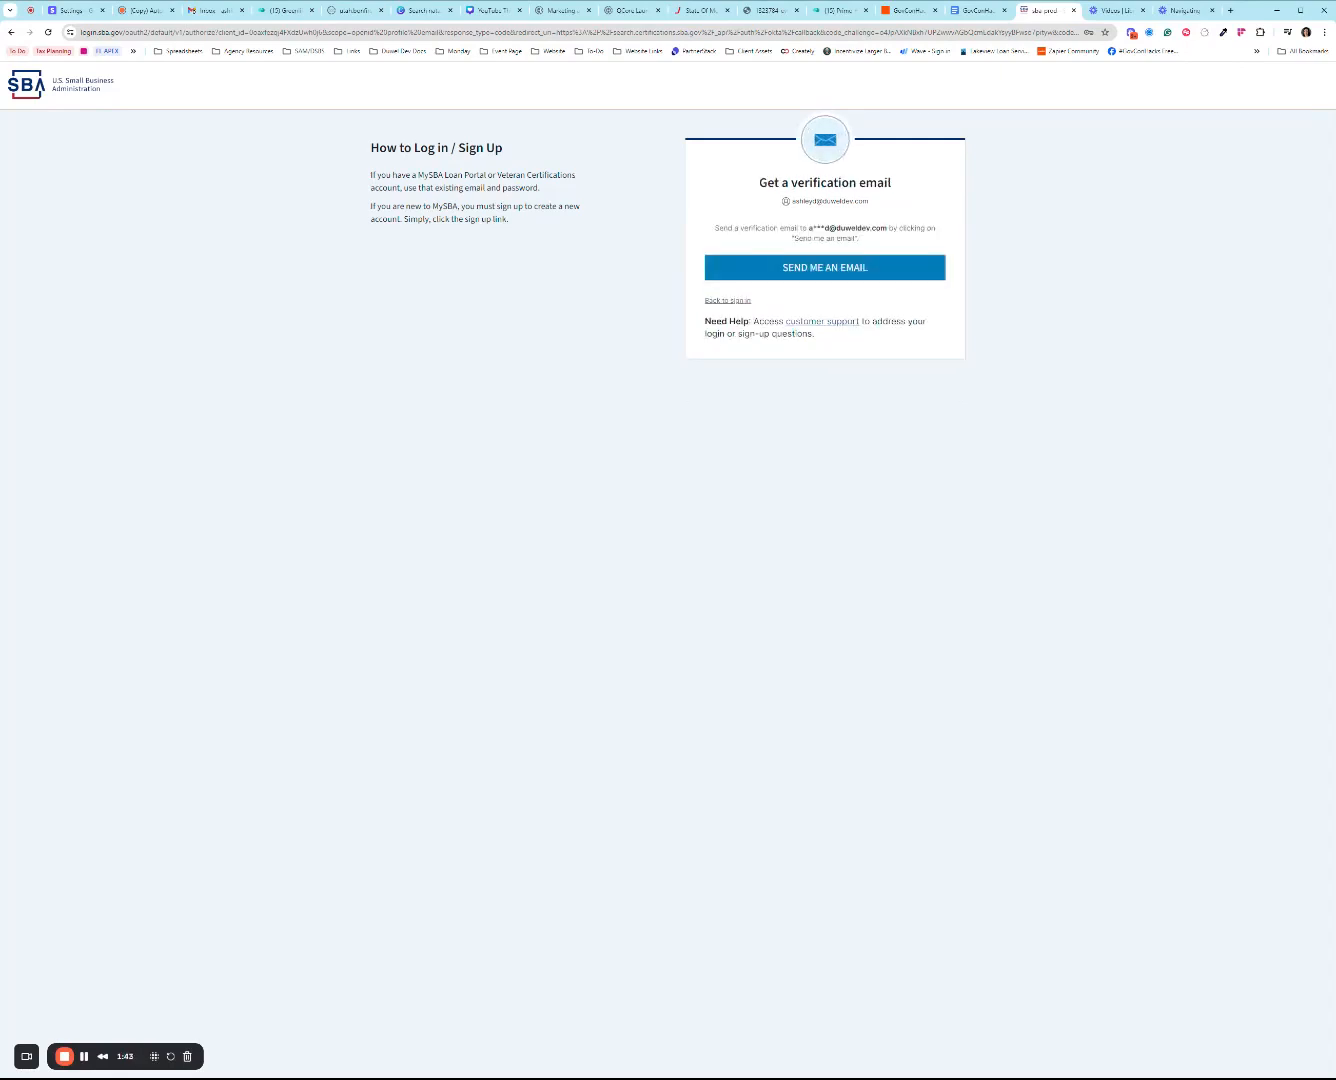
click(824, 267)
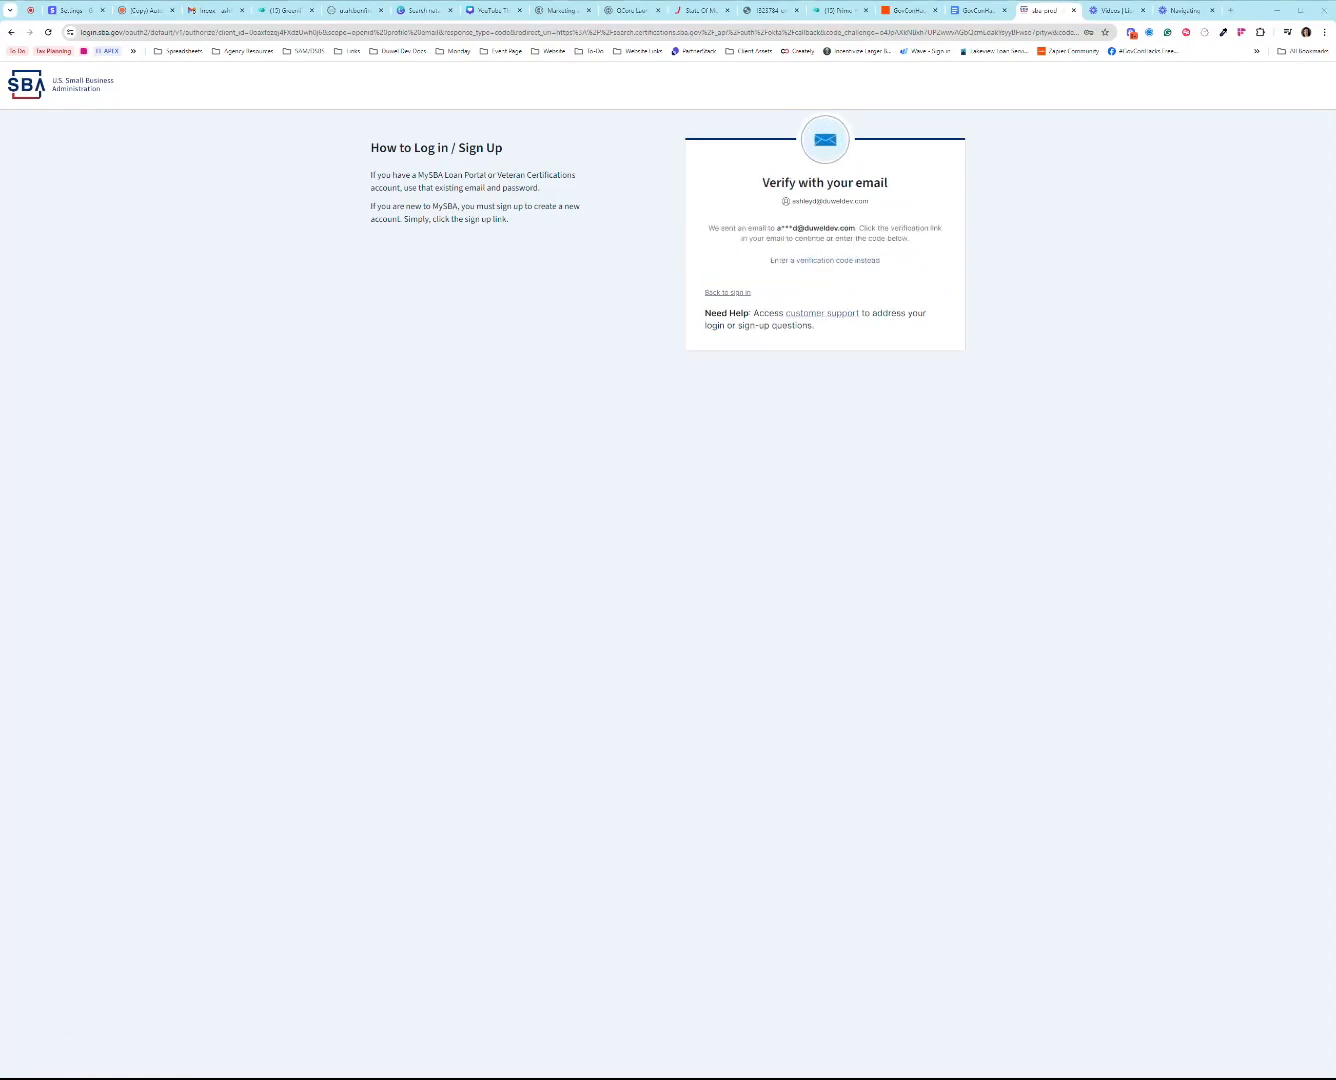
click(824, 260)
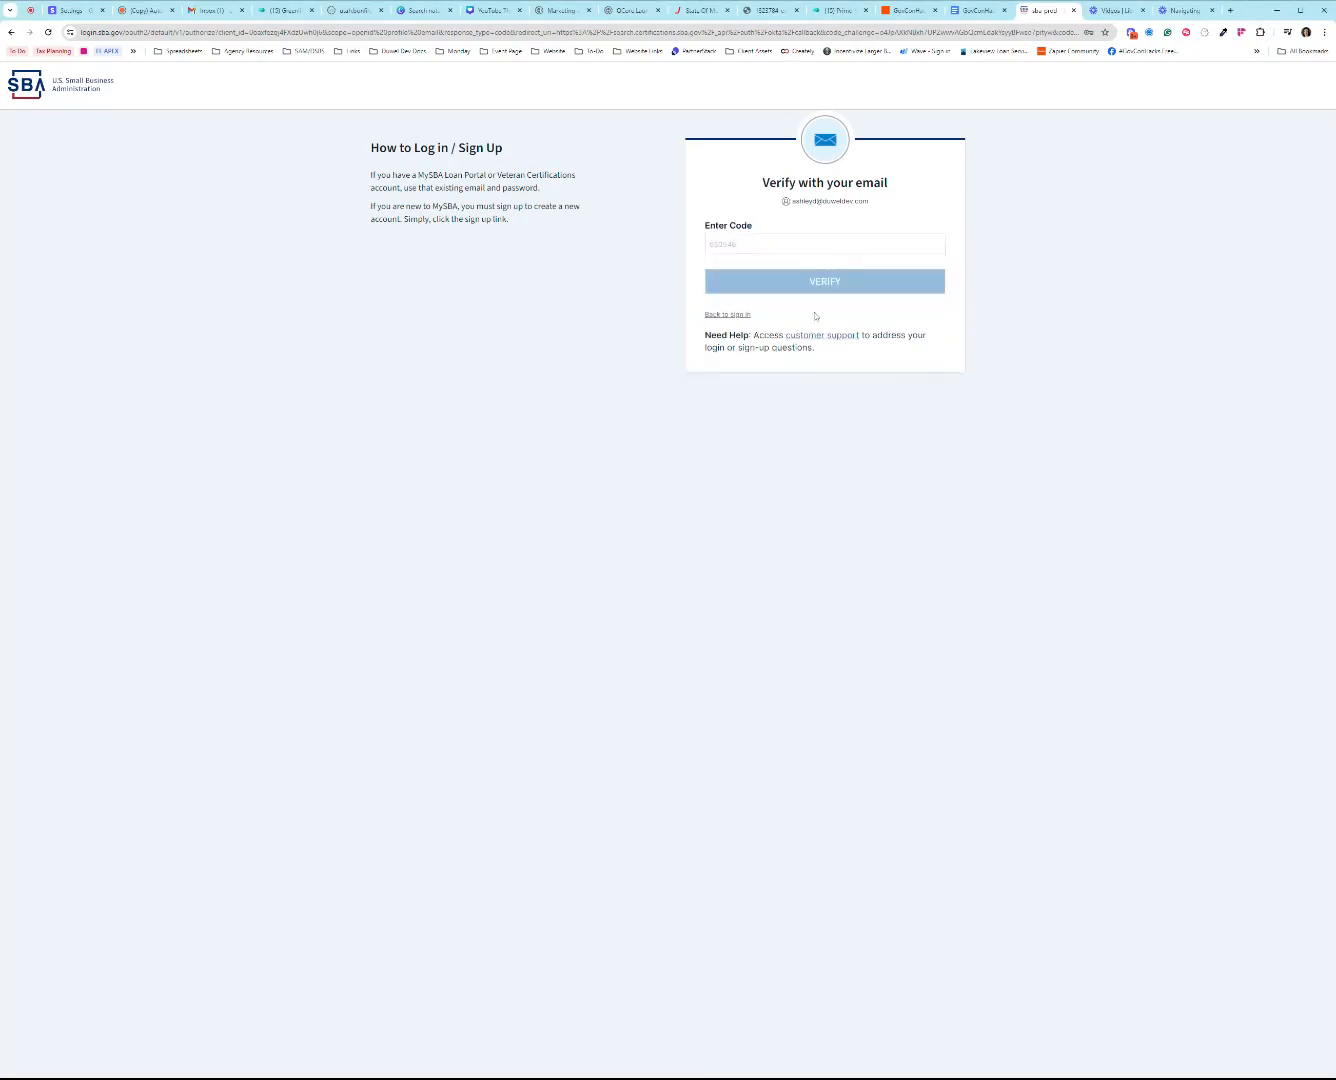
click(824, 281)
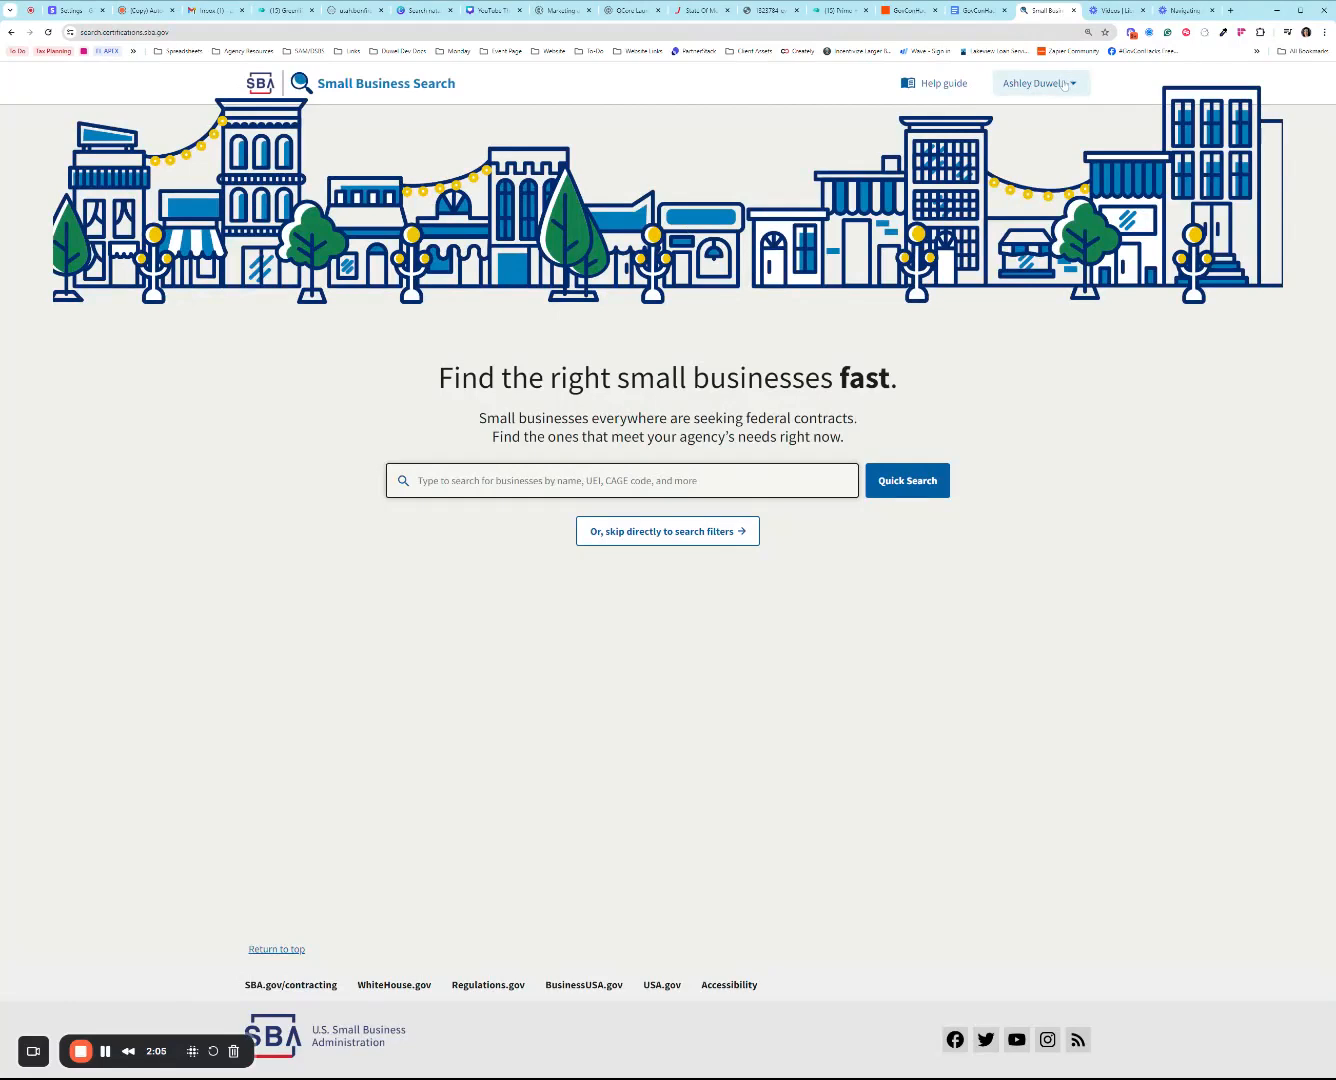
mouse_move(942, 83)
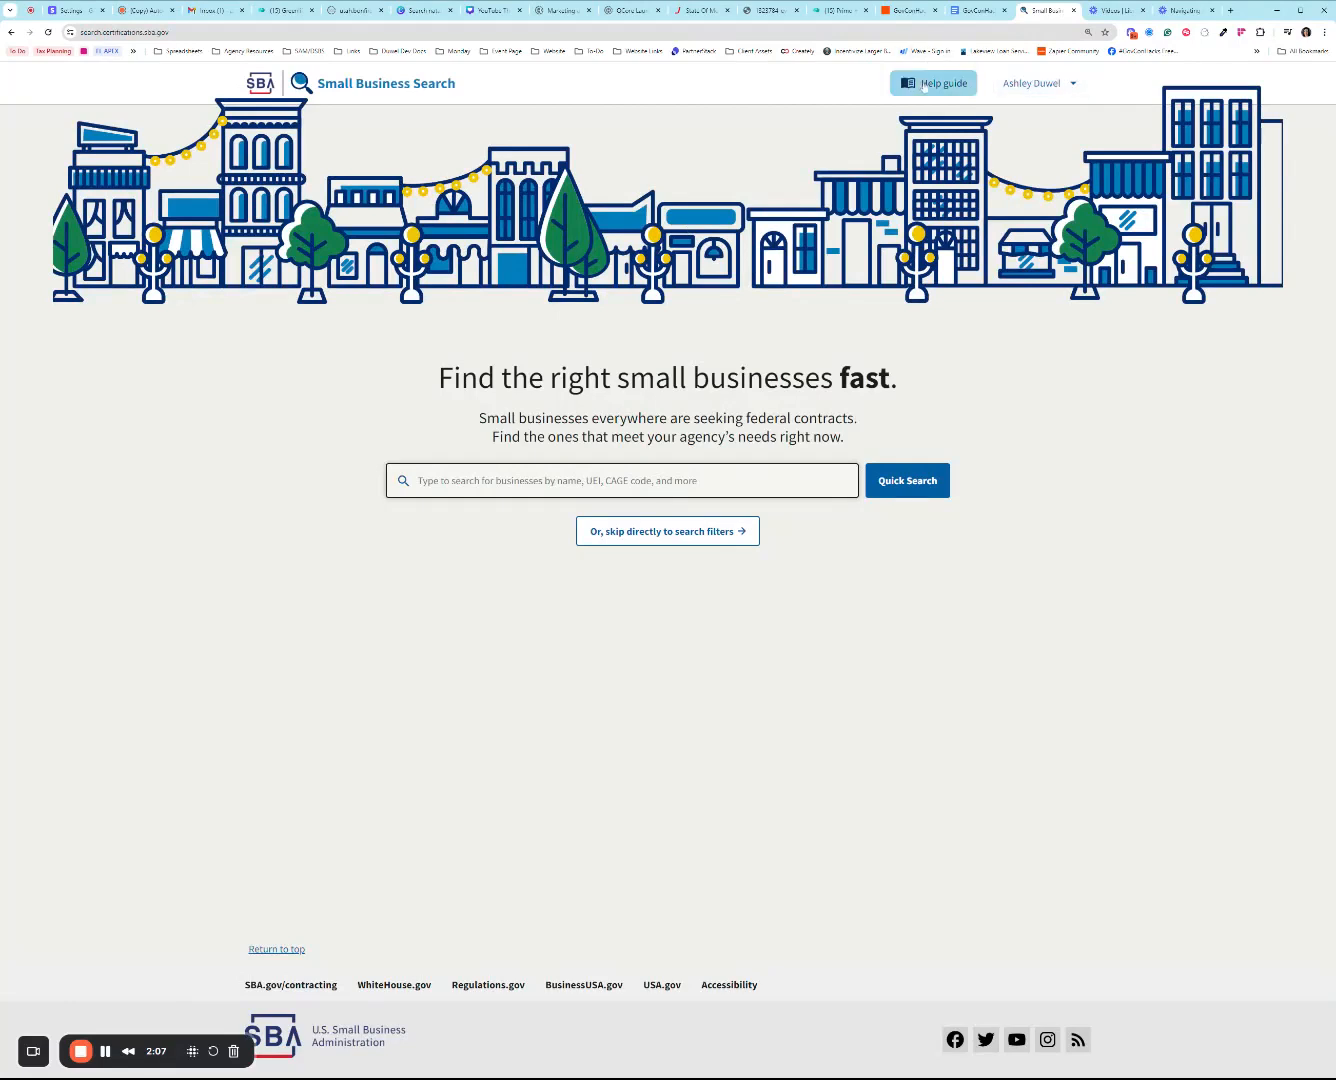
Step: Open the Small Business Search Help Guide and read its Account creation article
click(932, 83)
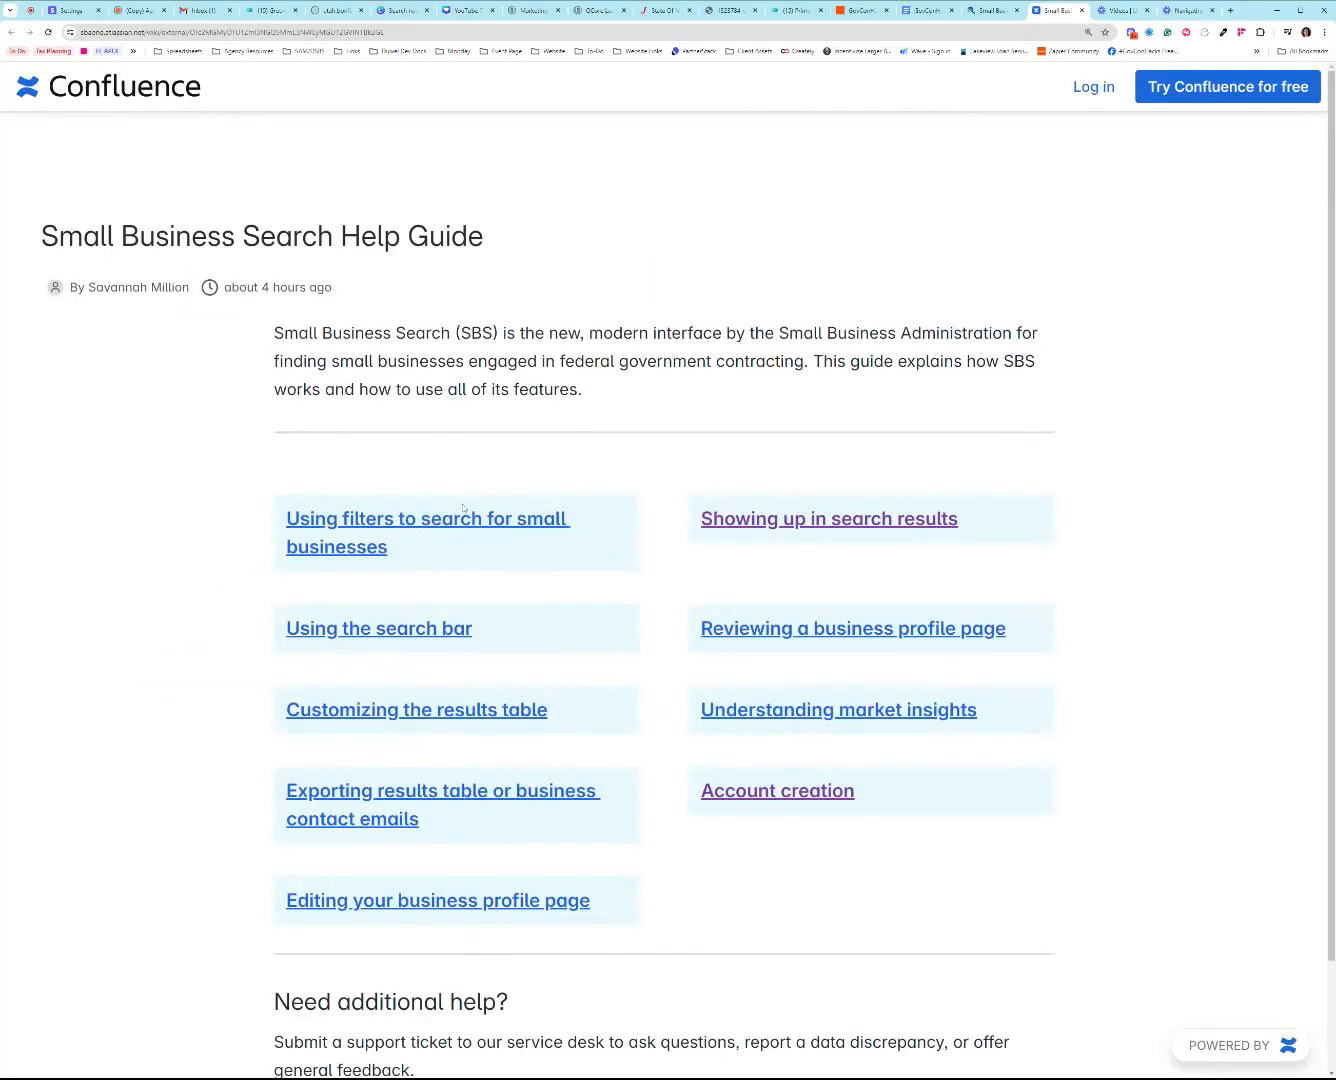
scroll(down, 3)
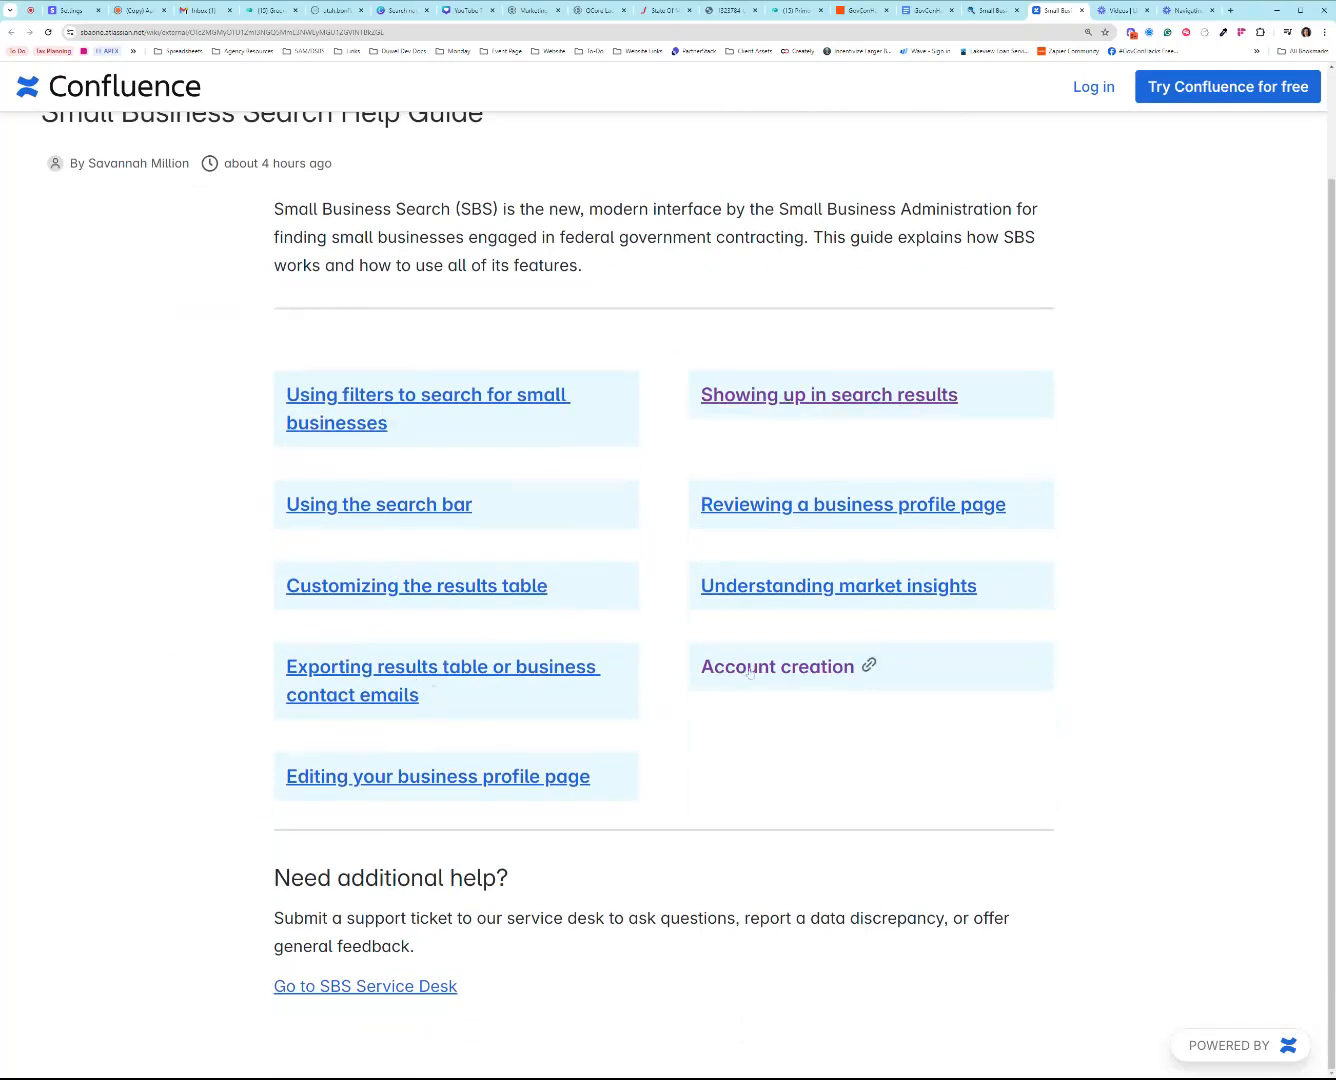
click(777, 666)
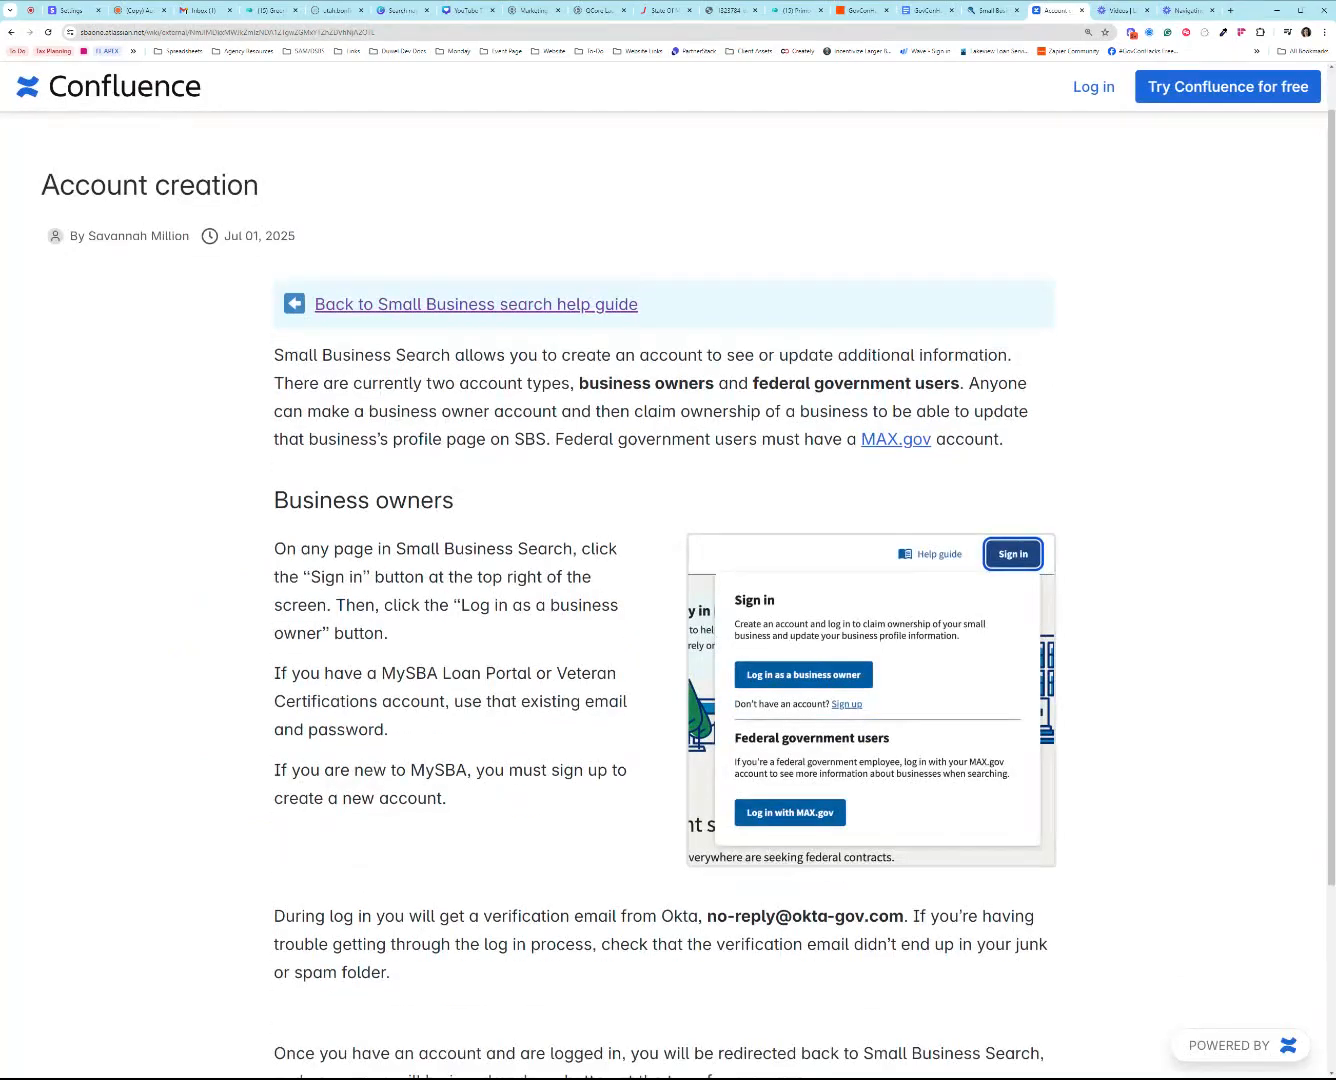
scroll(down, 3)
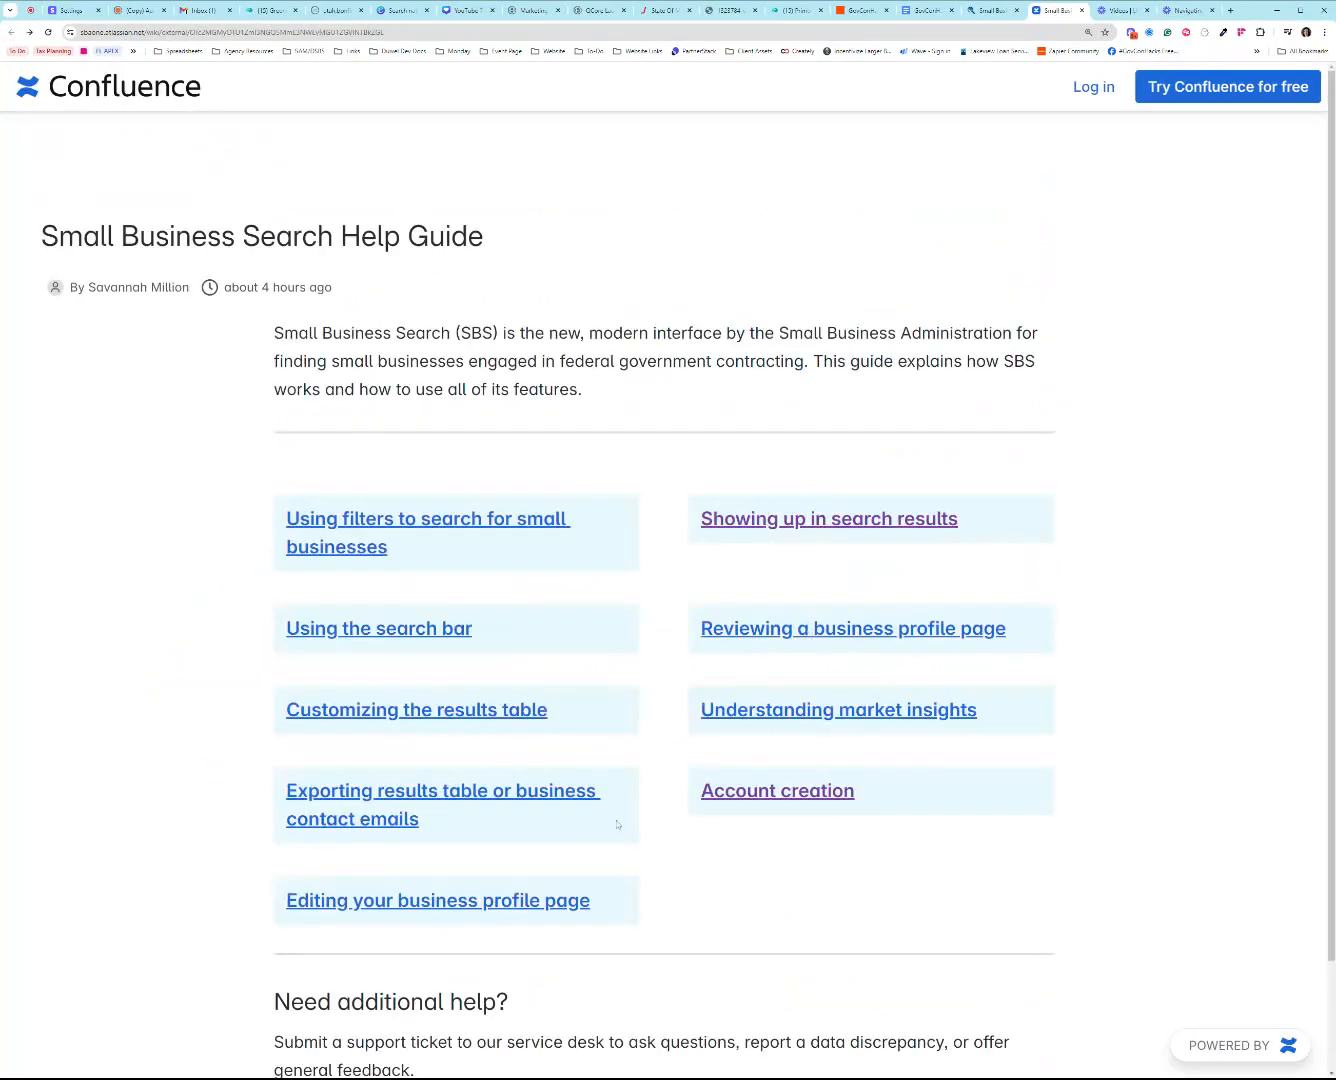
mouse_move(346, 806)
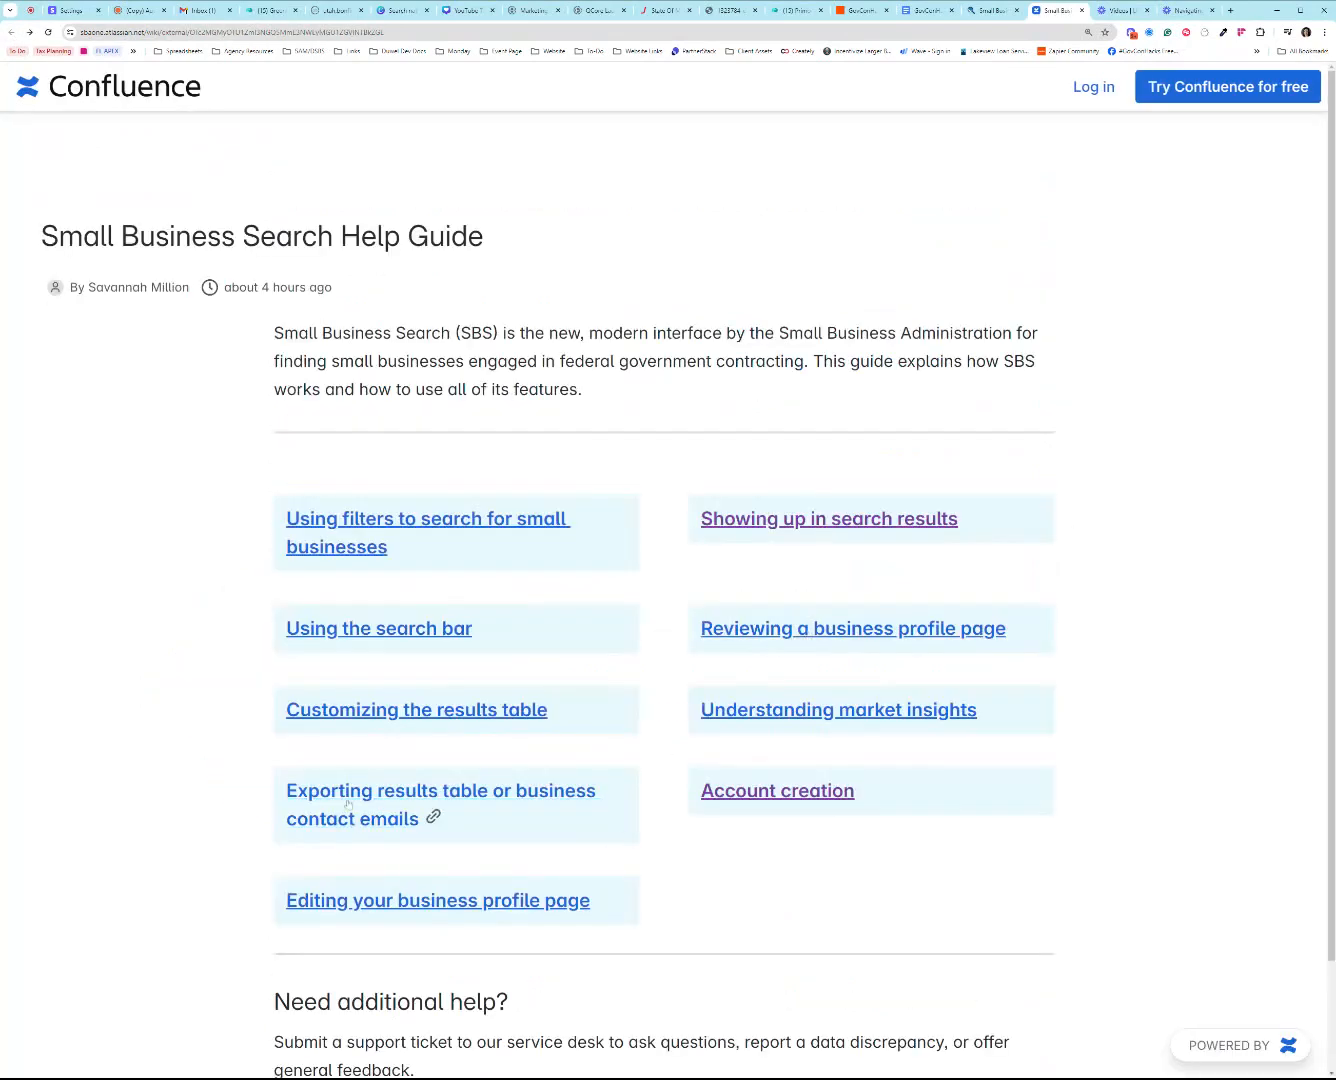
mouse_move(860, 523)
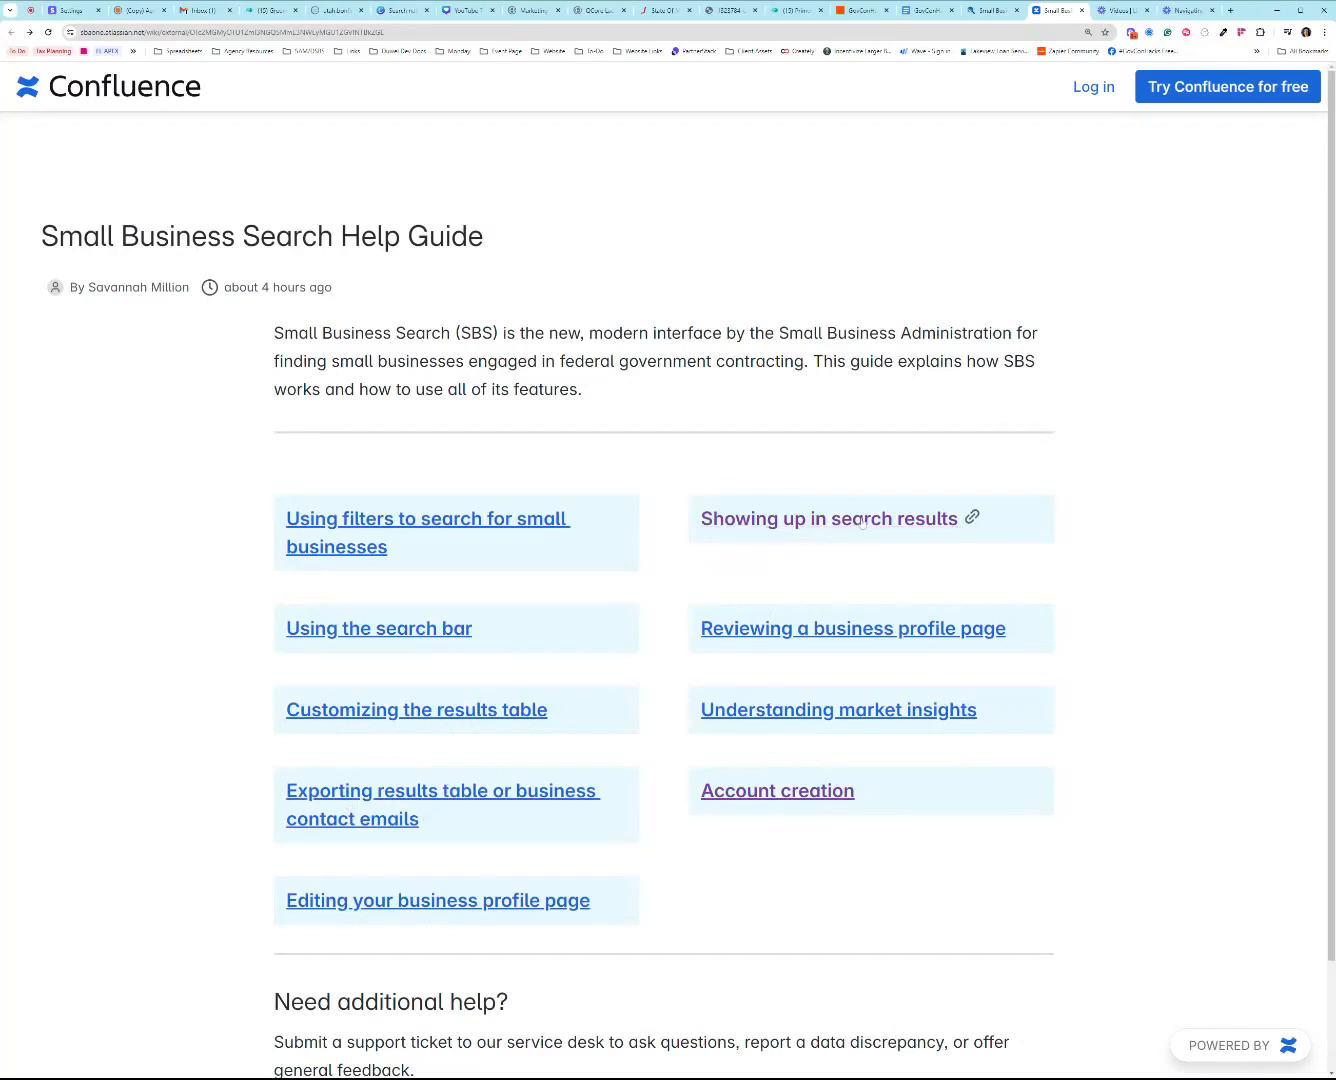
mouse_move(855, 528)
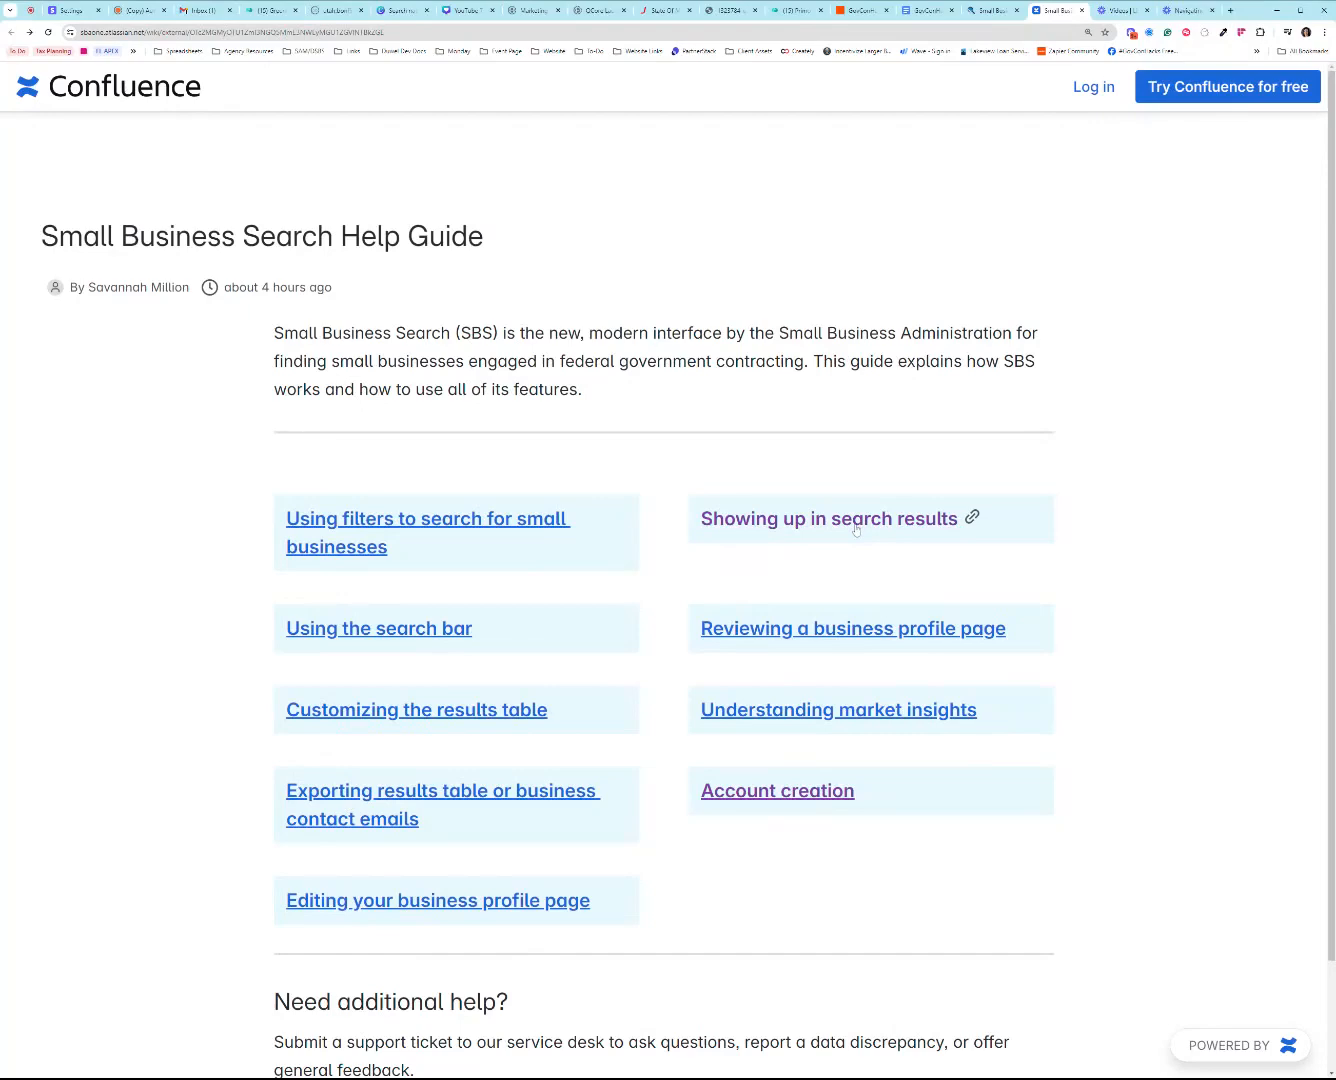
mouse_move(283, 170)
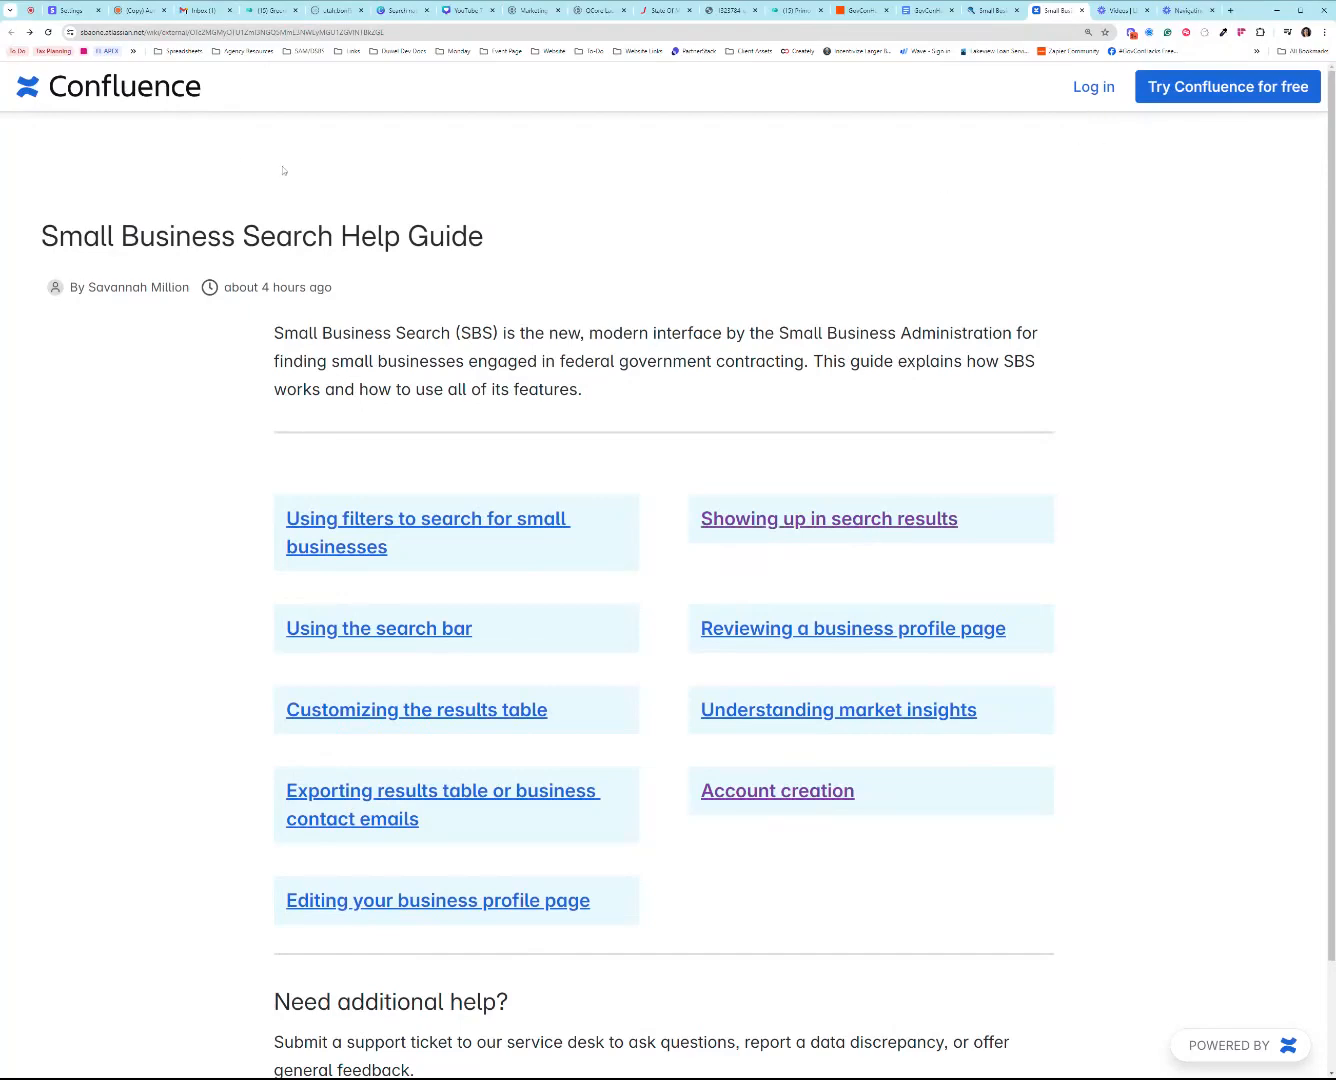
Step: Dismiss the Claim your business form, return home, and choose Edit DUWEL DEV LLC
click(996, 11)
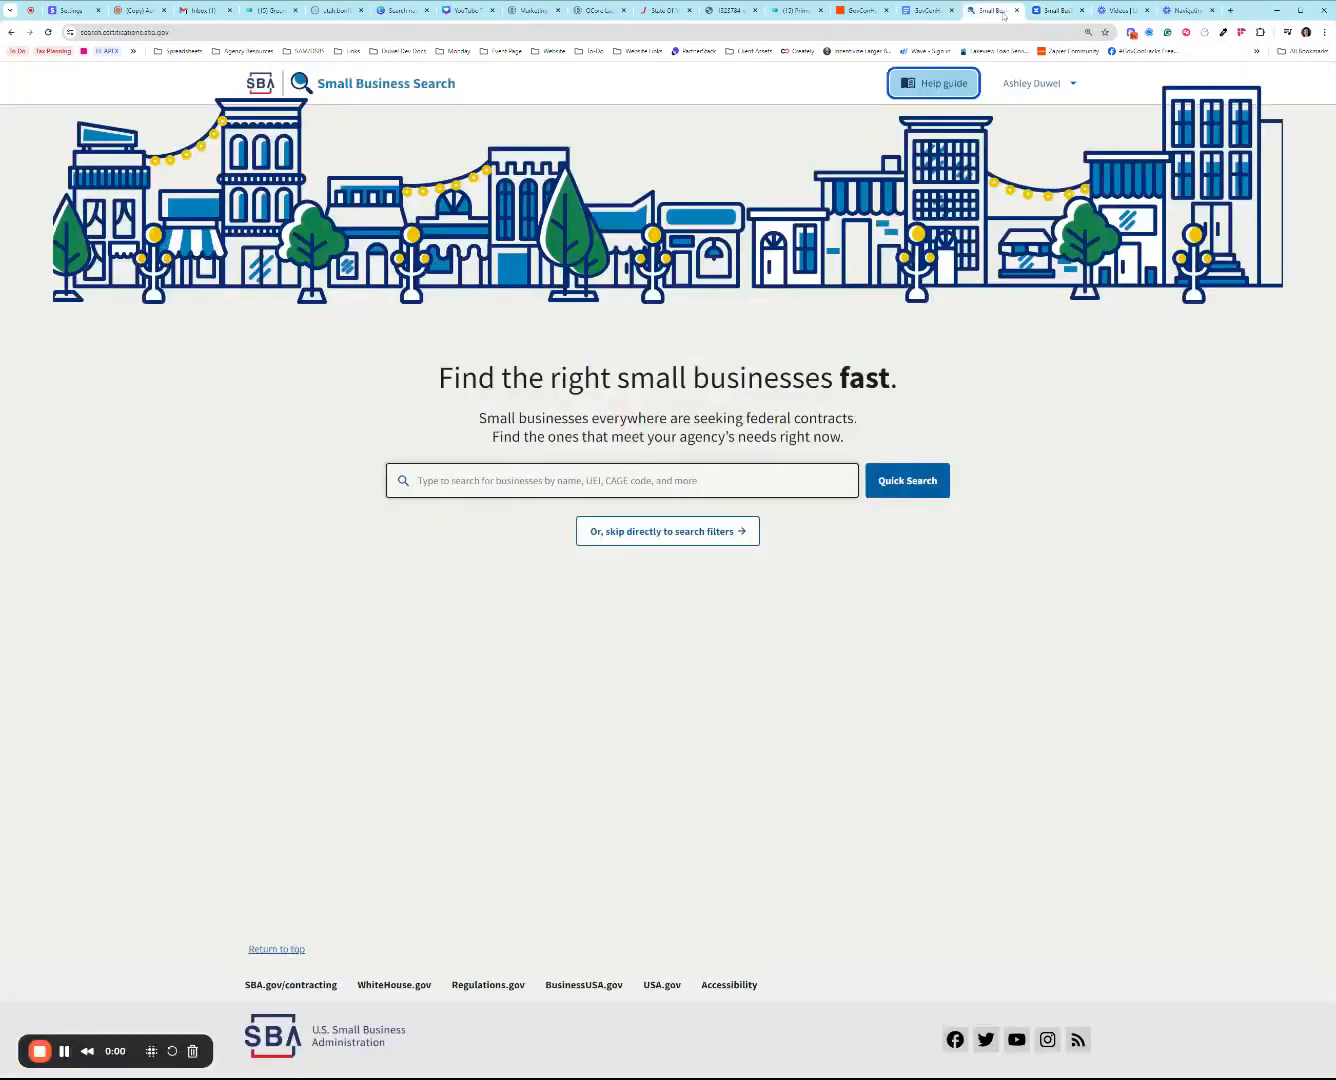
click(1033, 83)
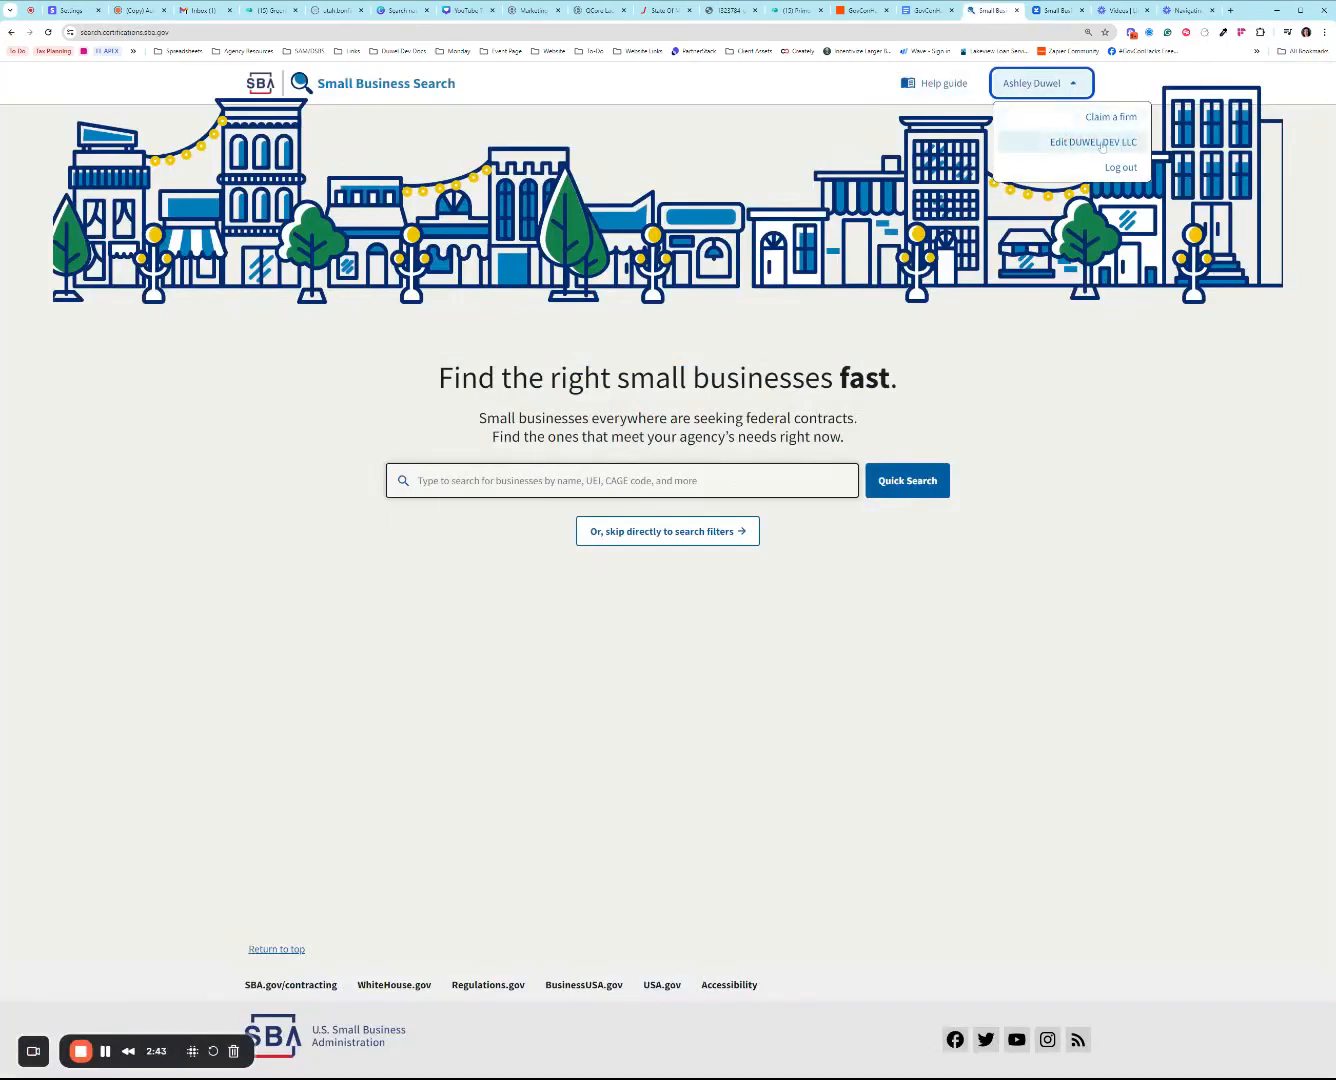
click(1116, 116)
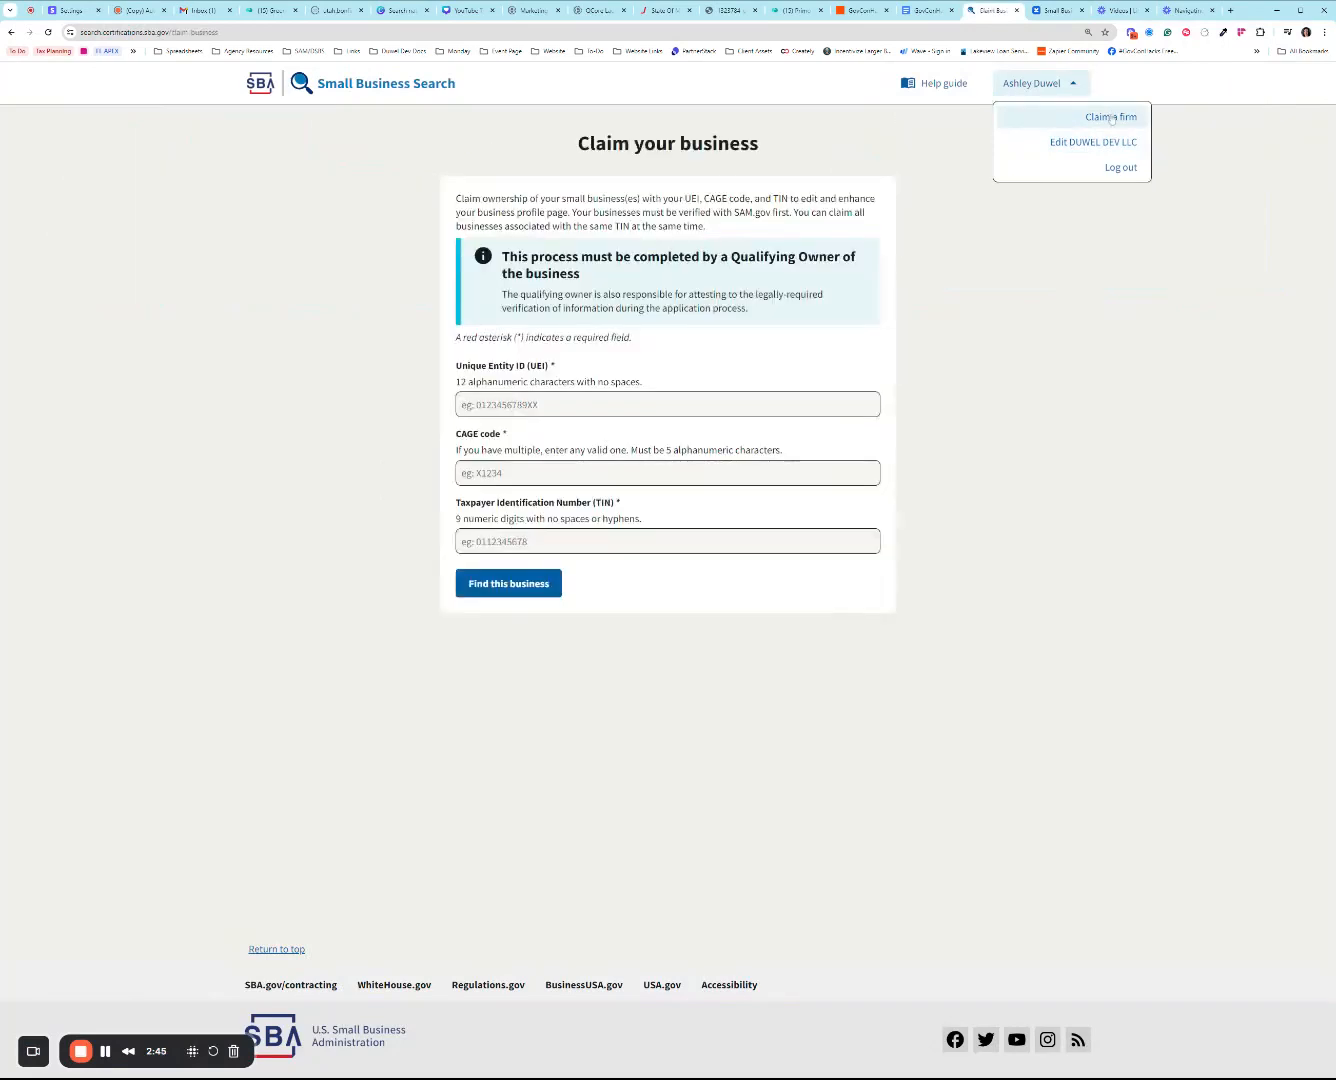
click(667, 404)
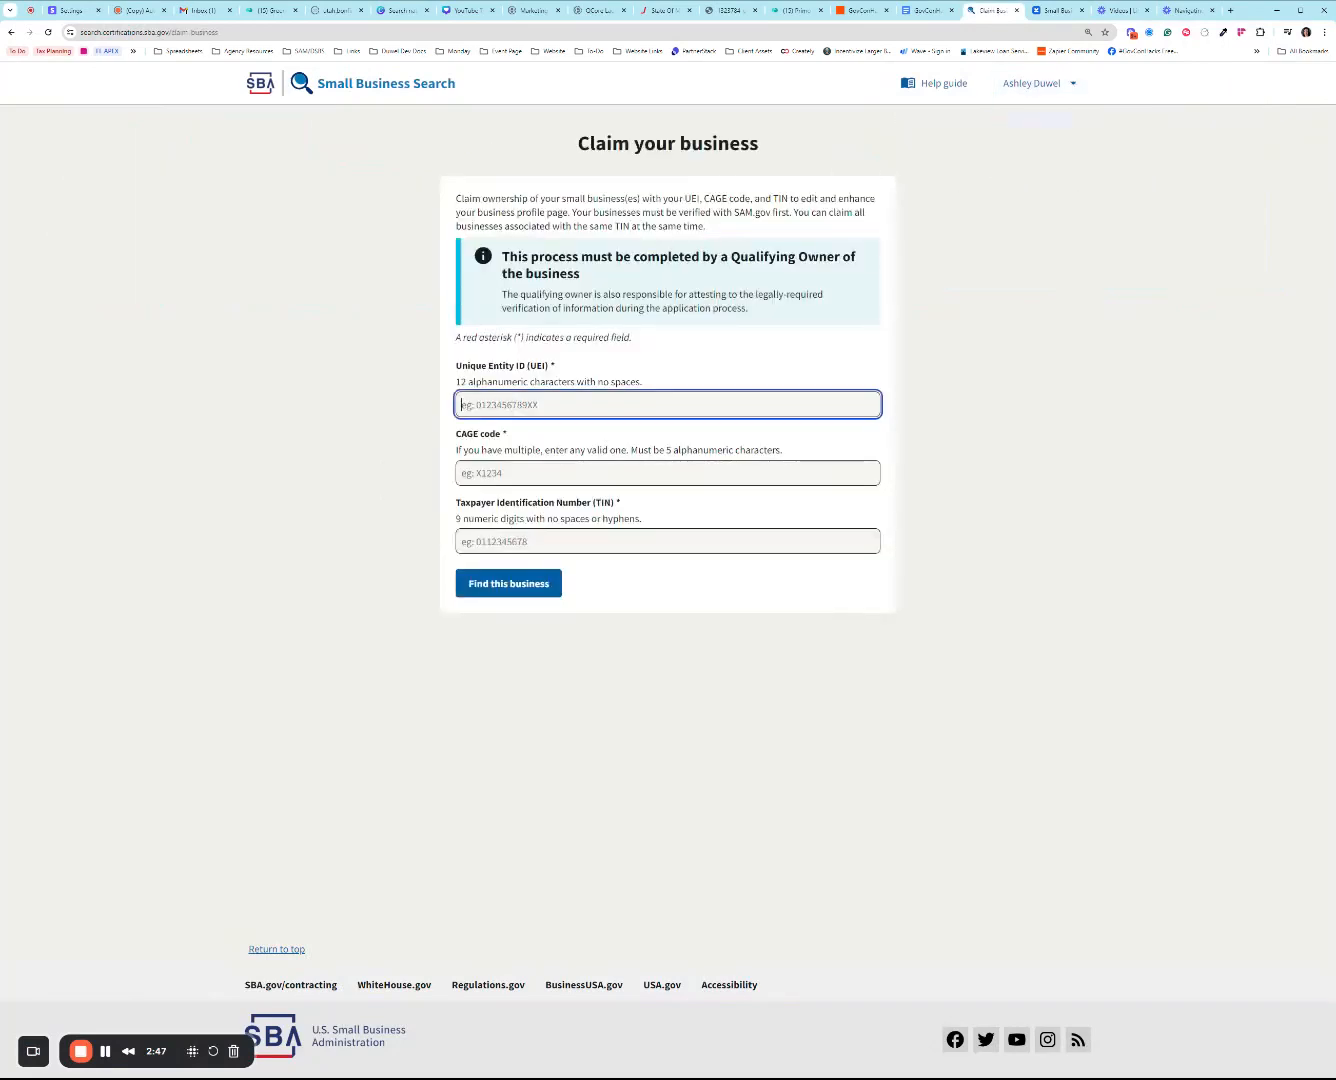
click(667, 541)
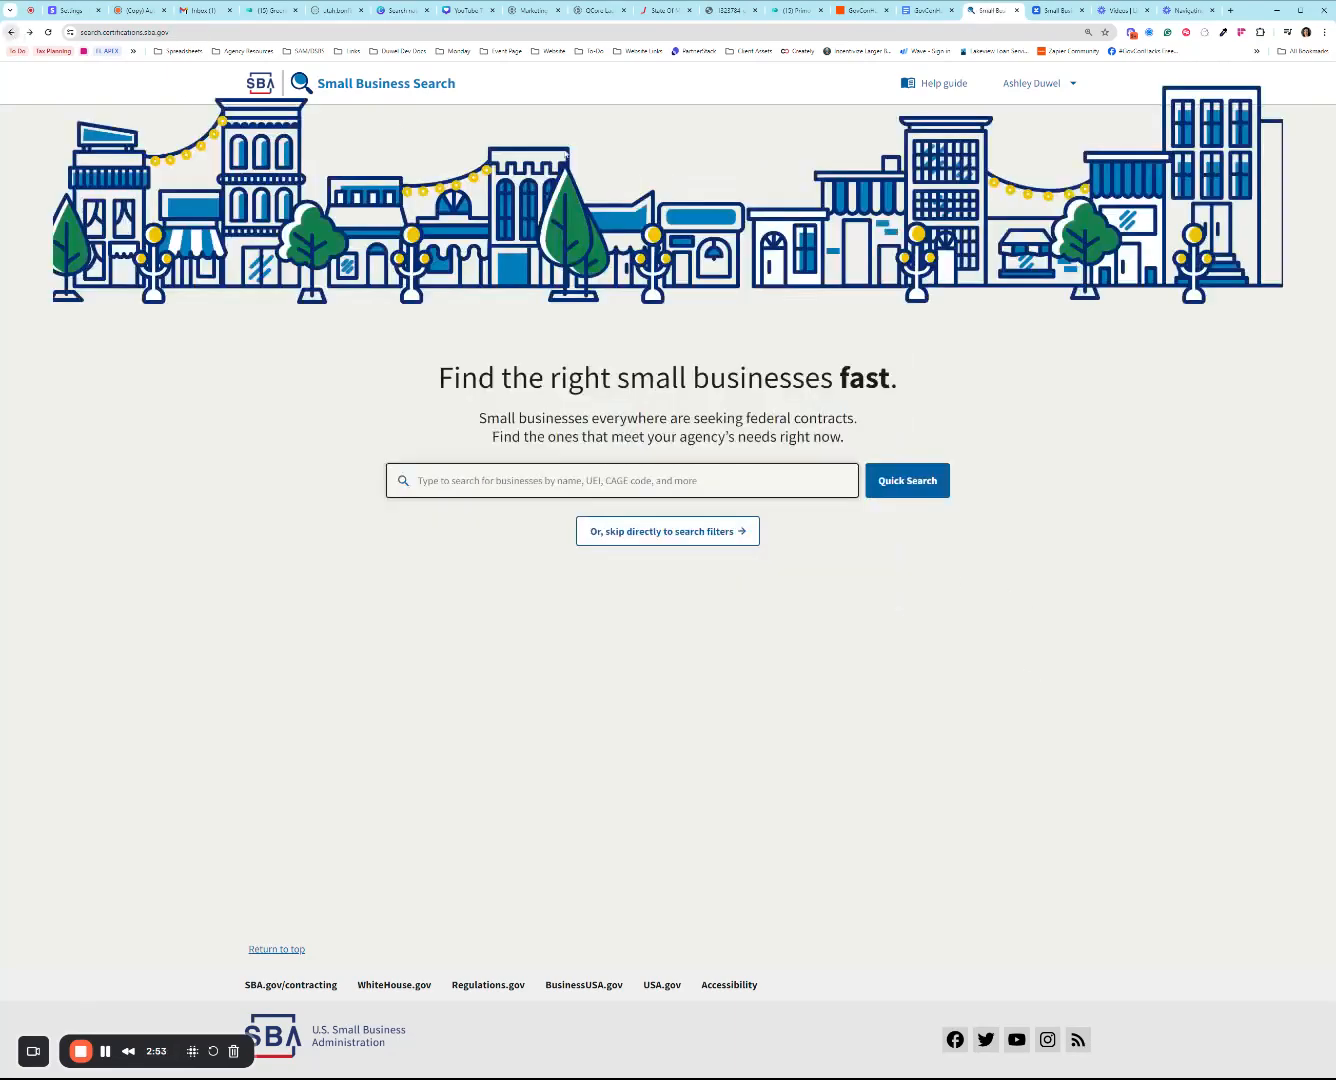
click(1037, 82)
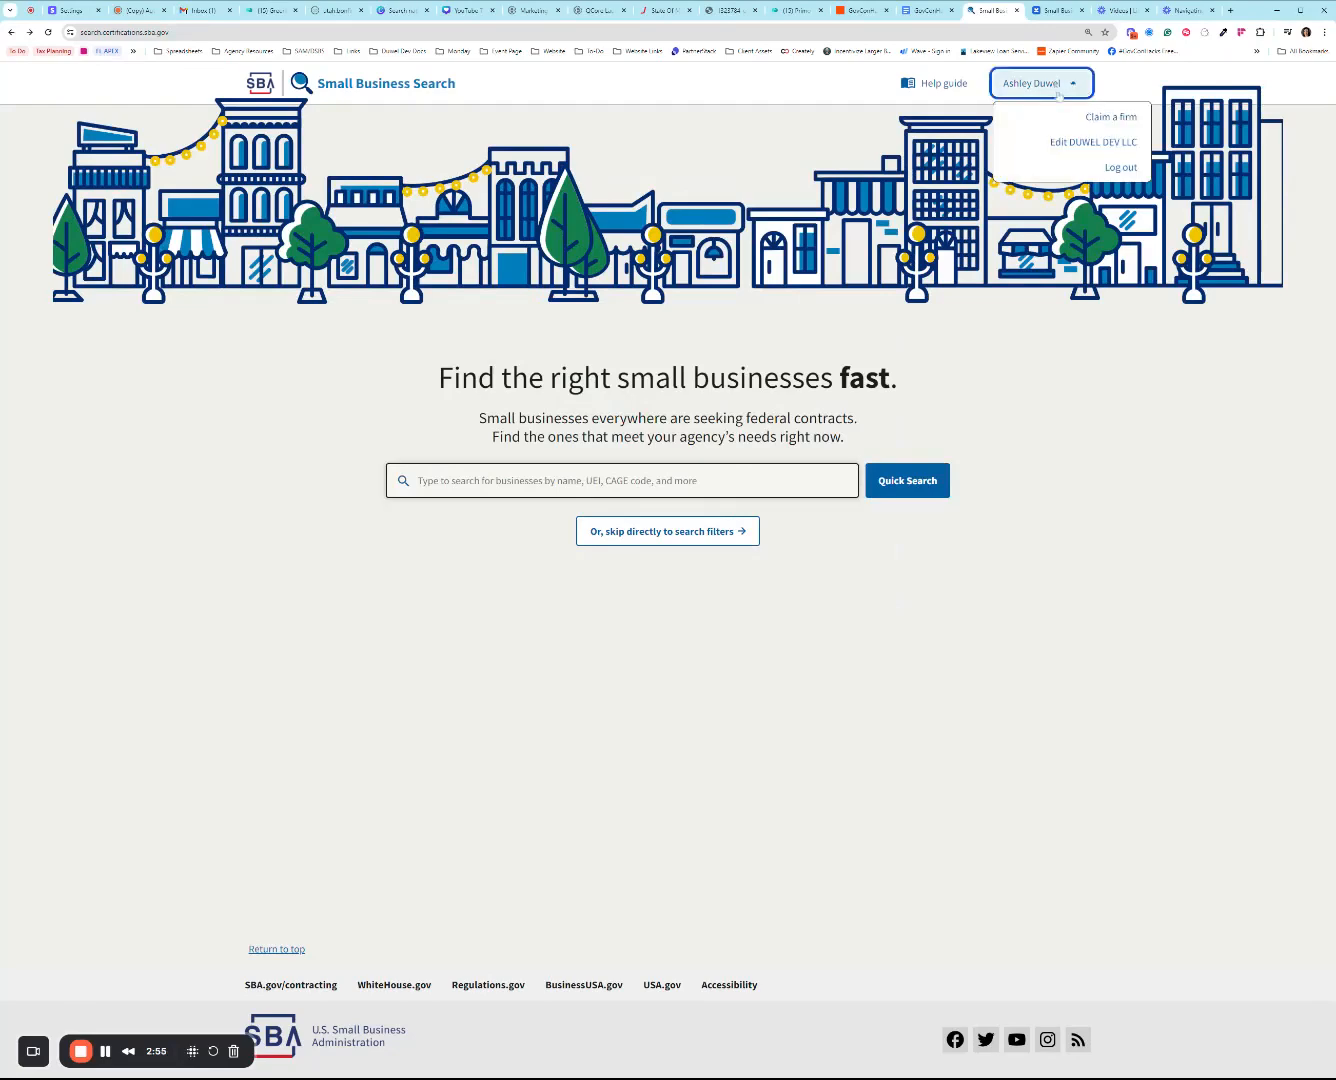
click(1093, 141)
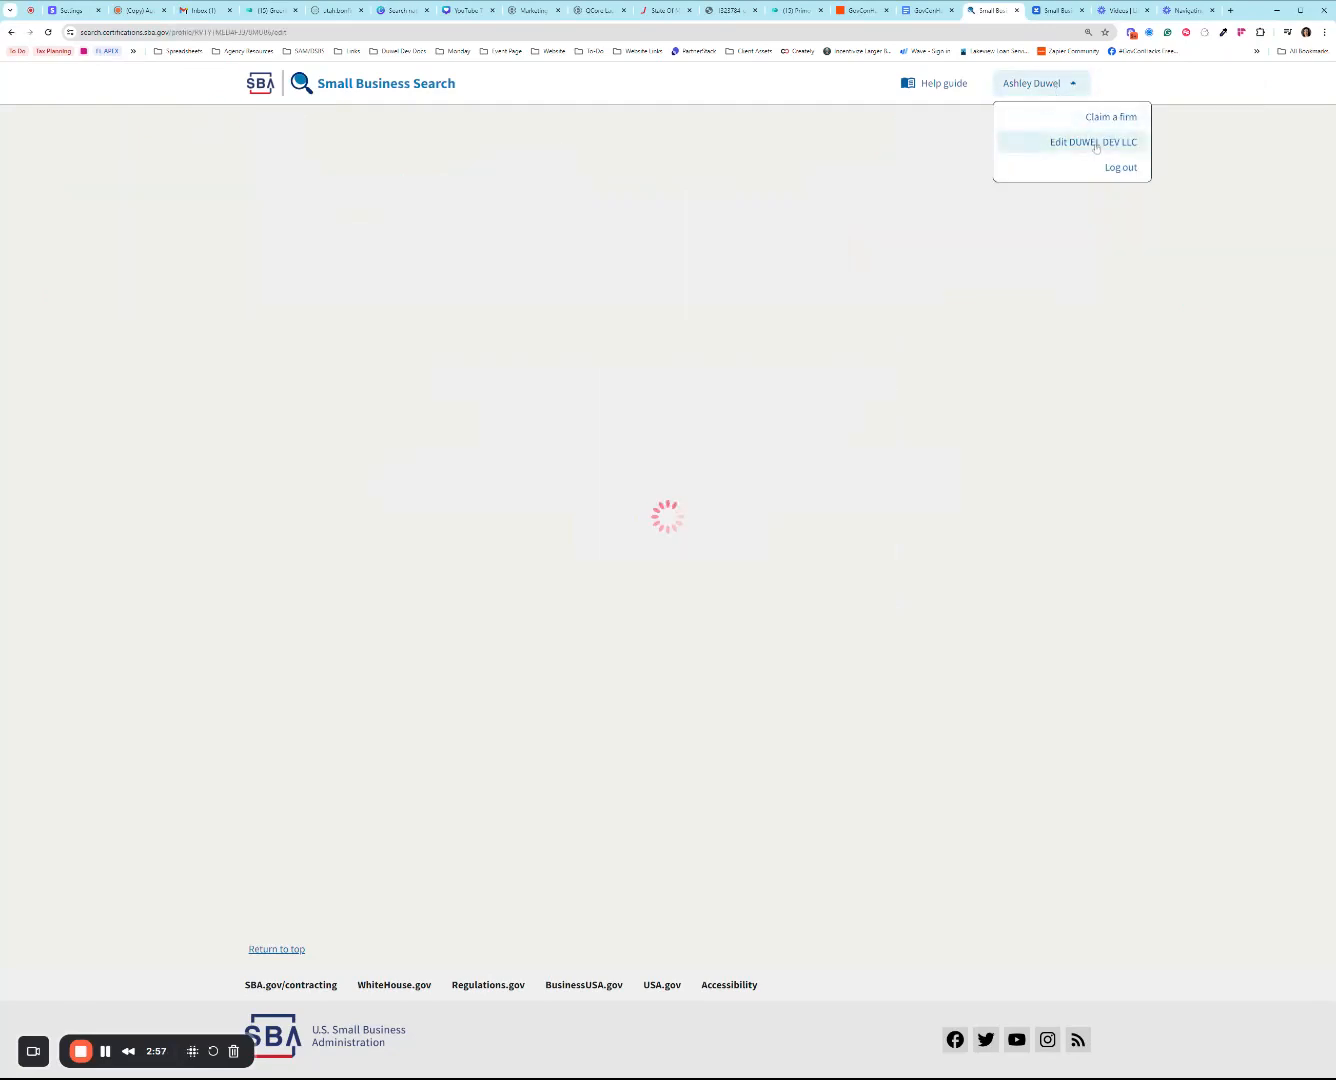
Step: Check the Participation tab's phone, email and fax visibility, then open Overview information
click(1091, 141)
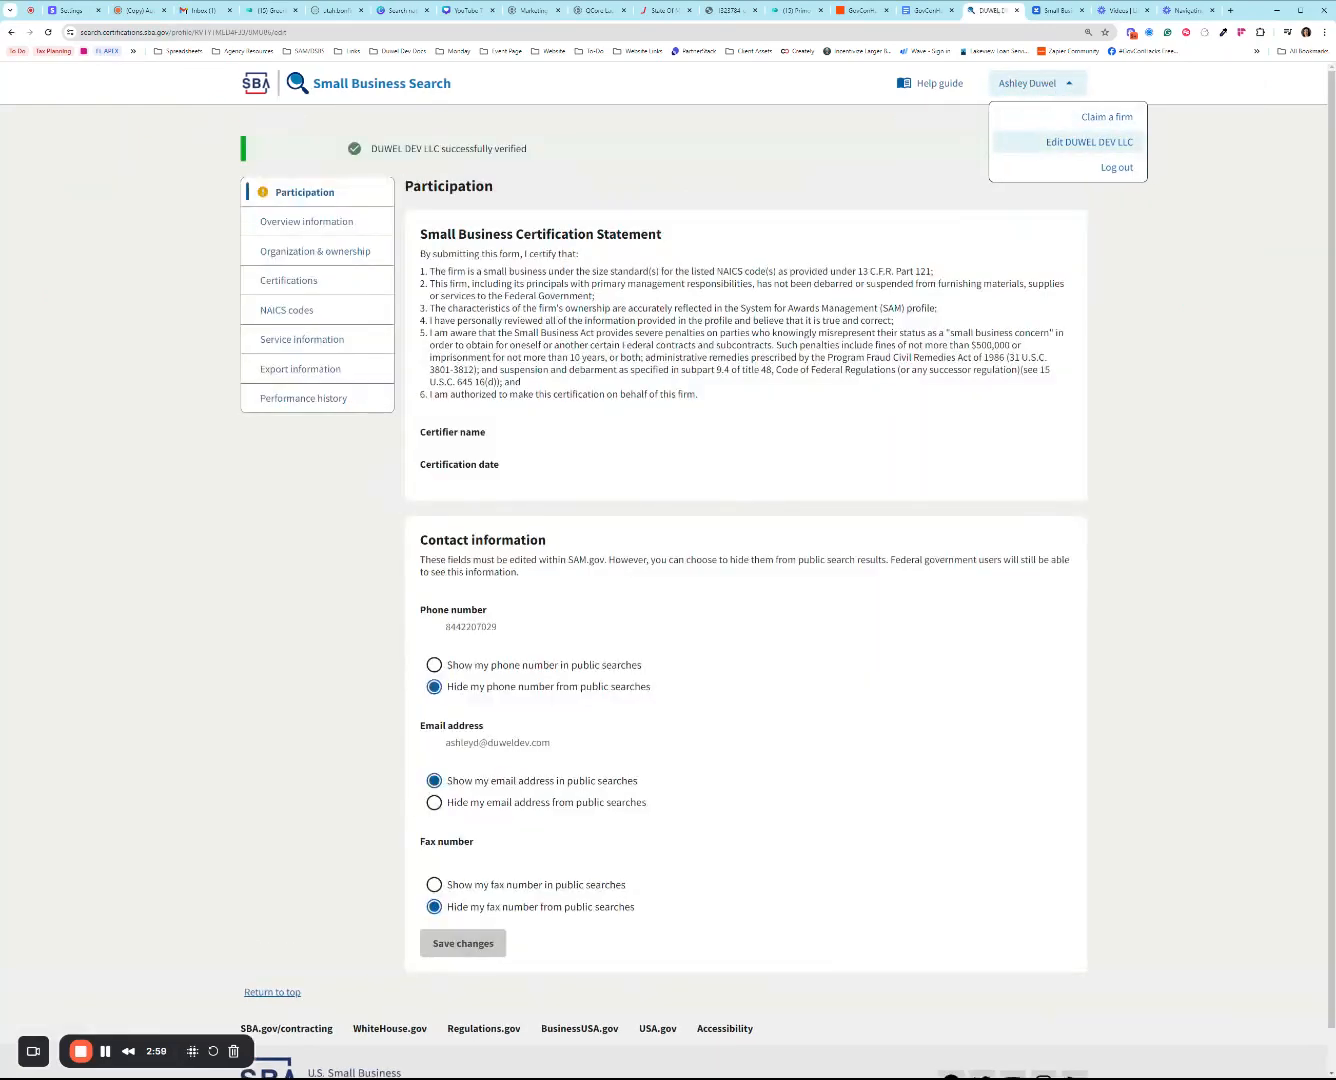
mouse_move(530, 714)
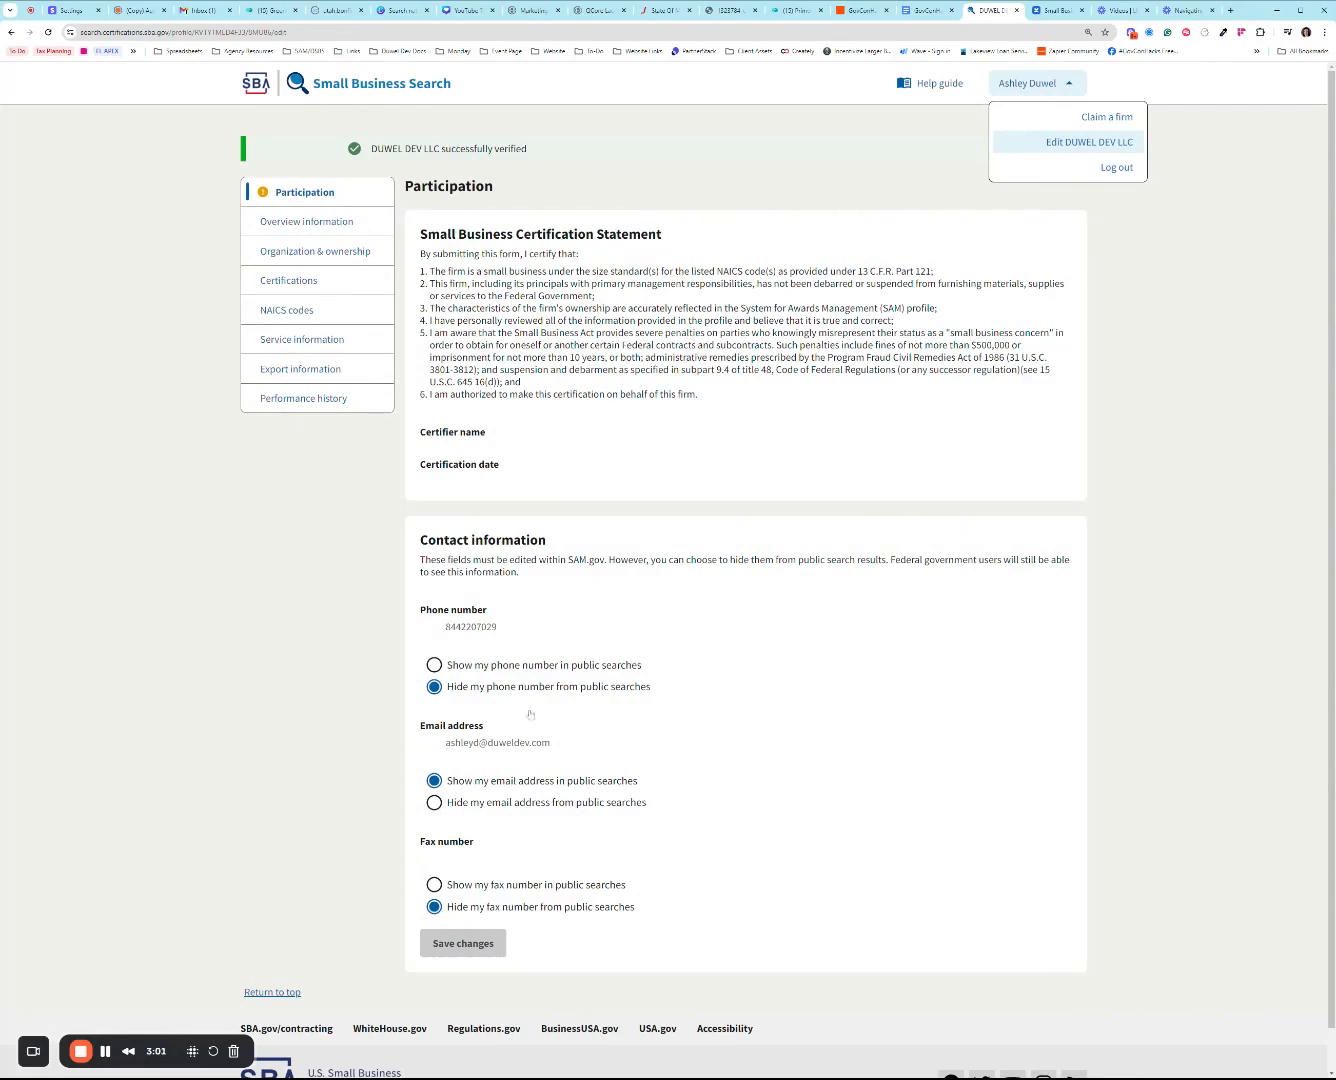
scroll(down, 3)
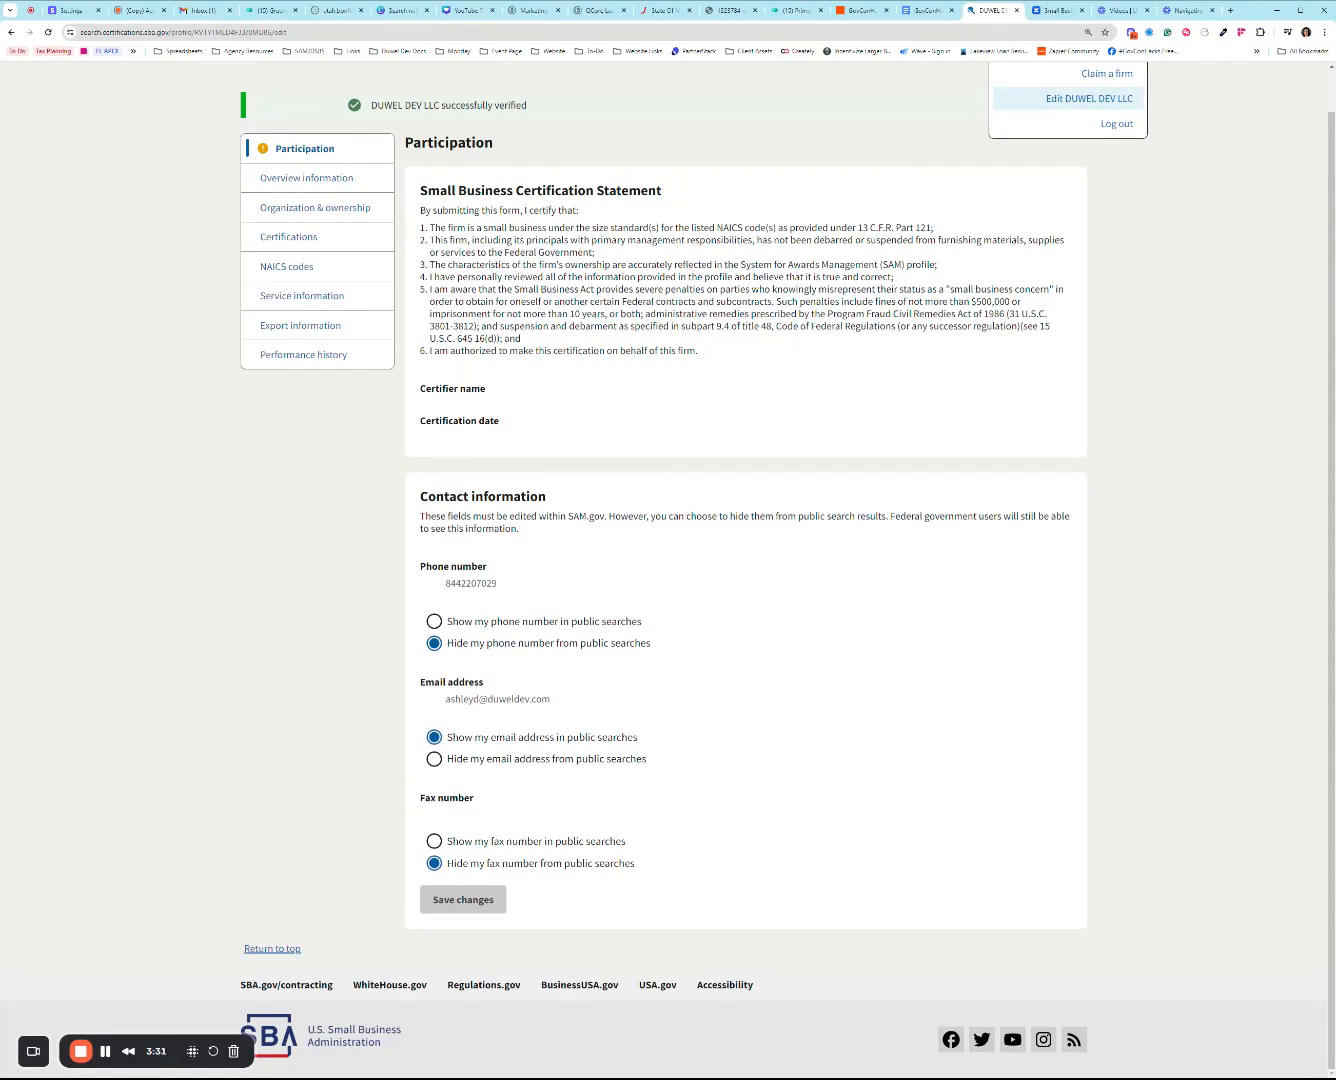
double_click(470, 583)
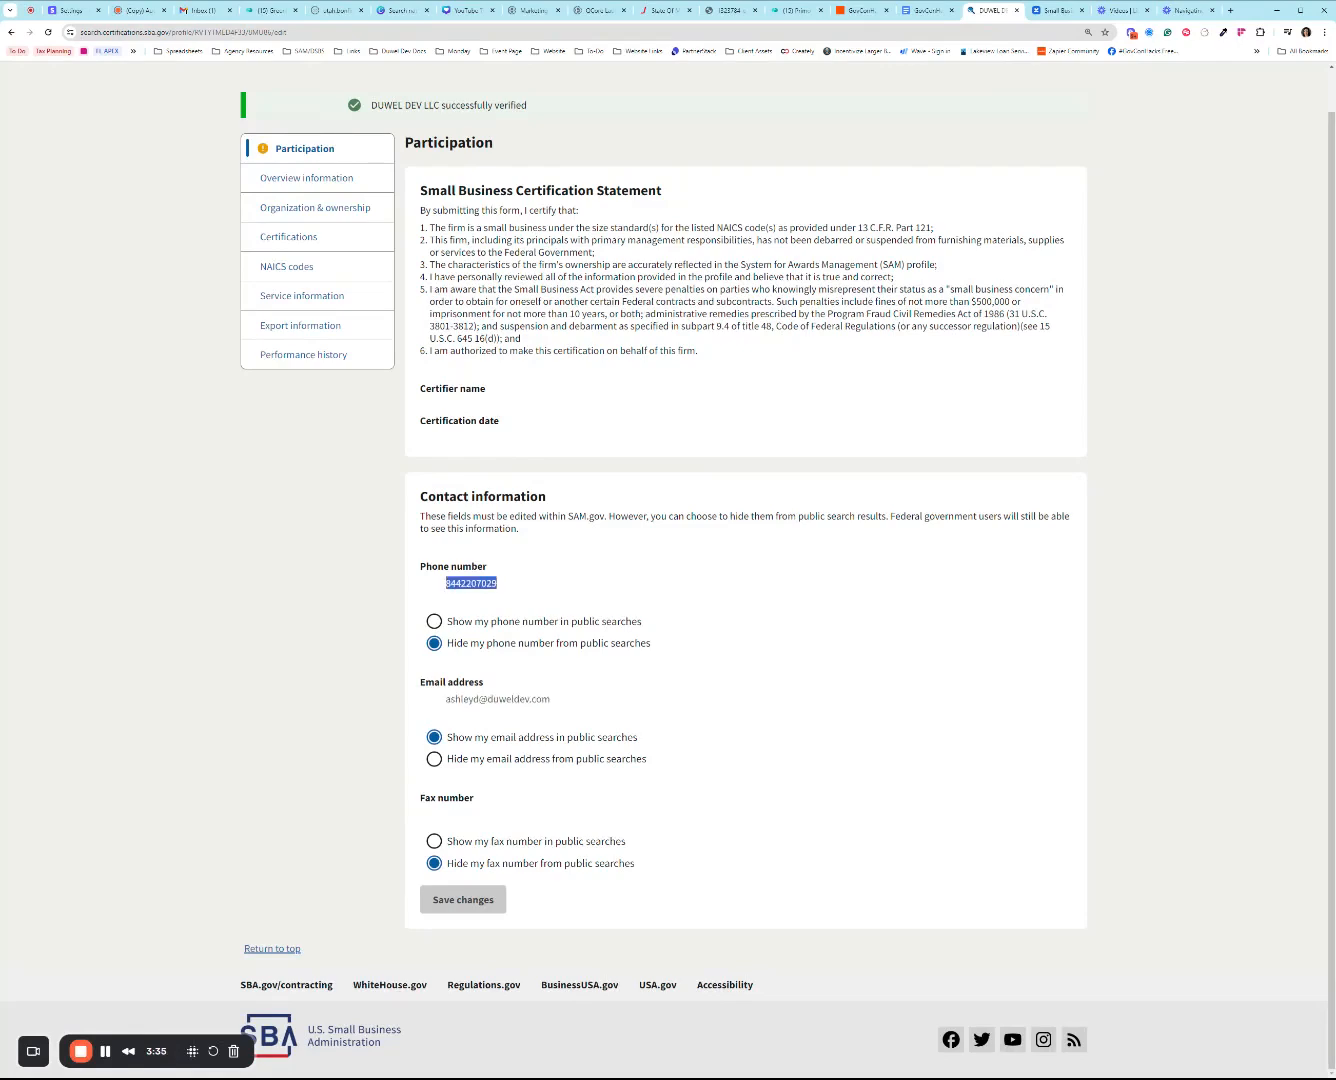
click(307, 177)
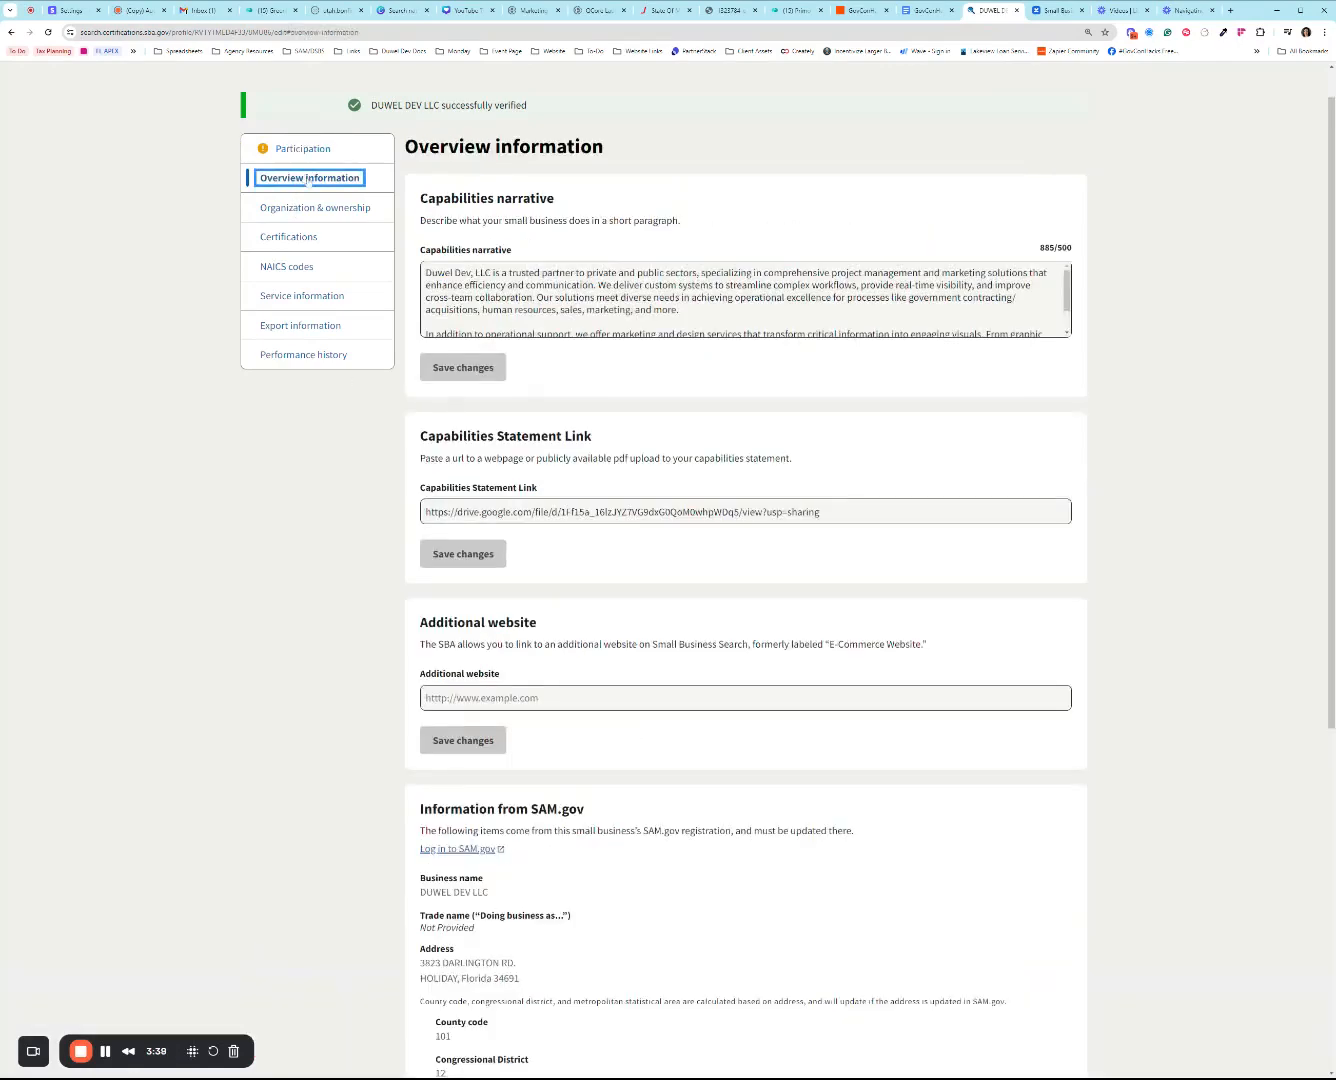
Step: Read the capabilities narrative and SAM.gov details until the unsaved-changes warning appears
click(739, 300)
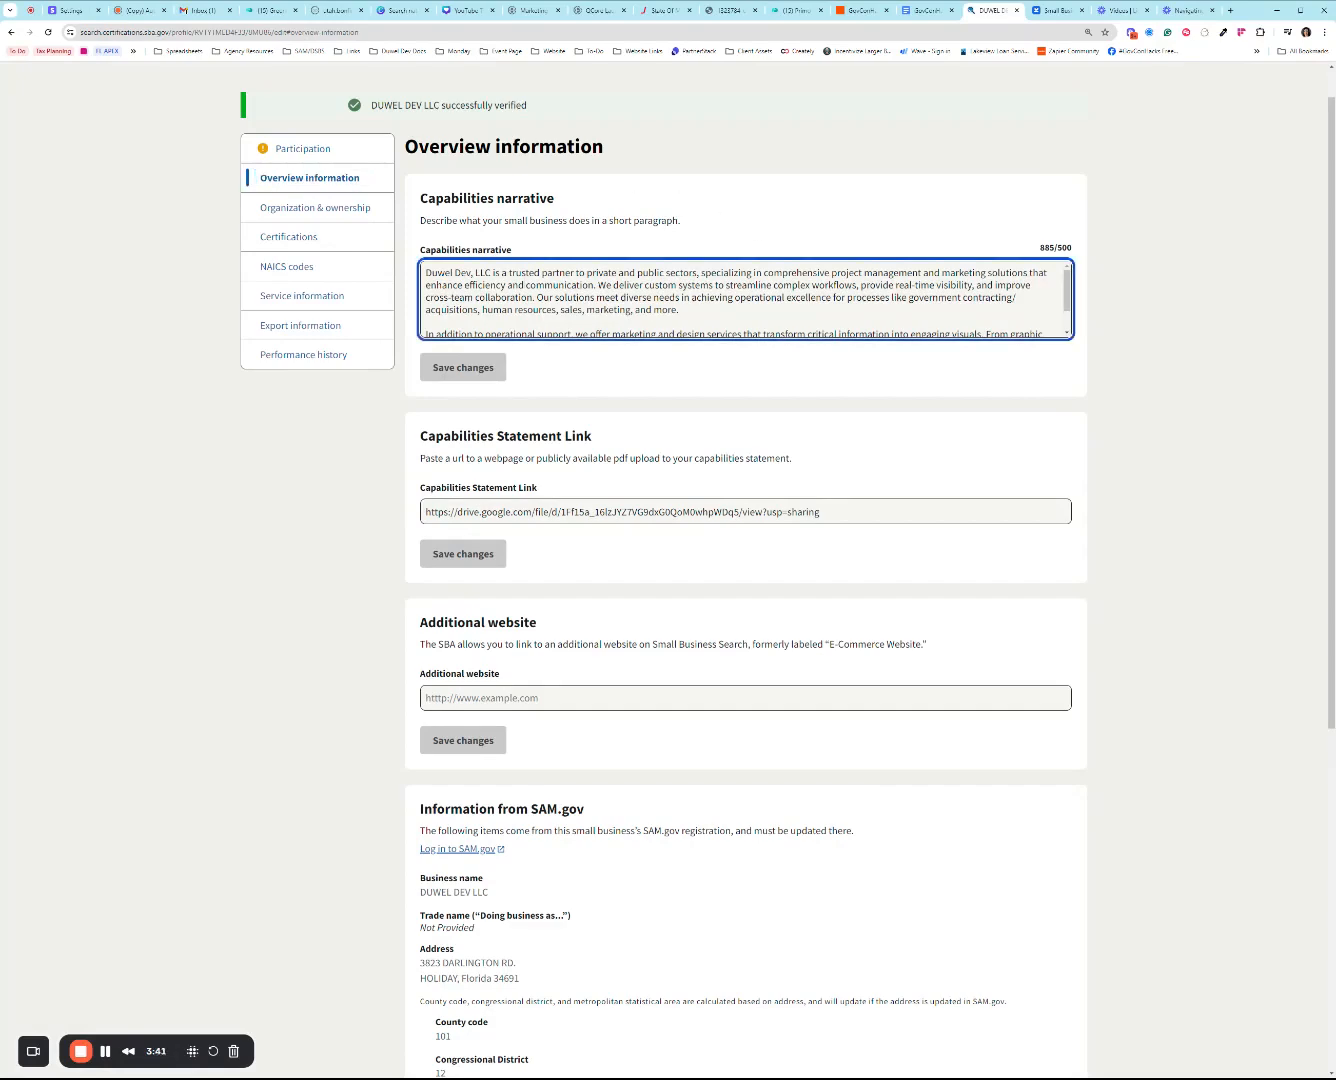
scroll(down, 3)
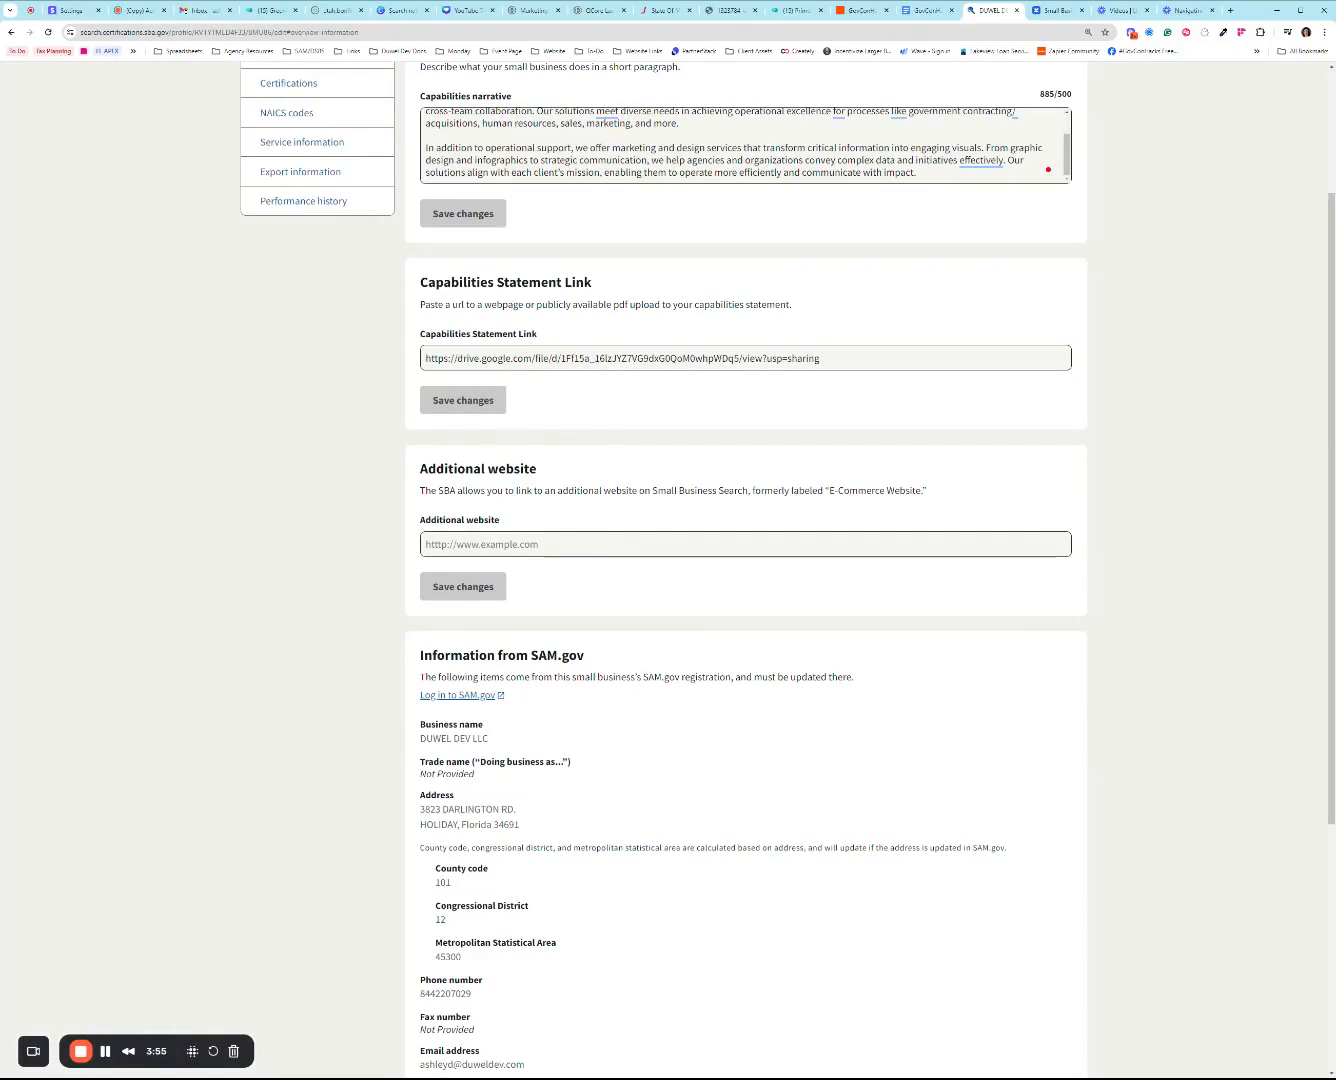
scroll(down, 3)
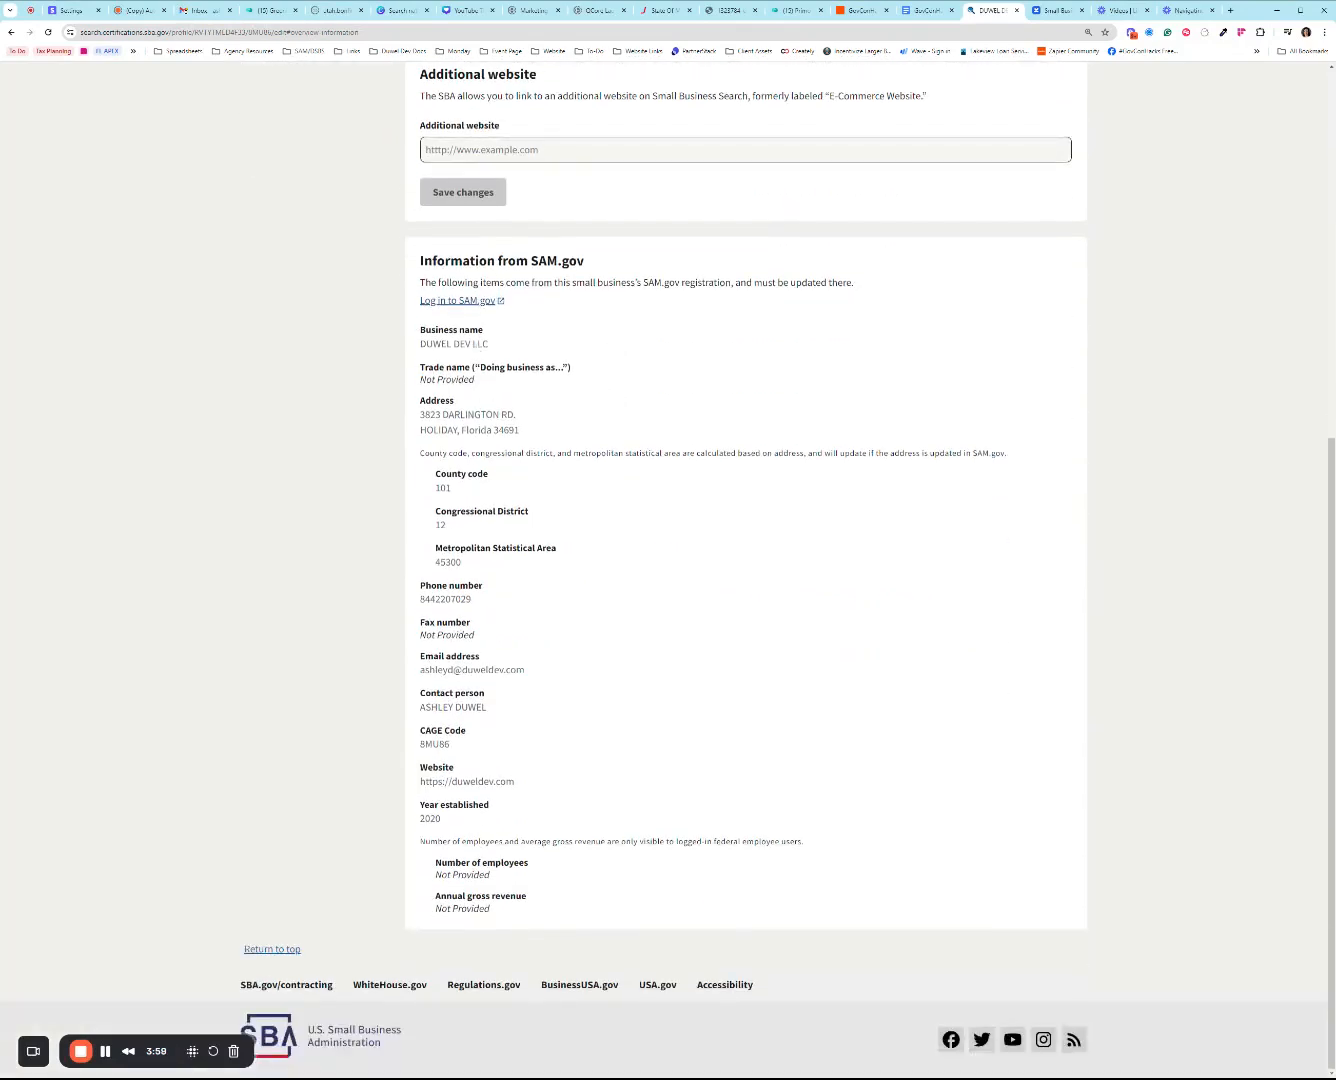
drag(420, 430, 470, 599)
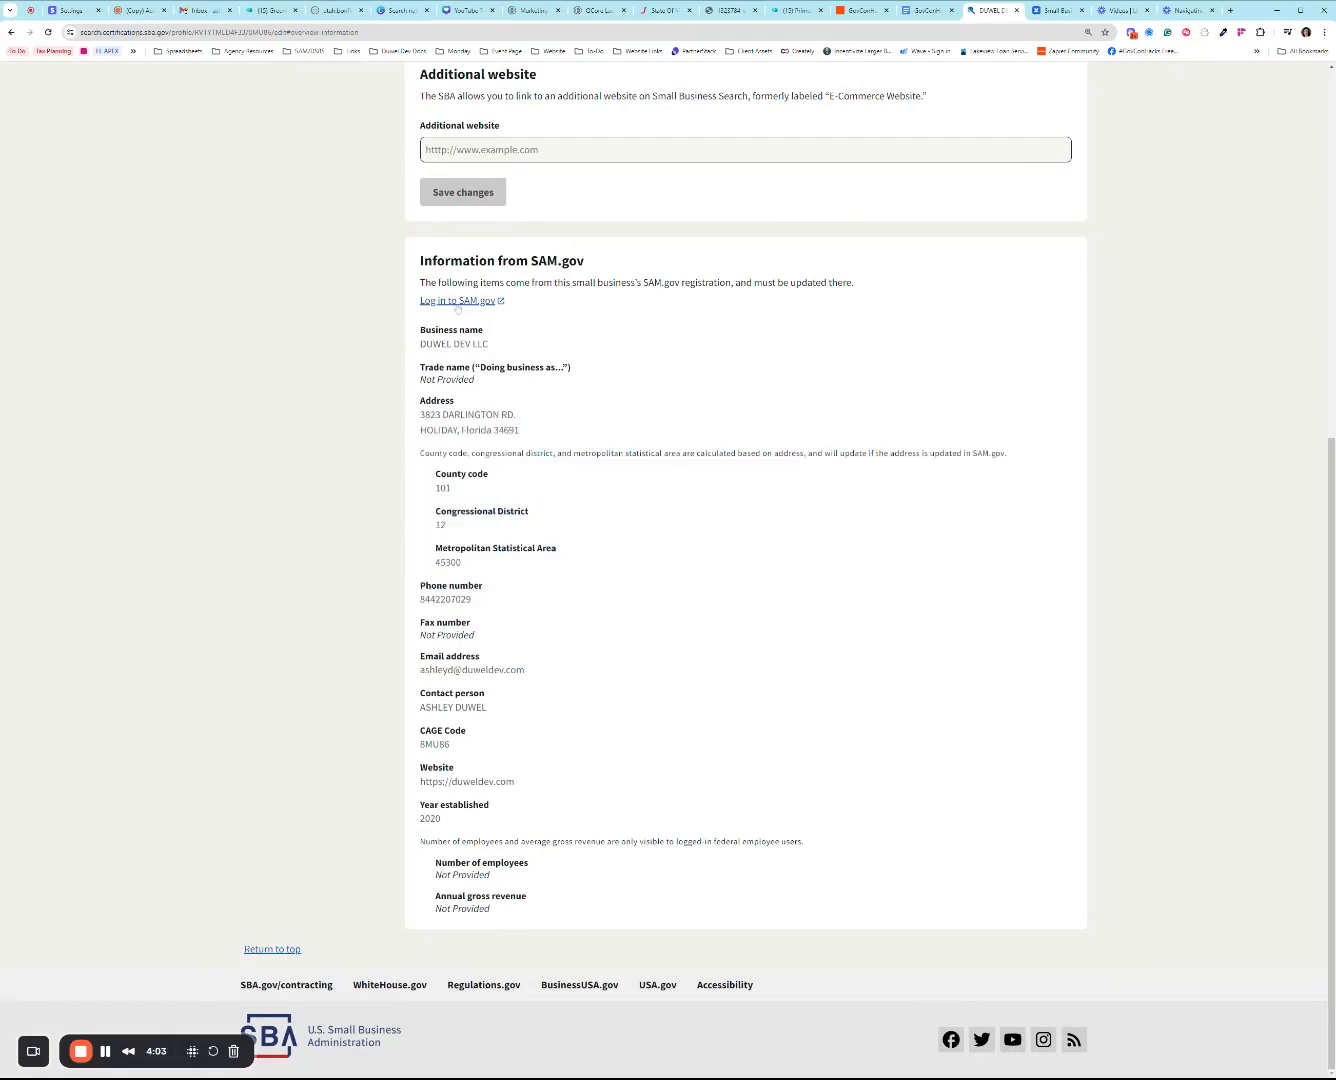
scroll(up, 3)
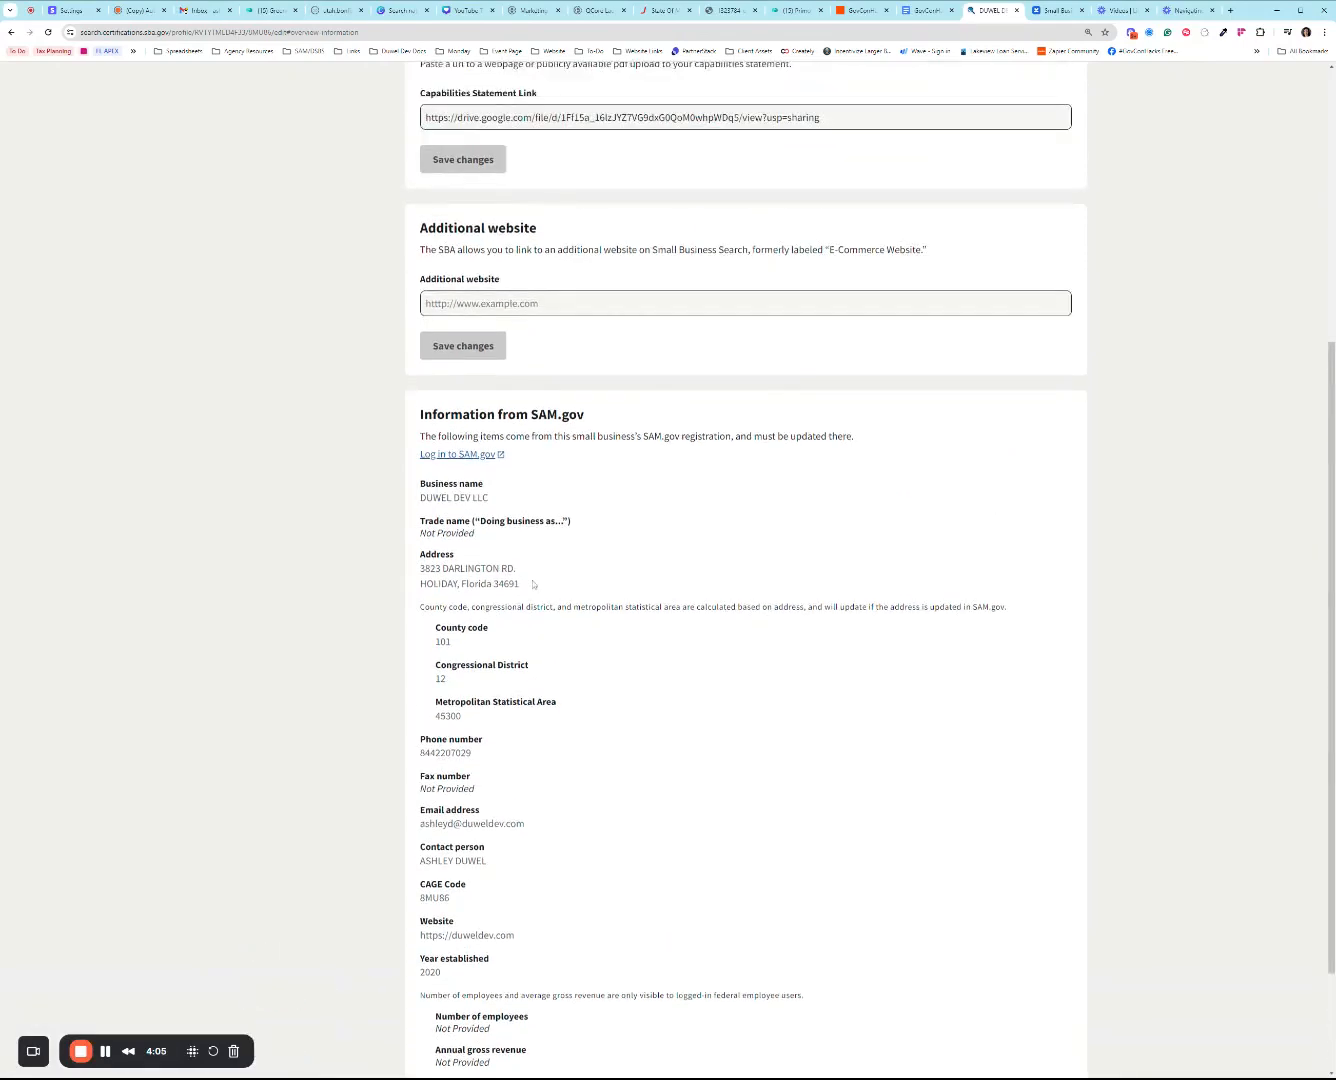
scroll(up, 3)
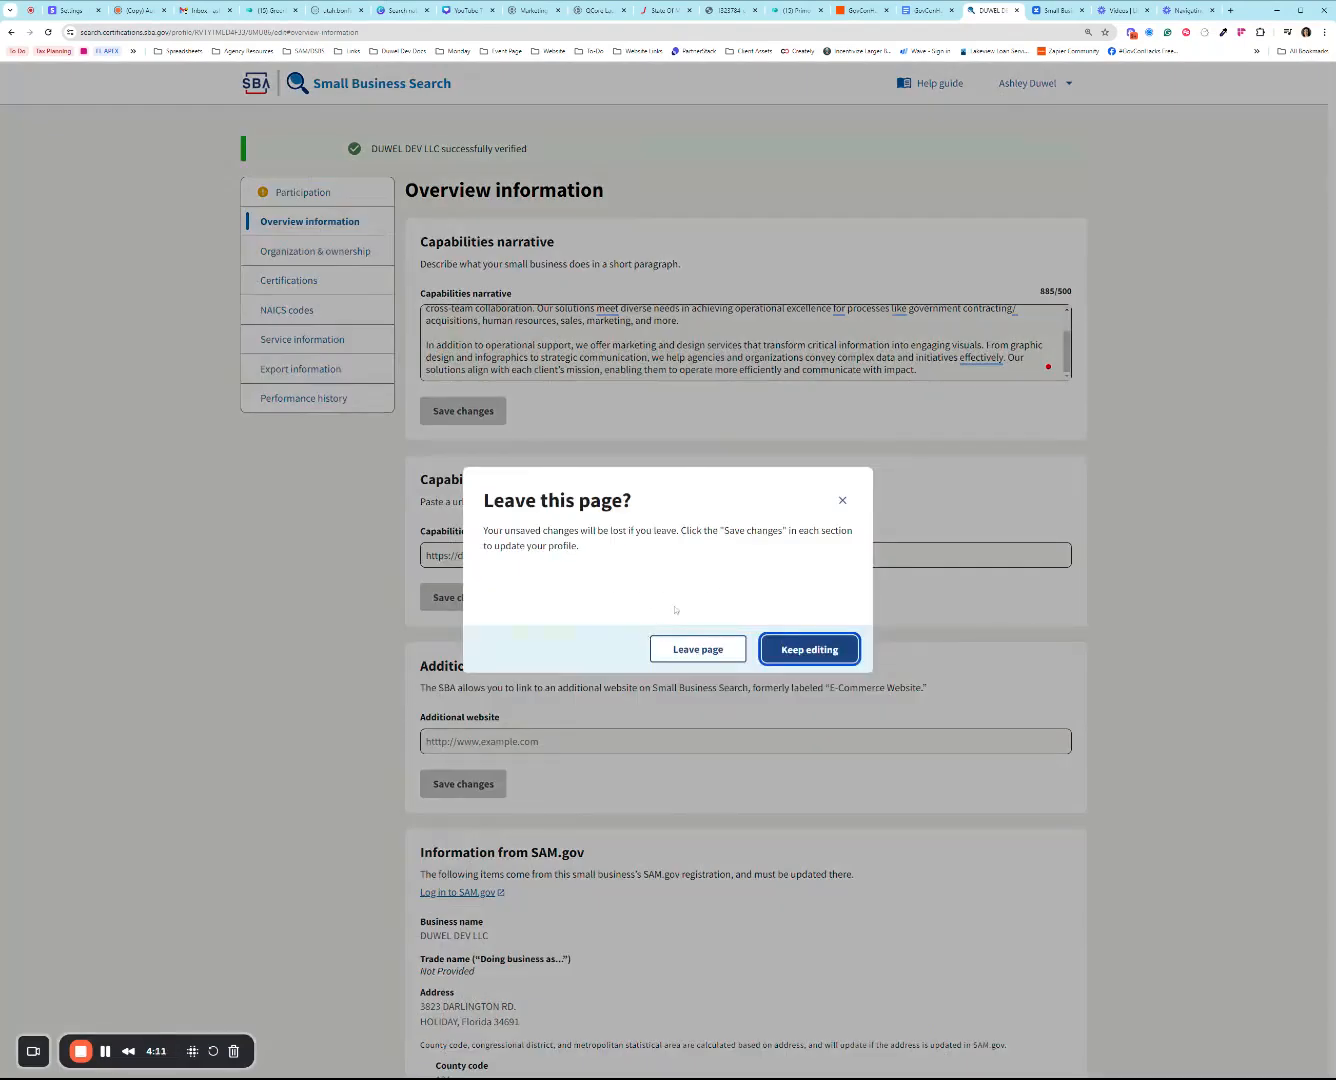
Step: Discard unsaved changes twice to reach the Organization & ownership section
click(697, 649)
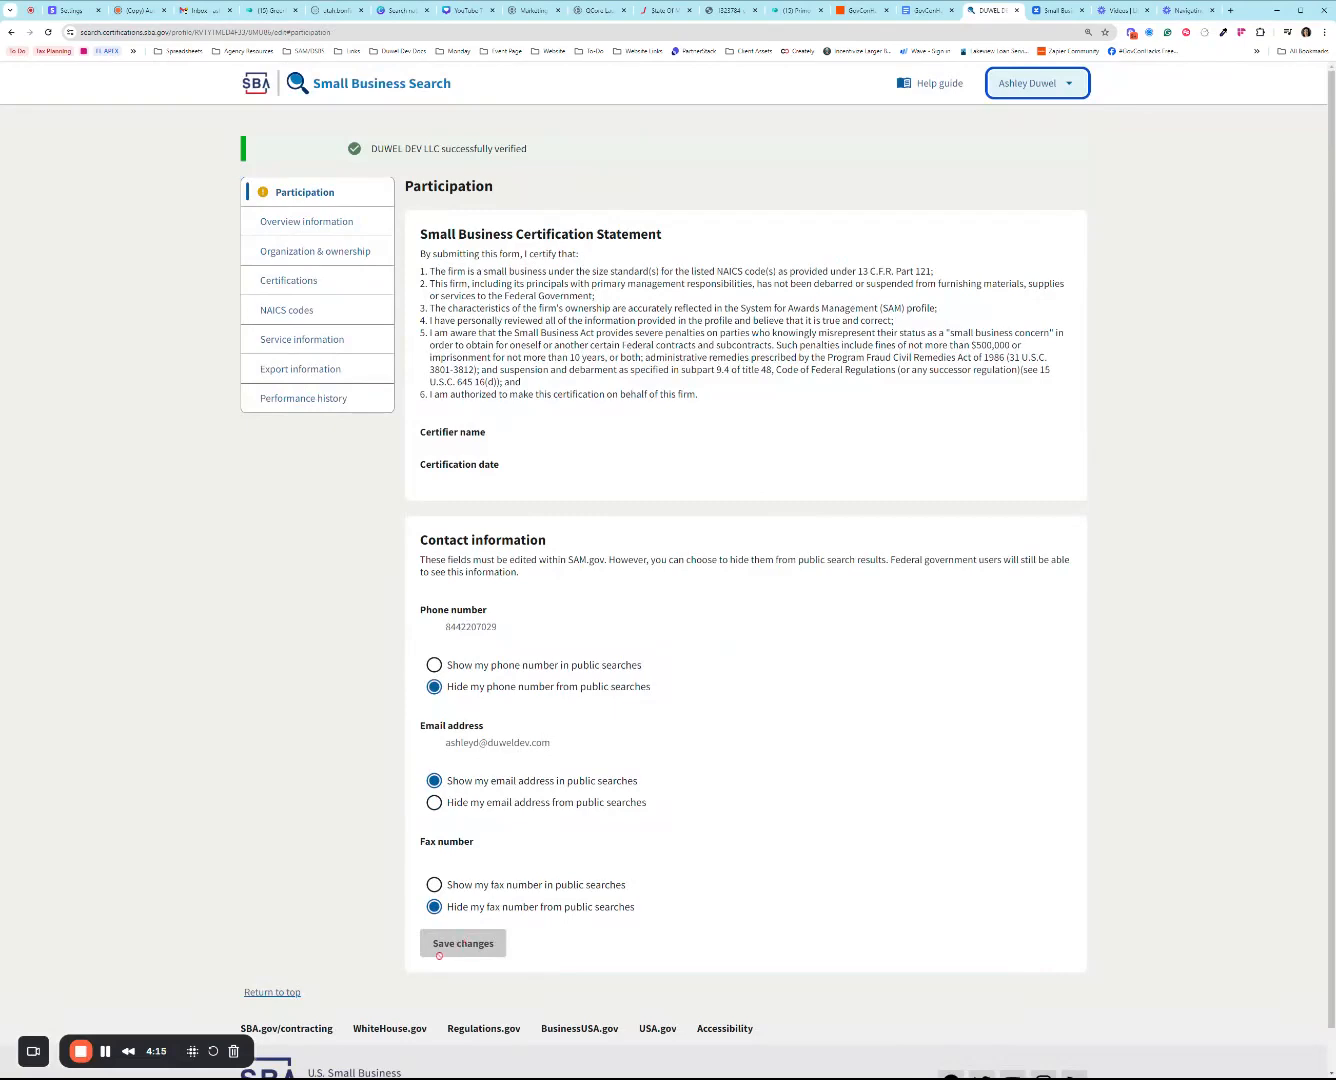
click(308, 221)
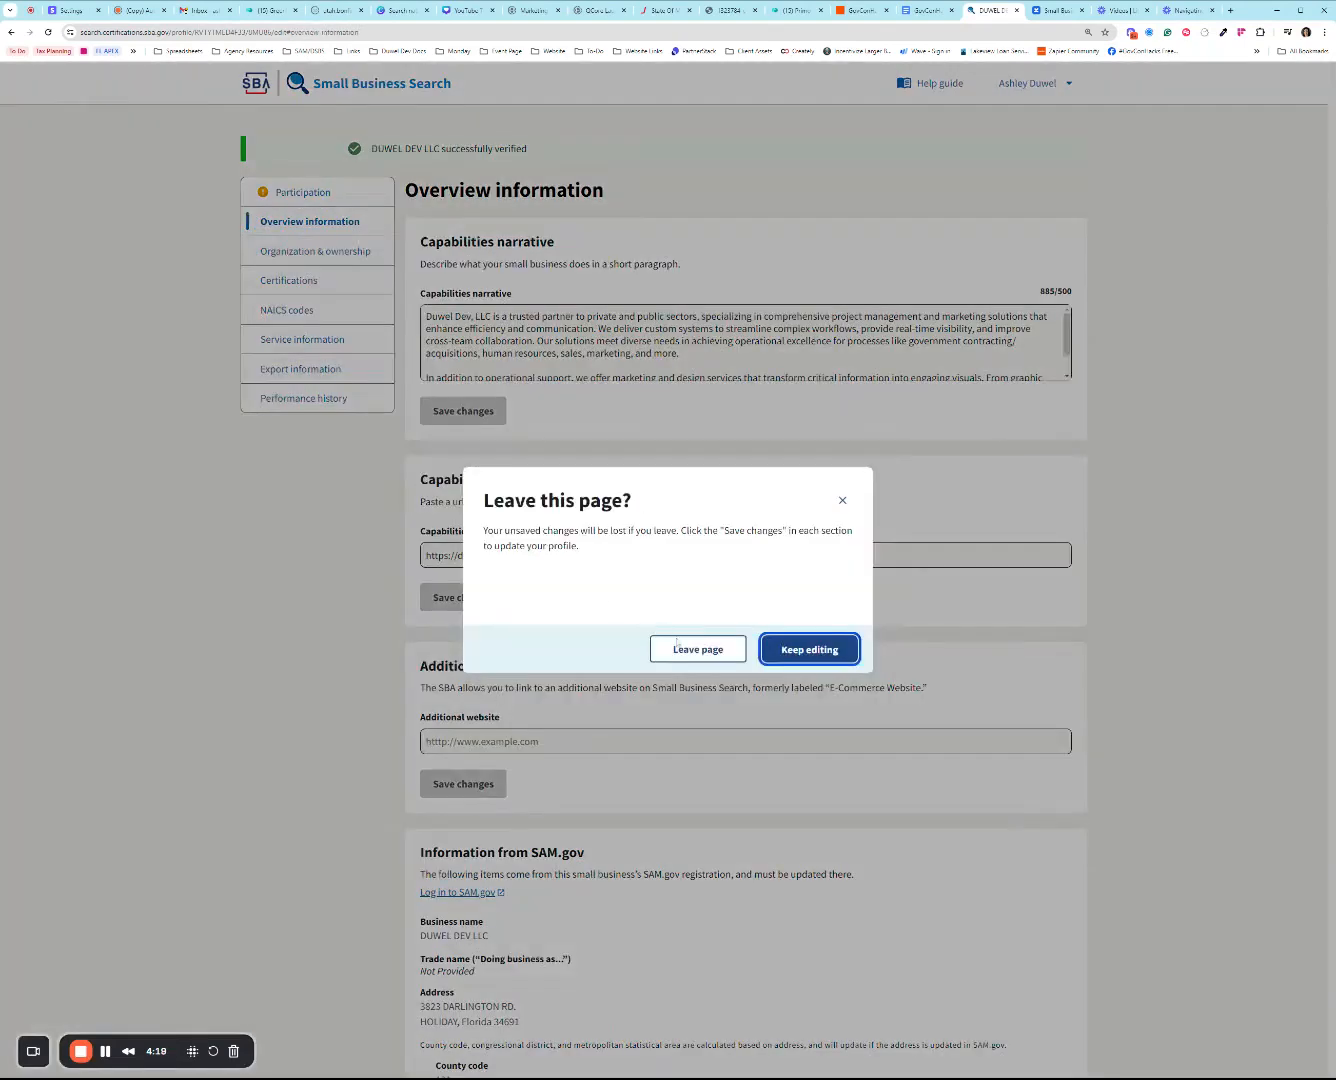
click(697, 649)
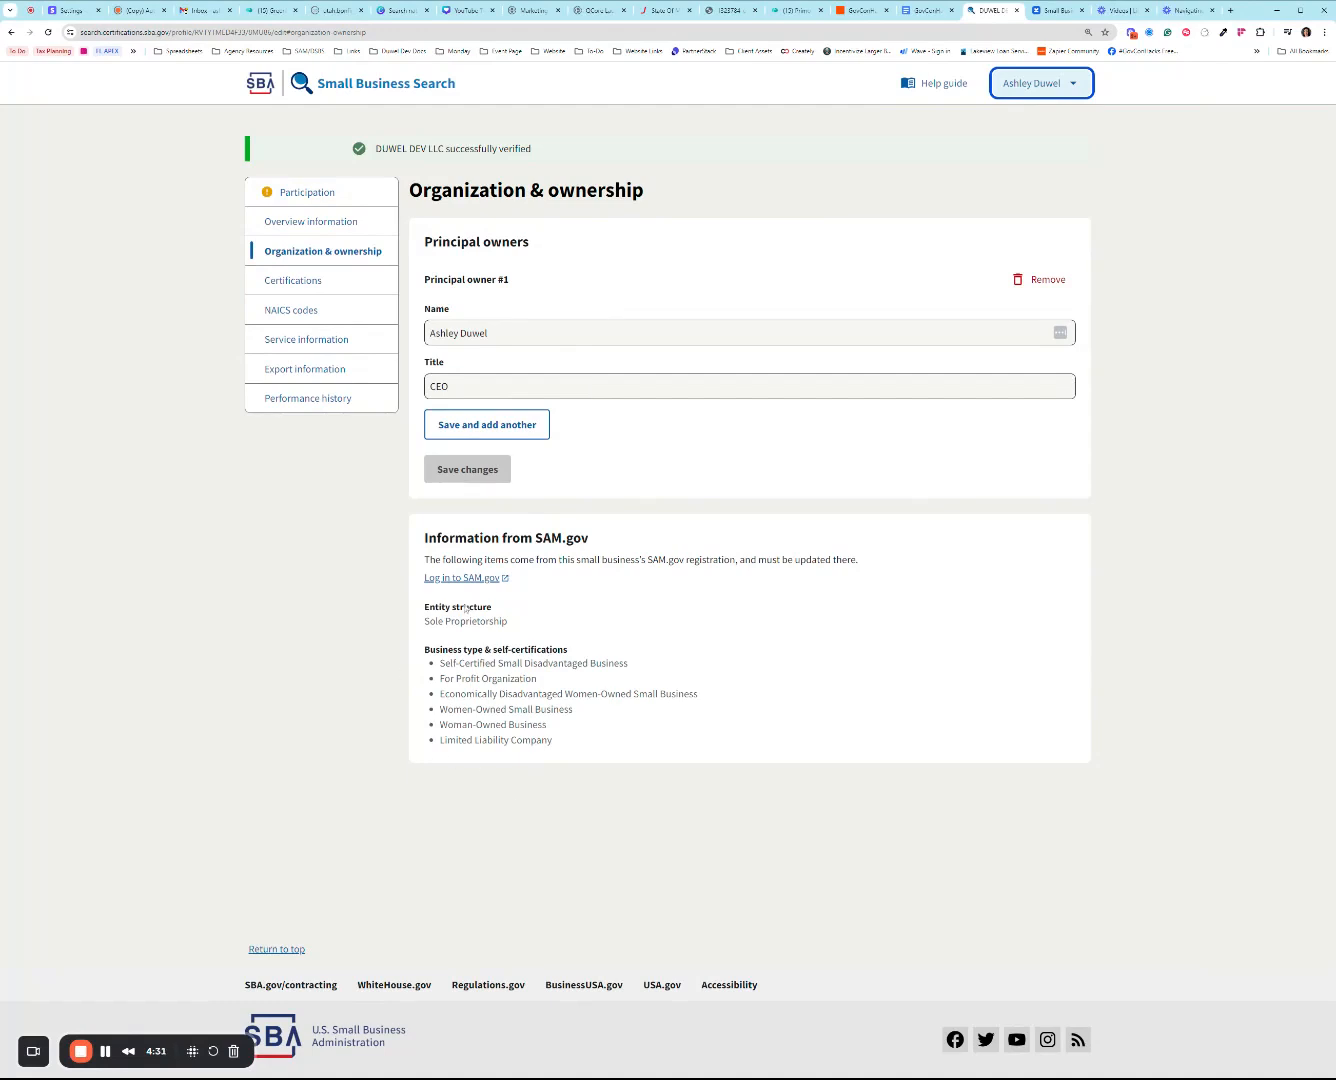
mouse_move(483, 745)
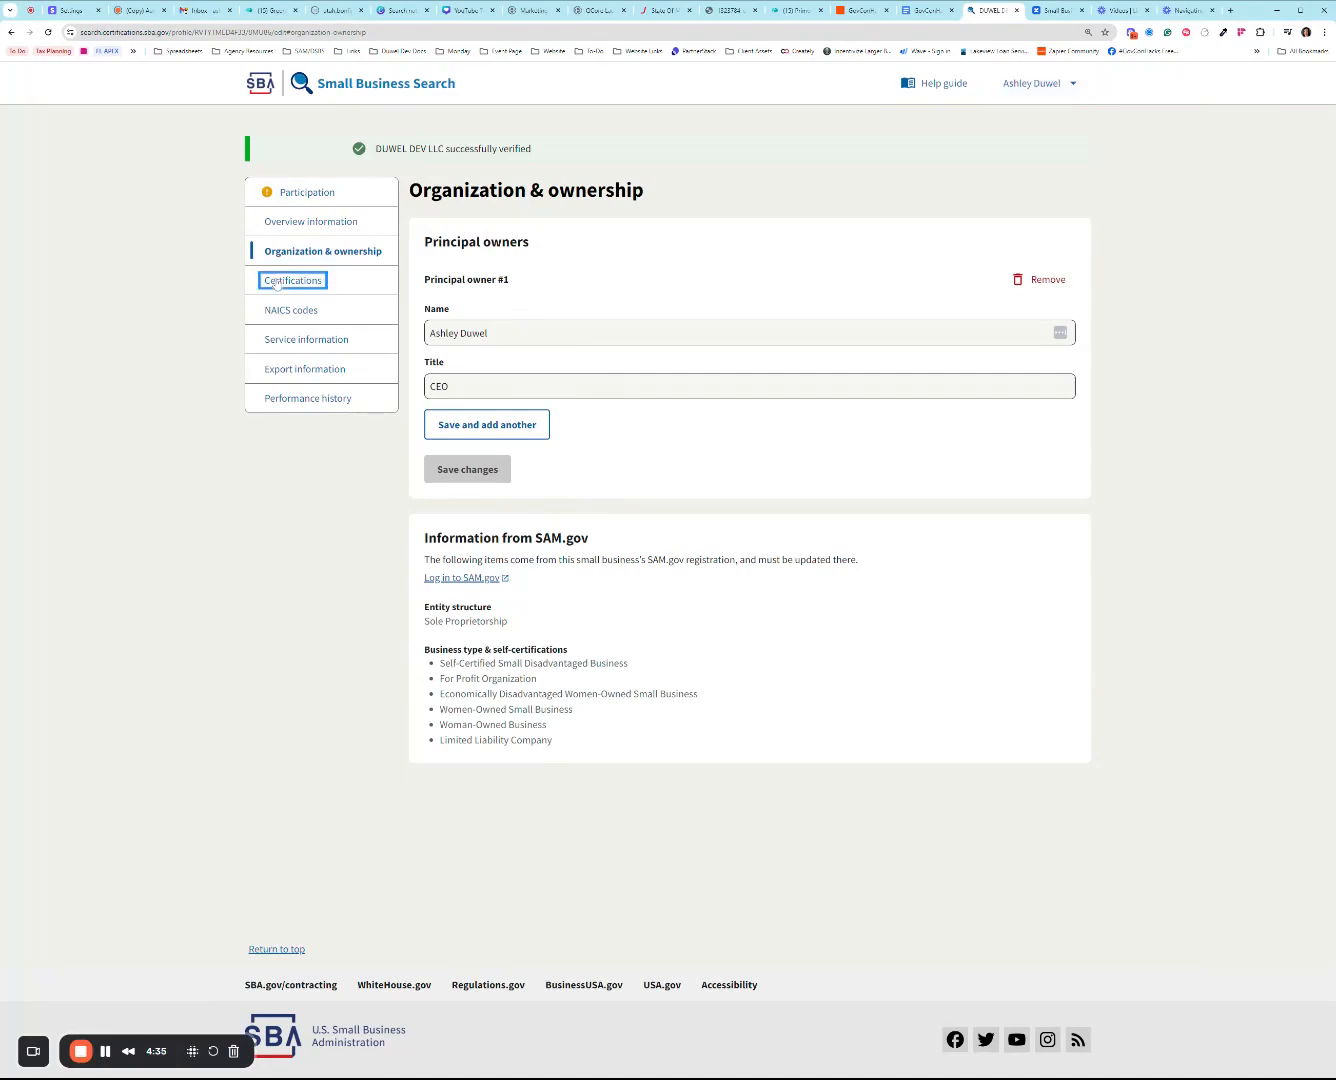
Step: Review the SBA and non-federal certifications, then open the NAICS codes section
click(292, 280)
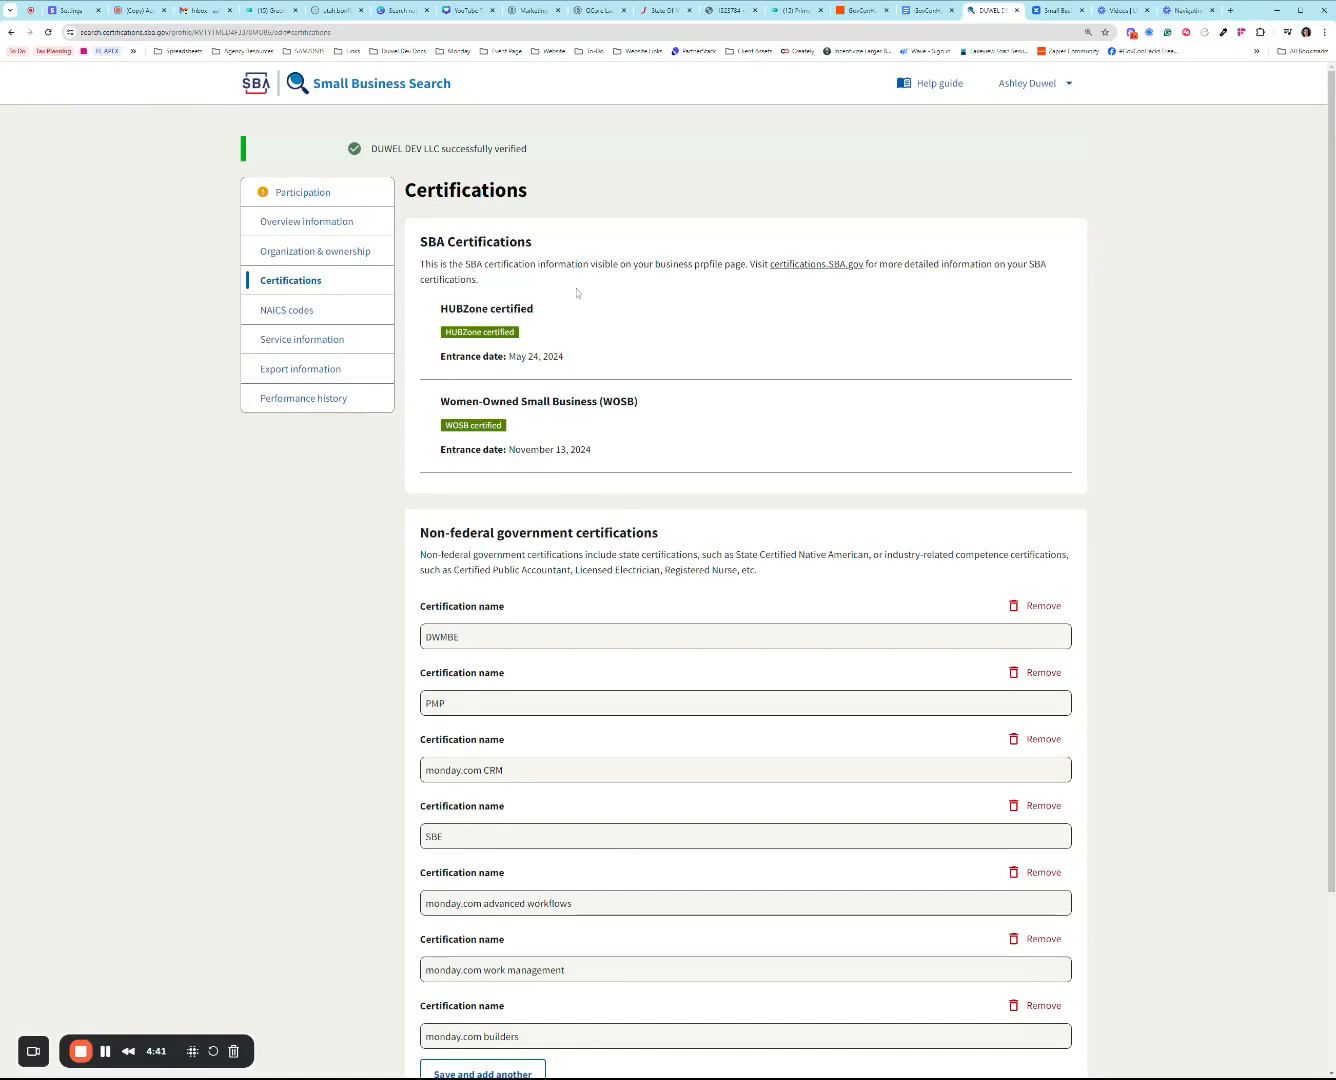
scroll(down, 3)
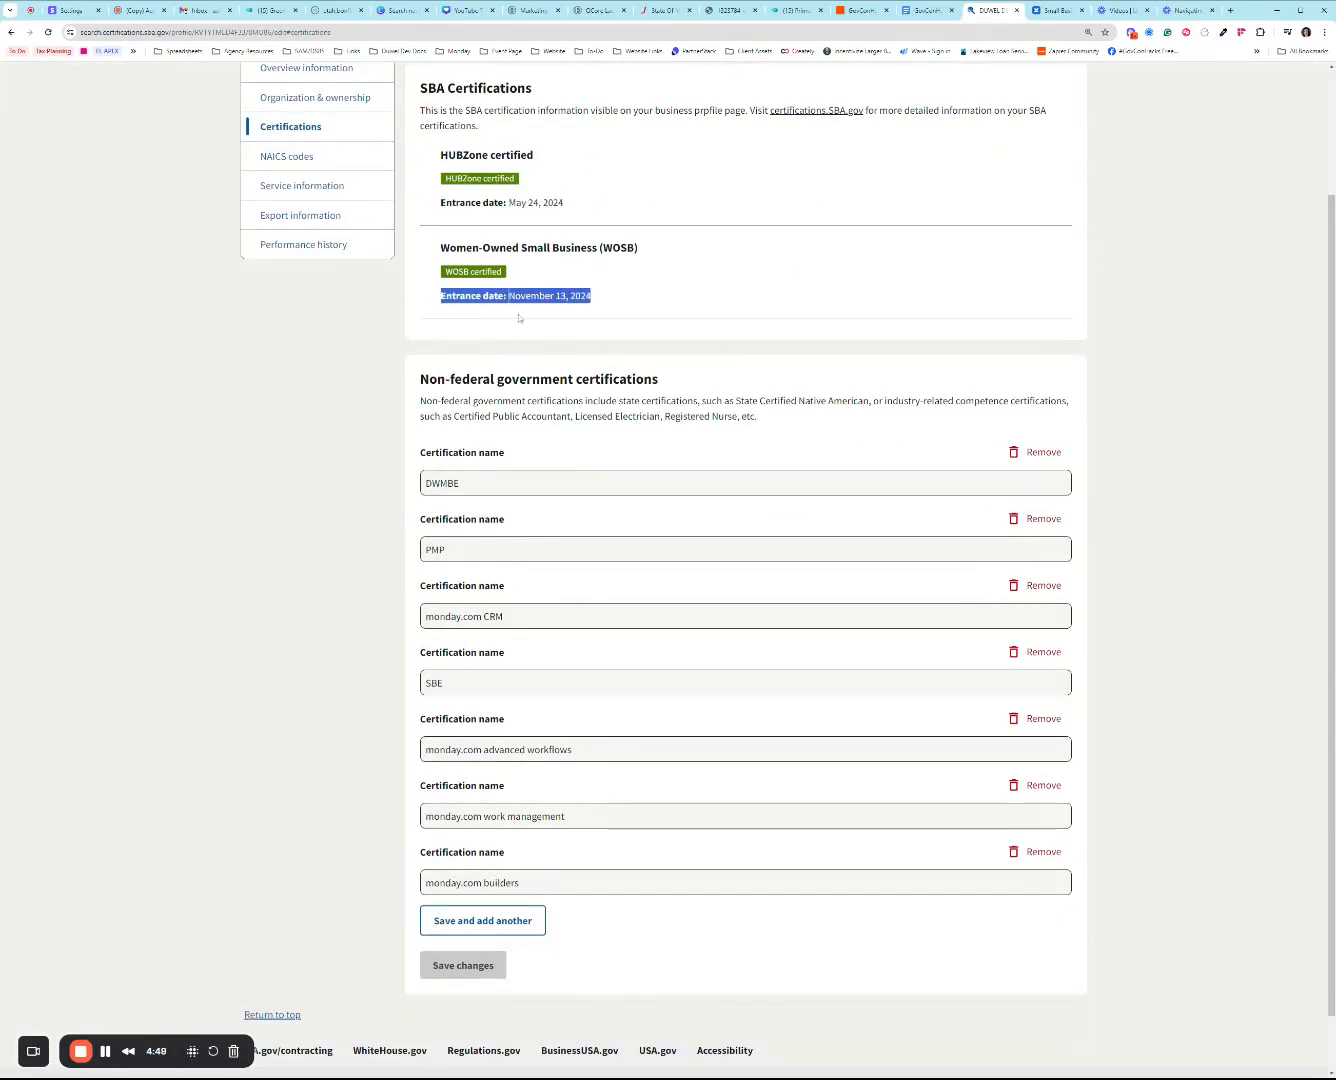
scroll(down, 3)
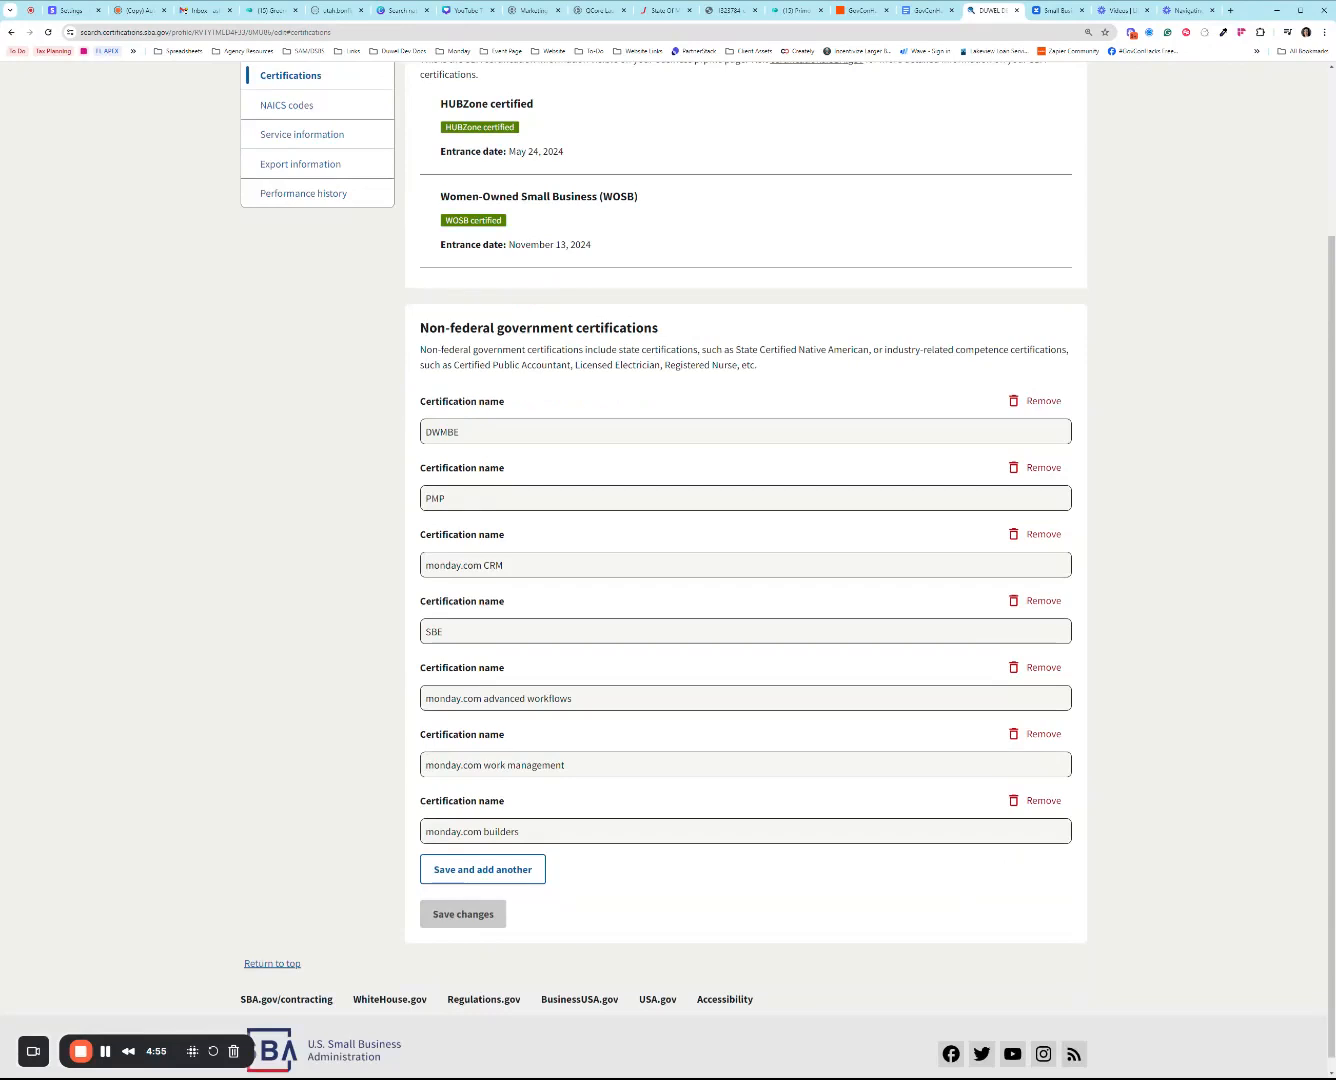
mouse_move(531, 737)
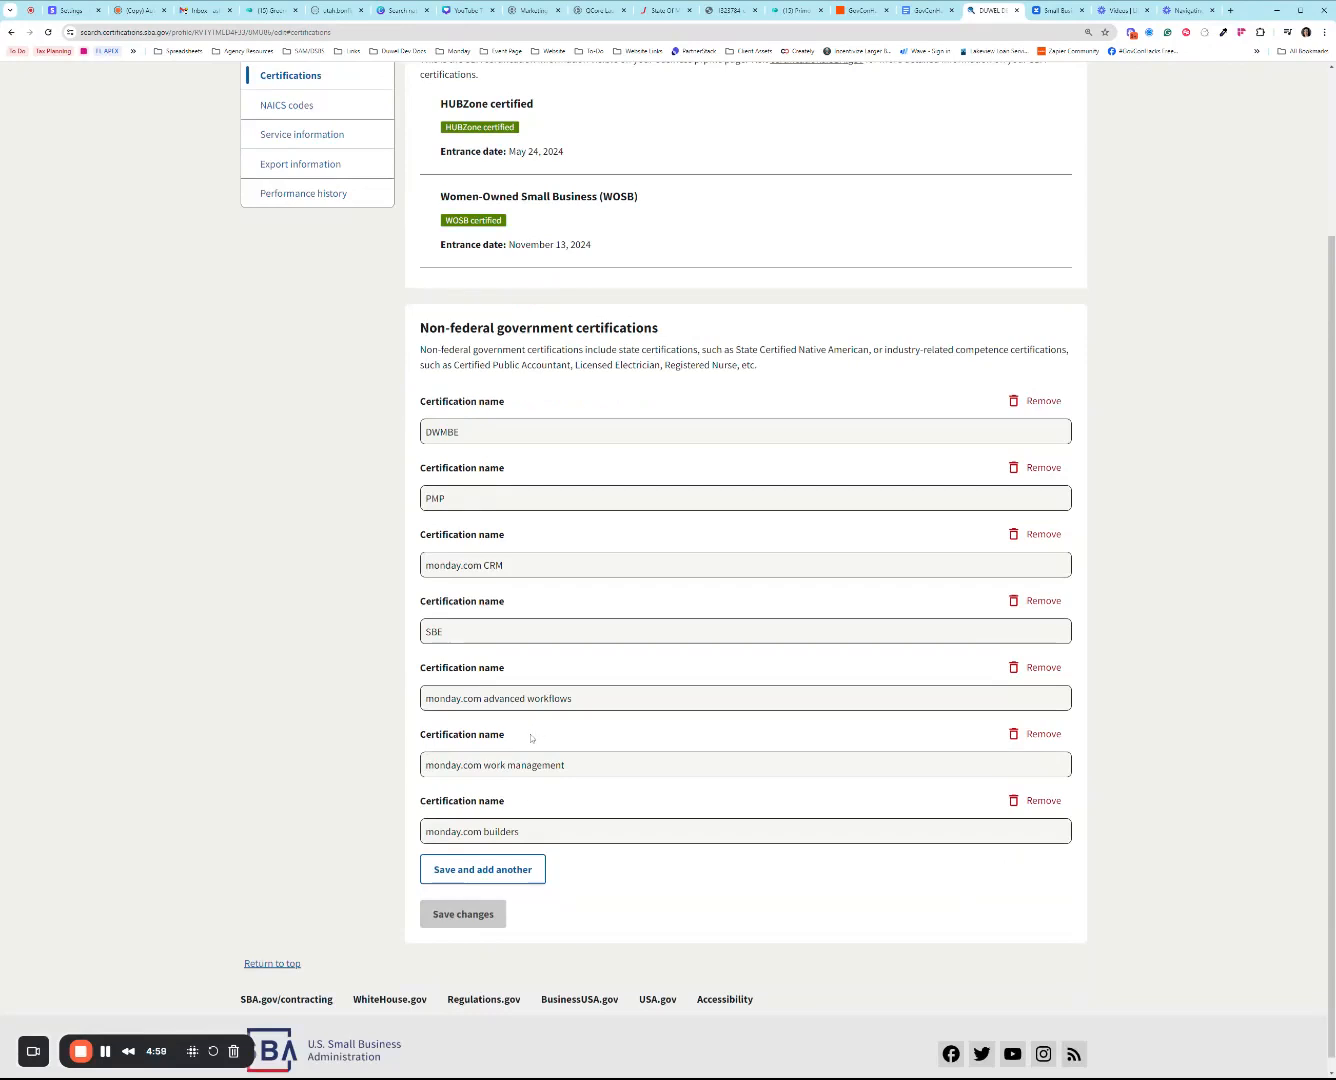
mouse_move(256, 467)
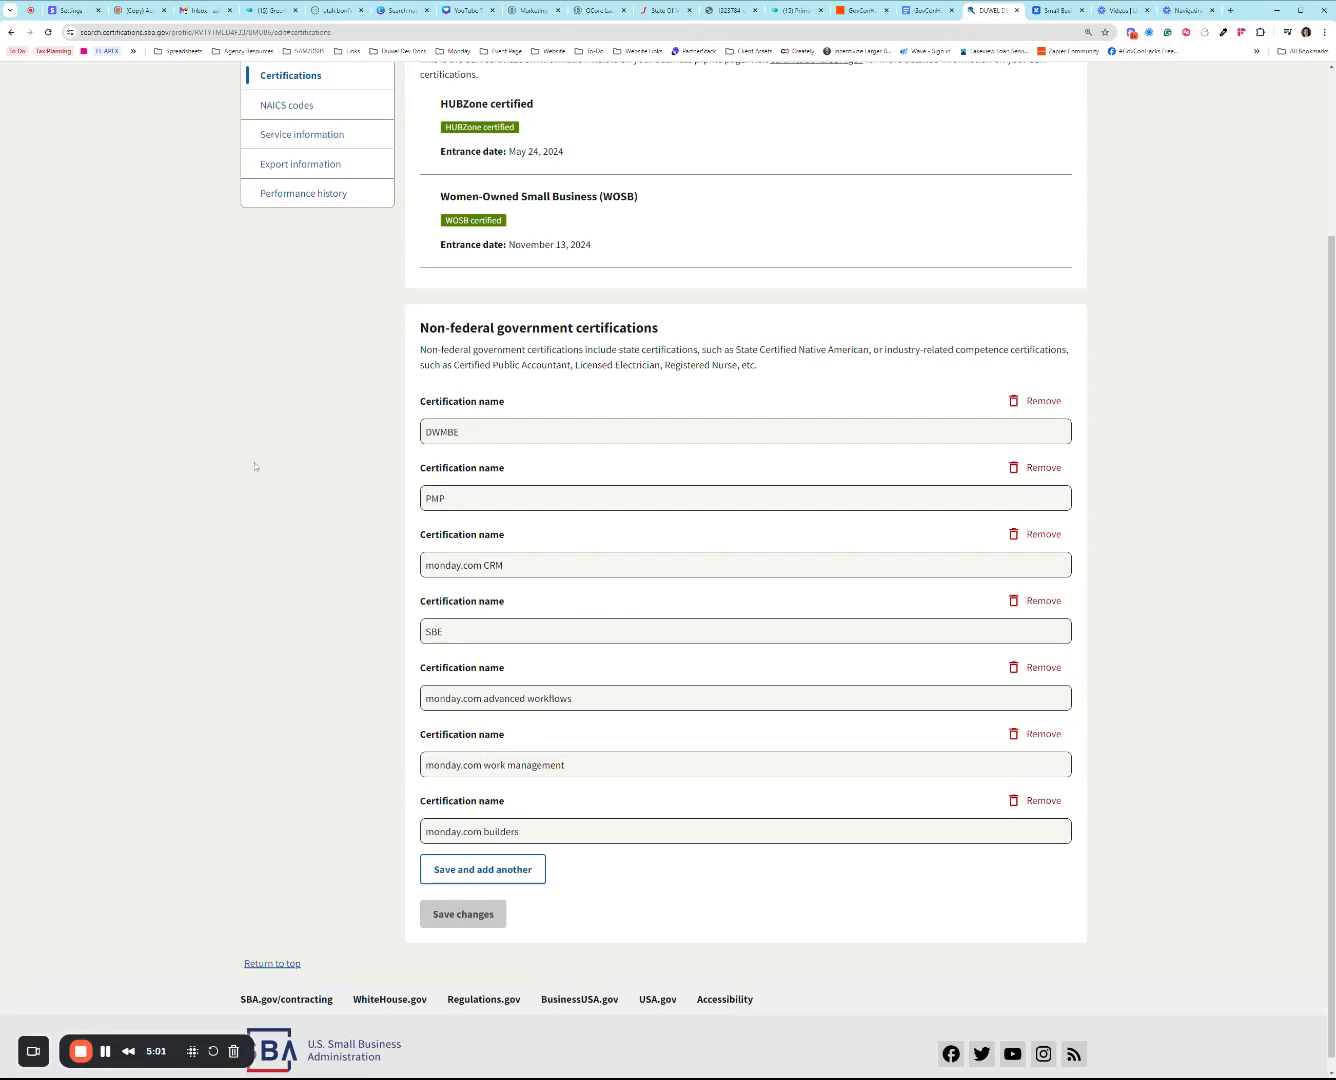
scroll(up, 3)
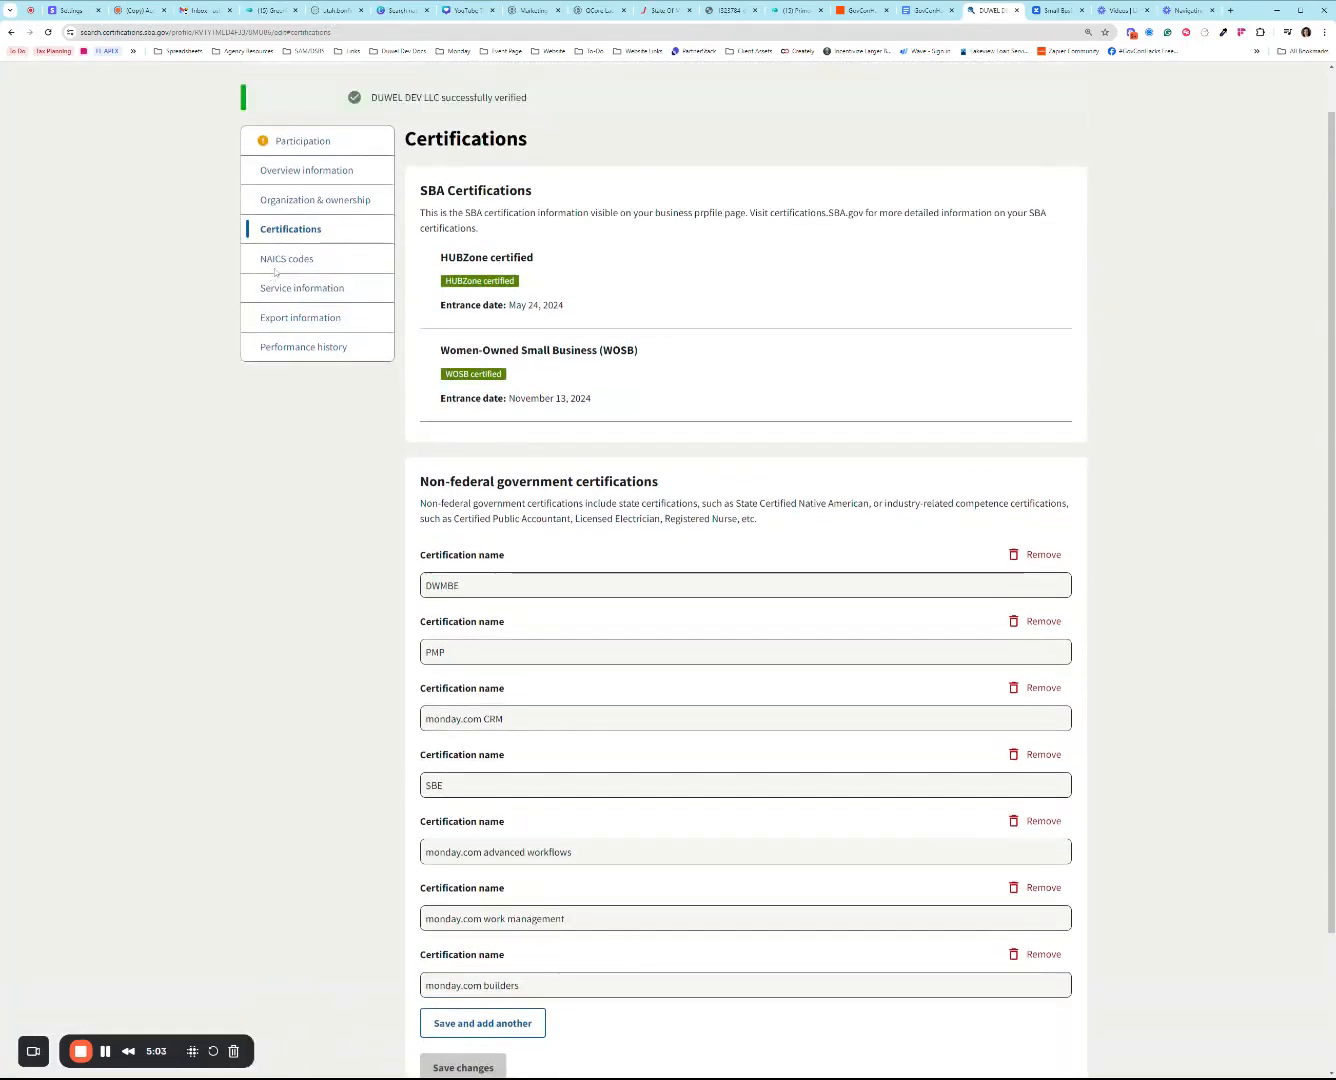
click(287, 258)
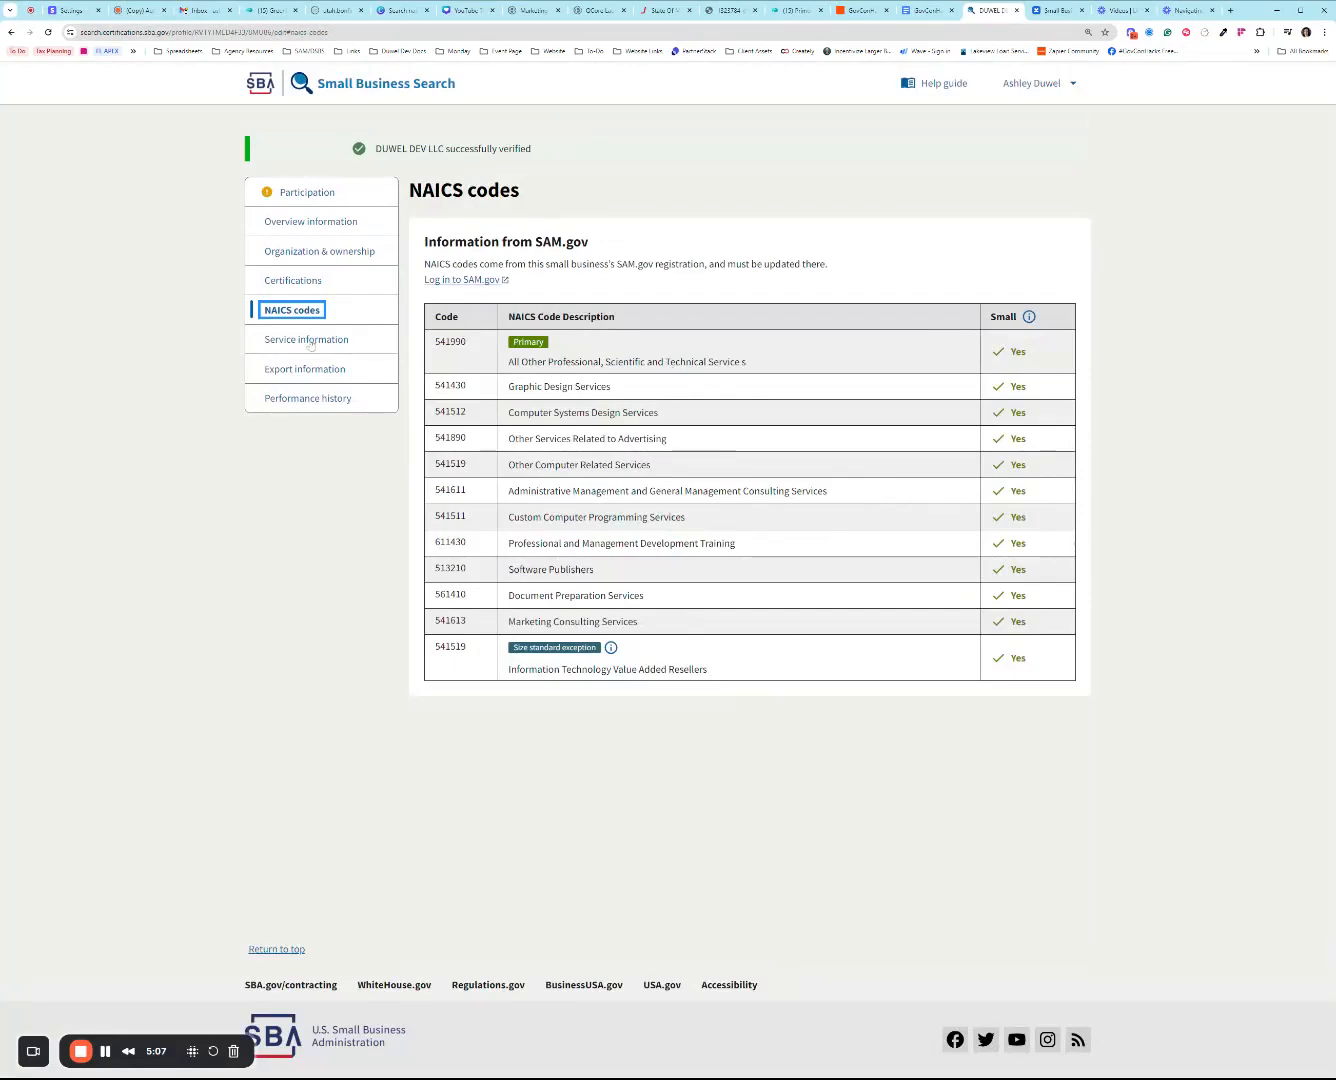
Step: Review service keywords, equipment, bonding levels and quality standards, then open Export information
click(305, 339)
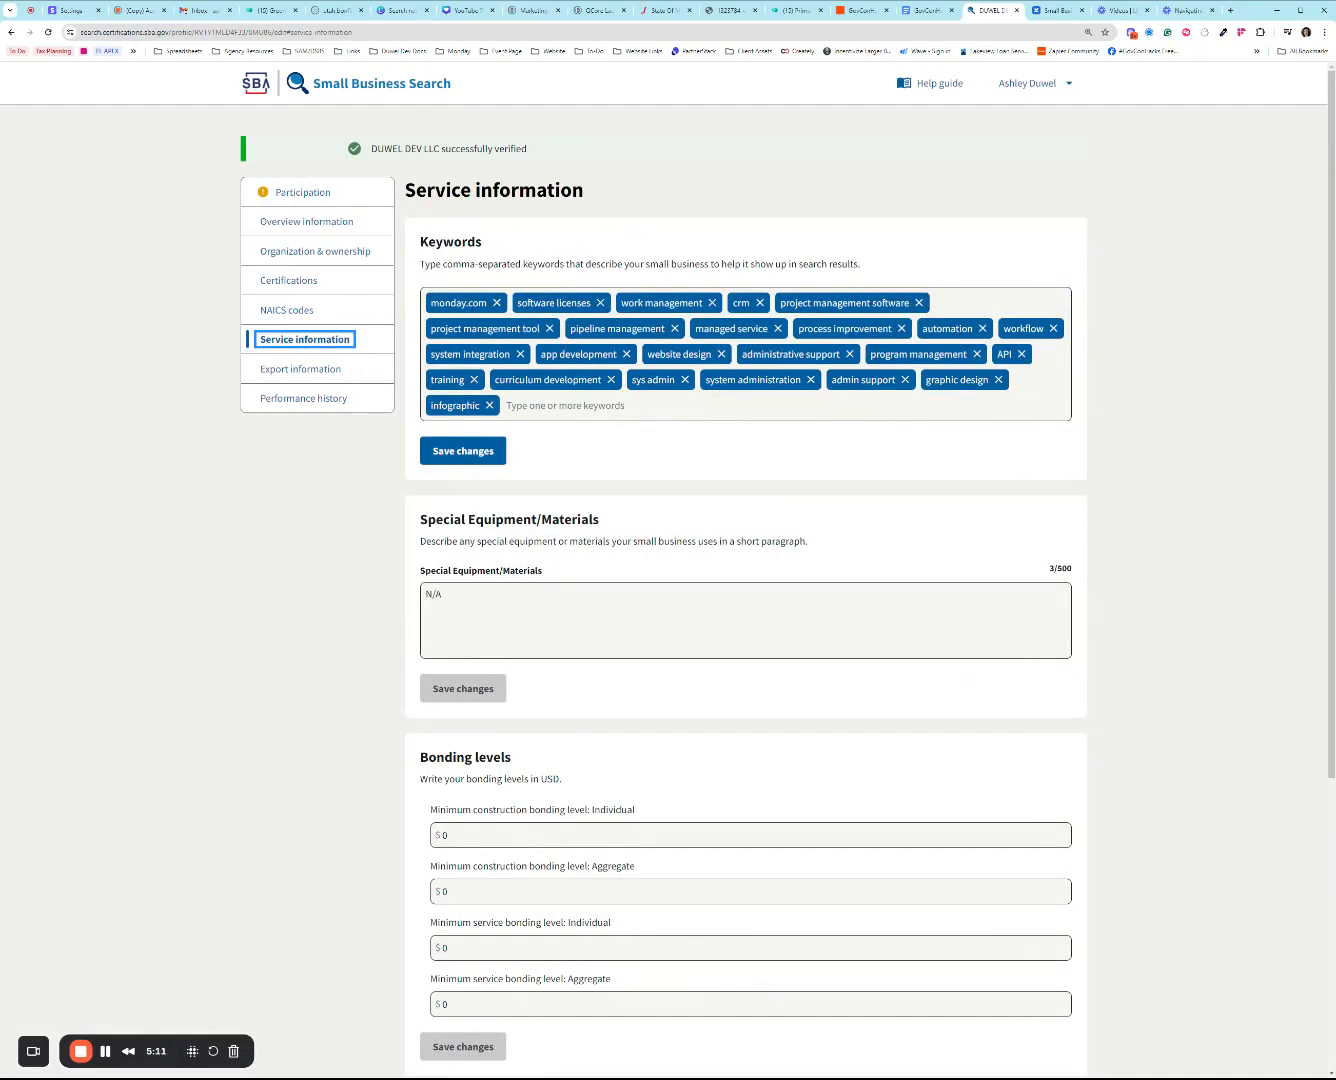
triple_click(639, 264)
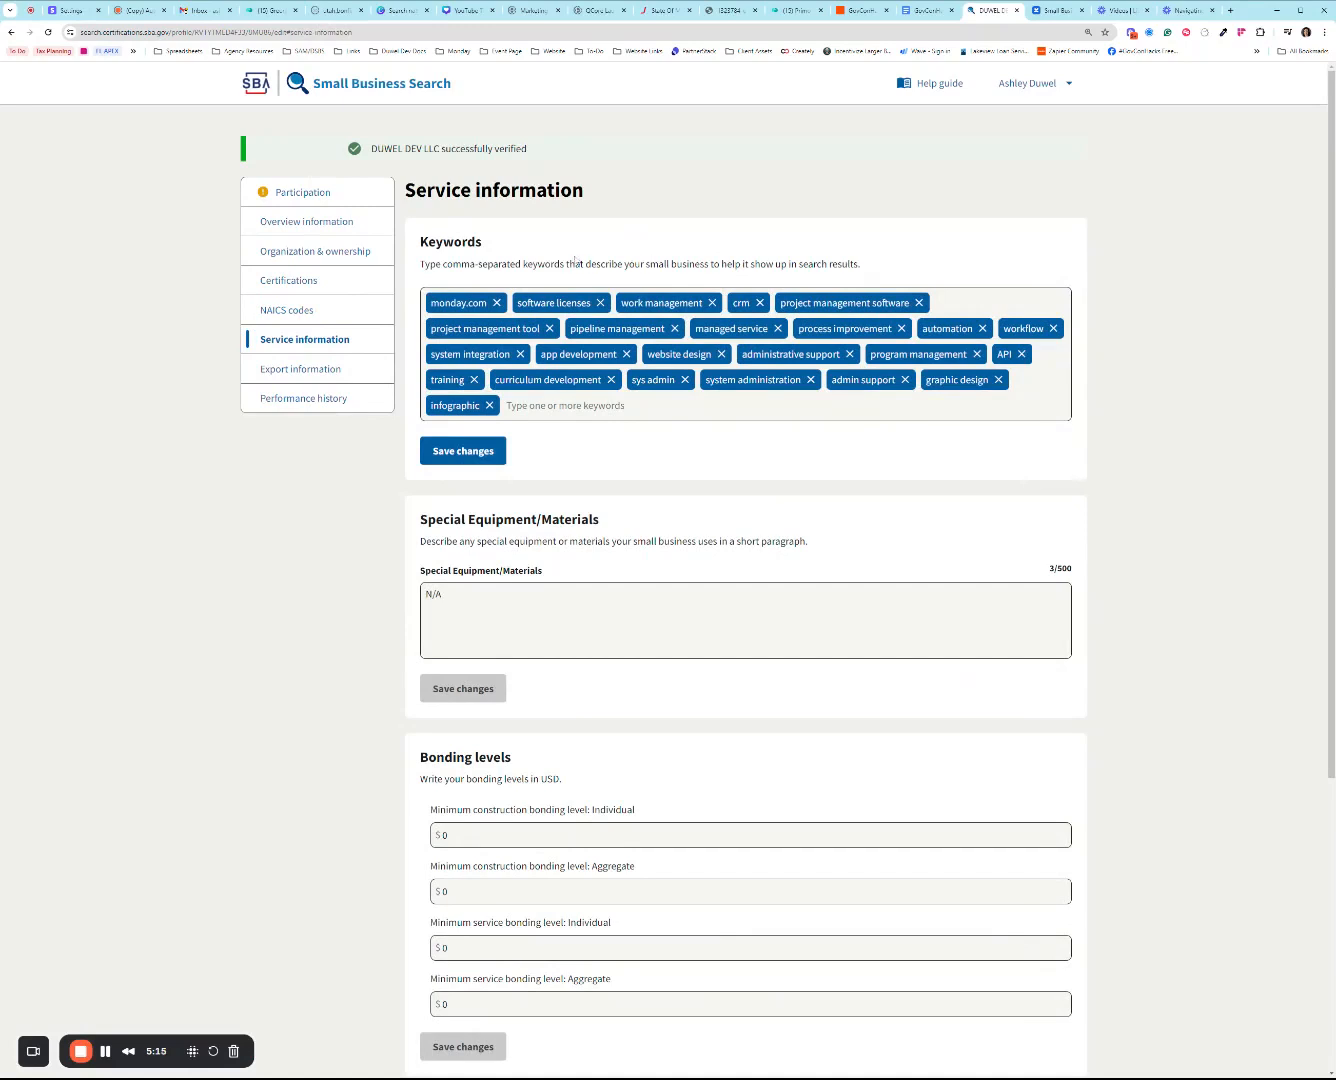
mouse_move(897, 266)
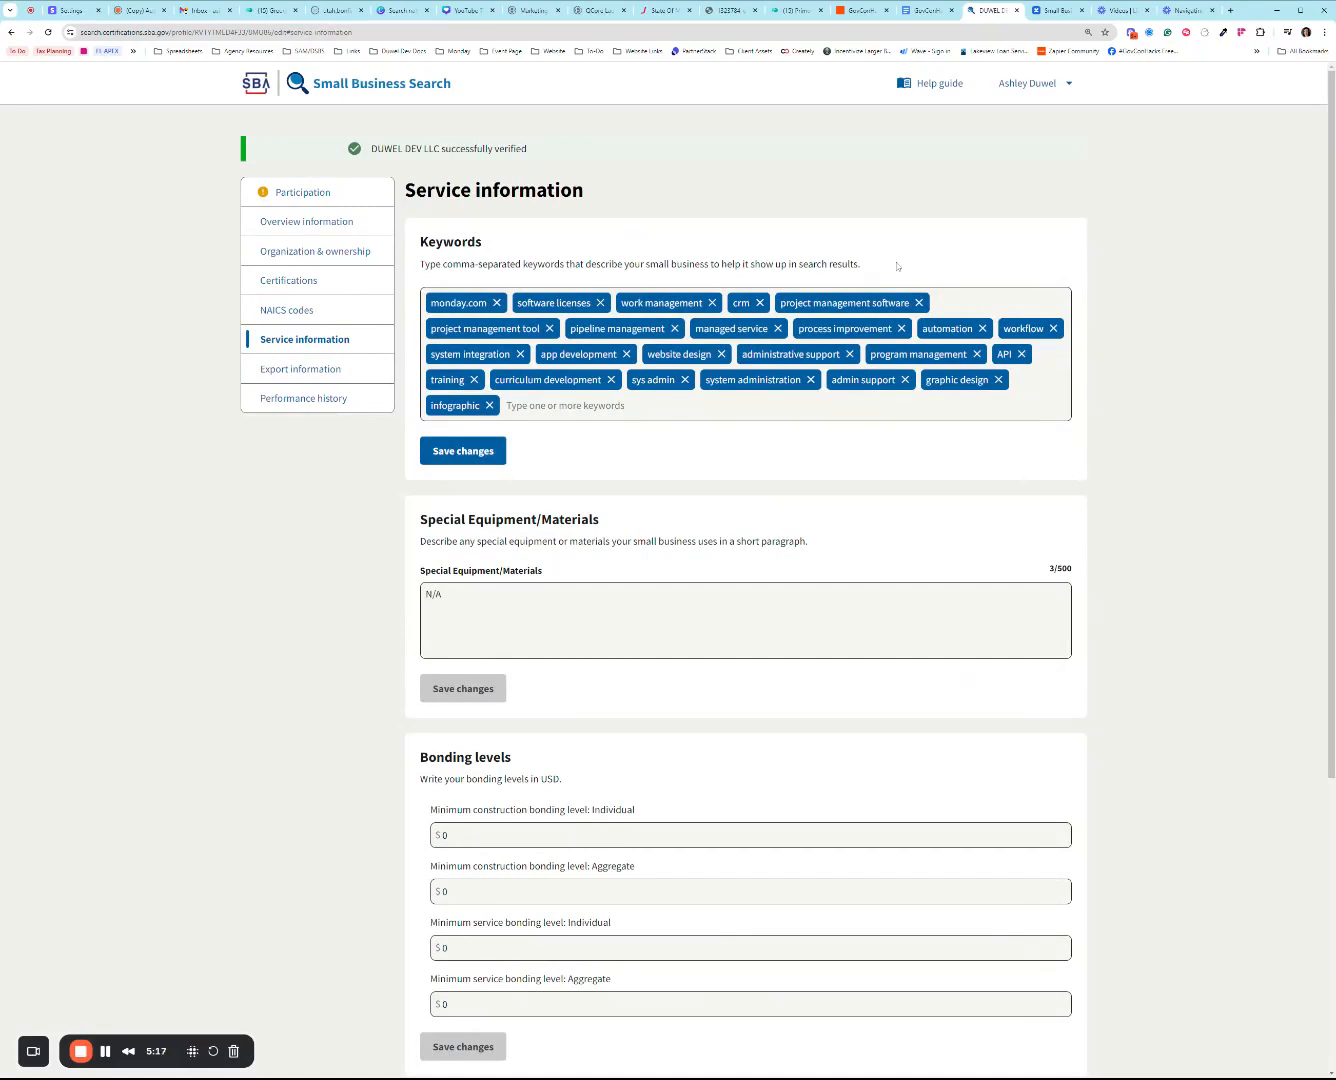
mouse_move(331, 564)
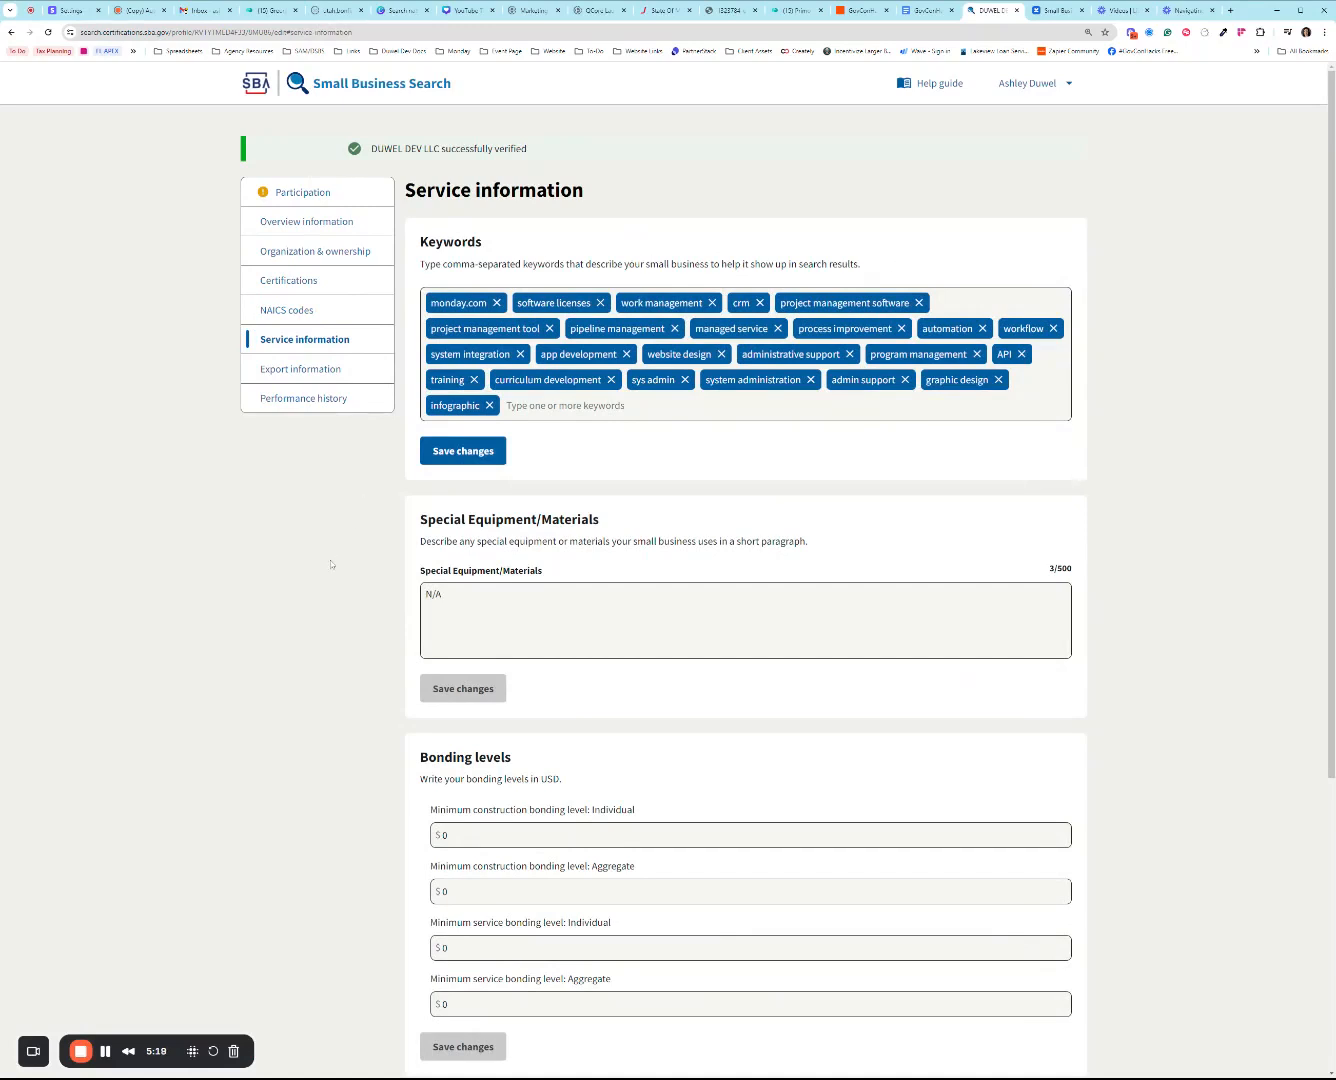
mouse_move(347, 534)
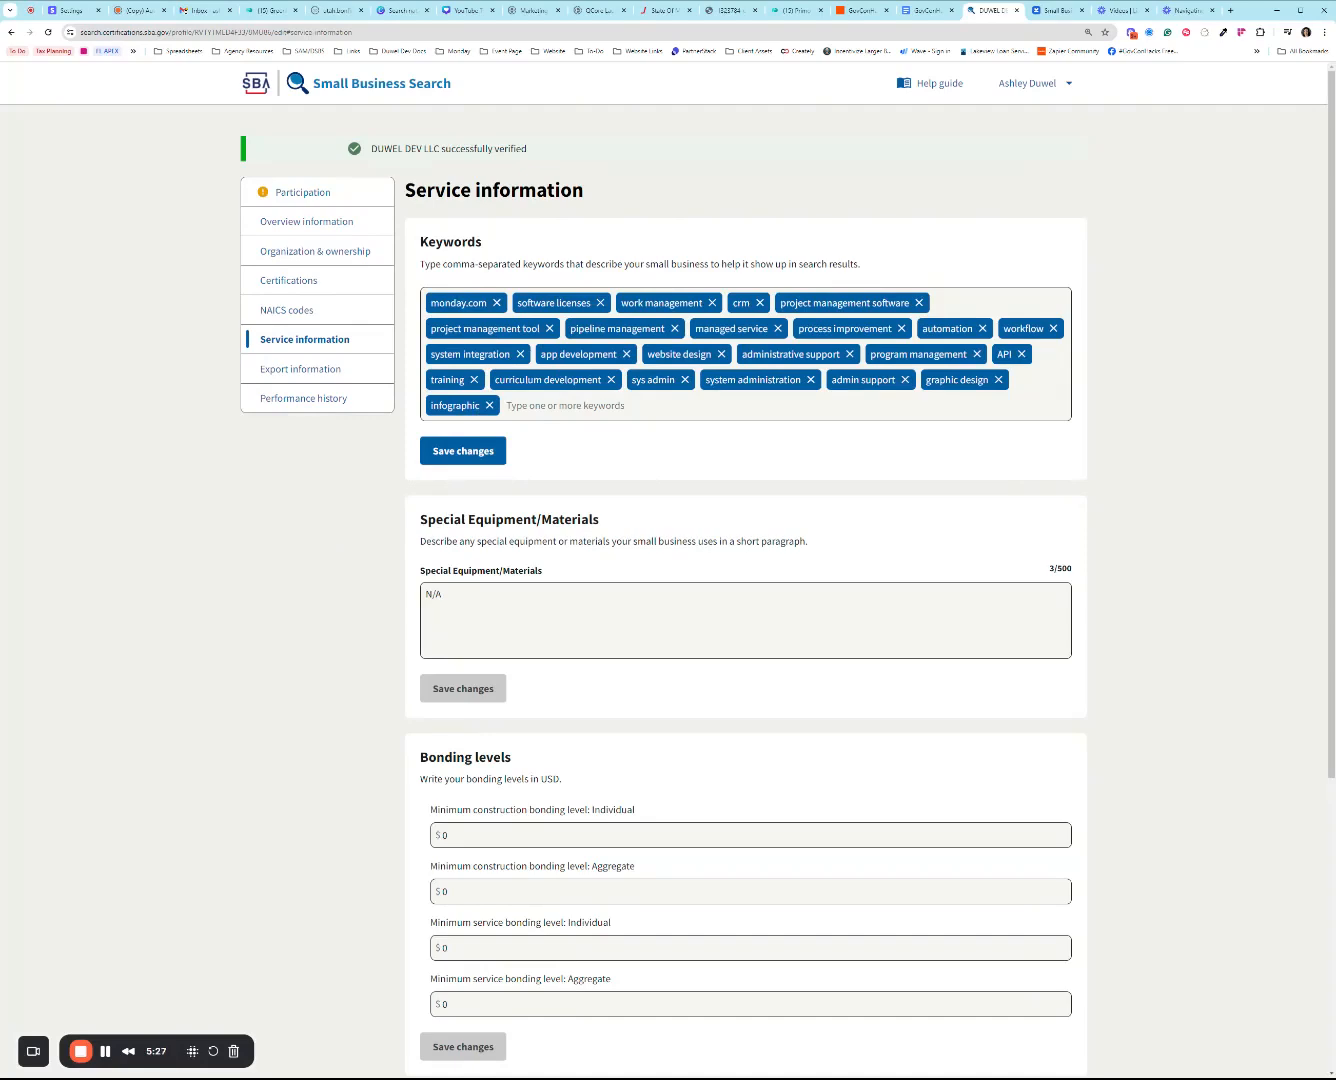
scroll(down, 3)
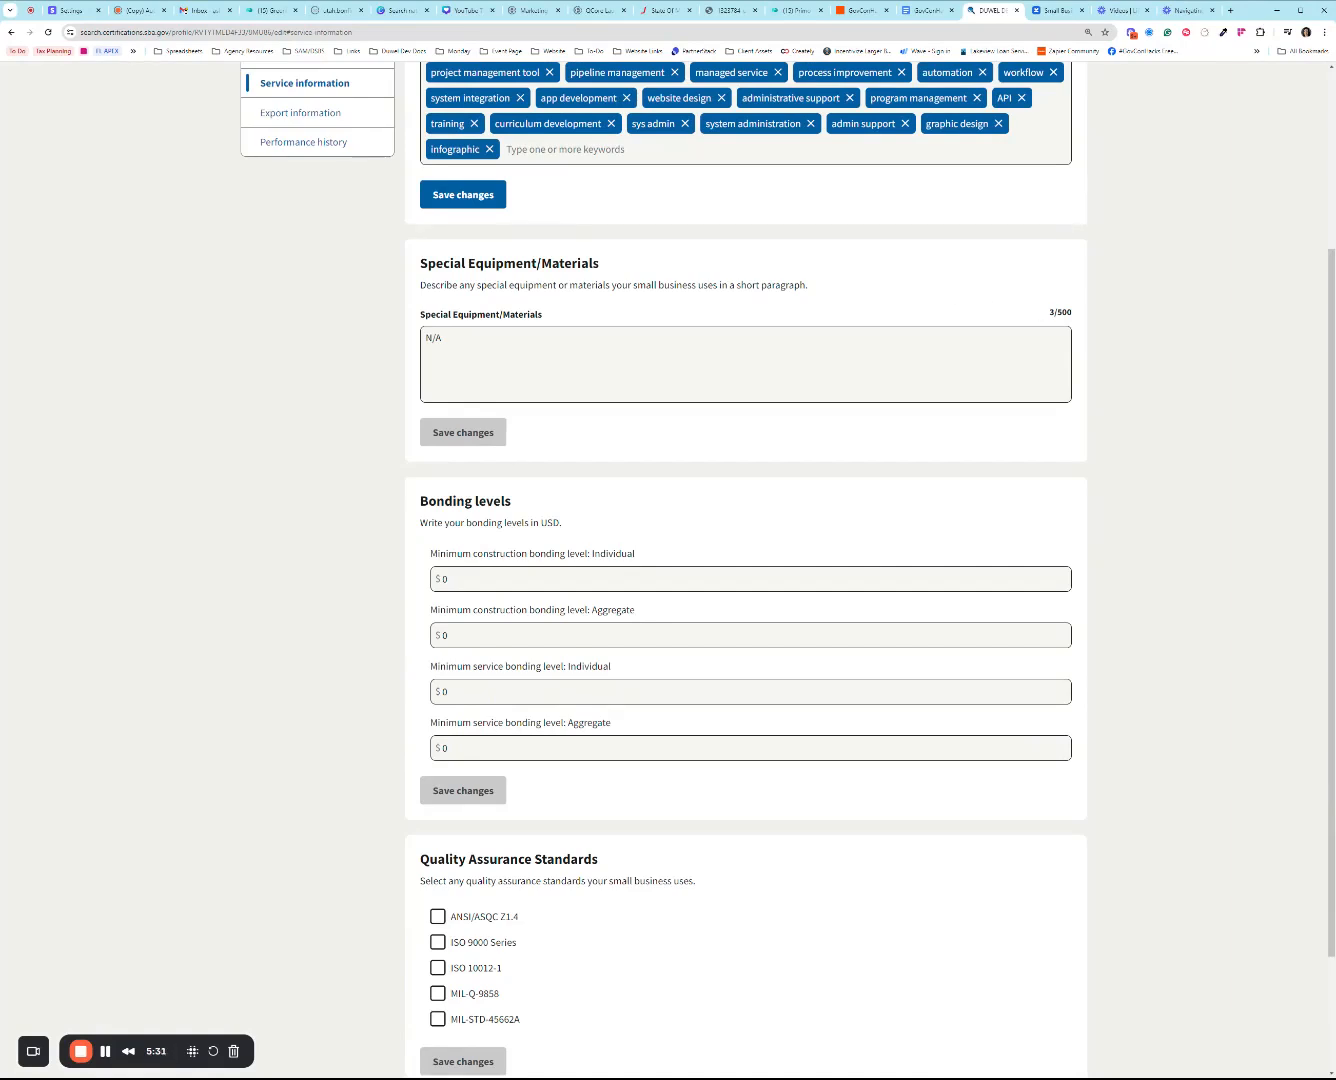
scroll(down, 3)
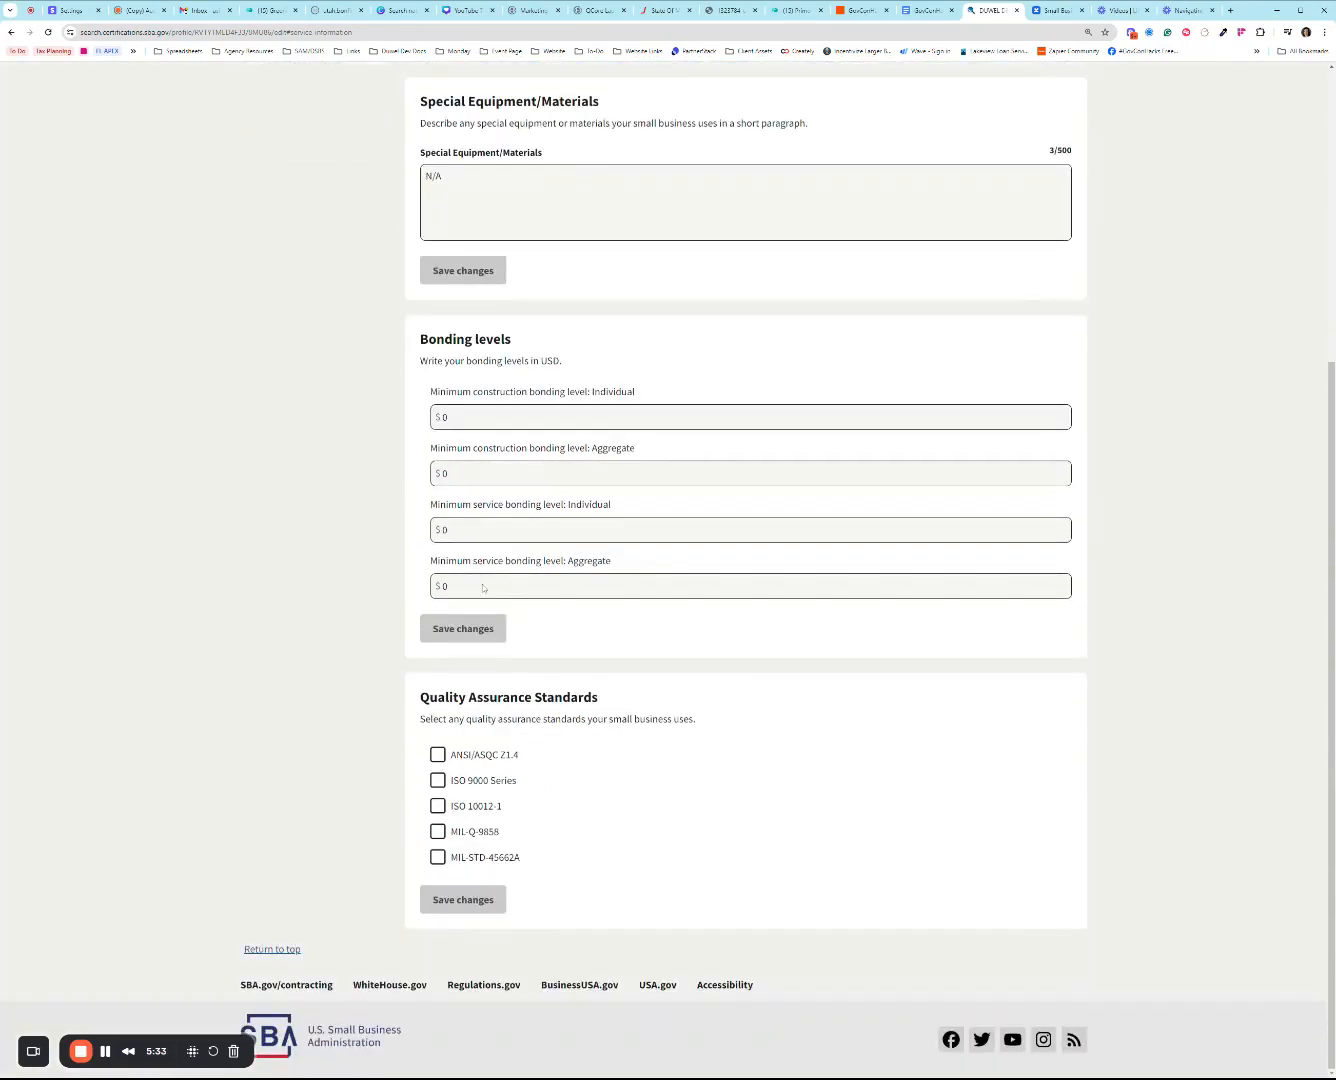
mouse_move(360, 866)
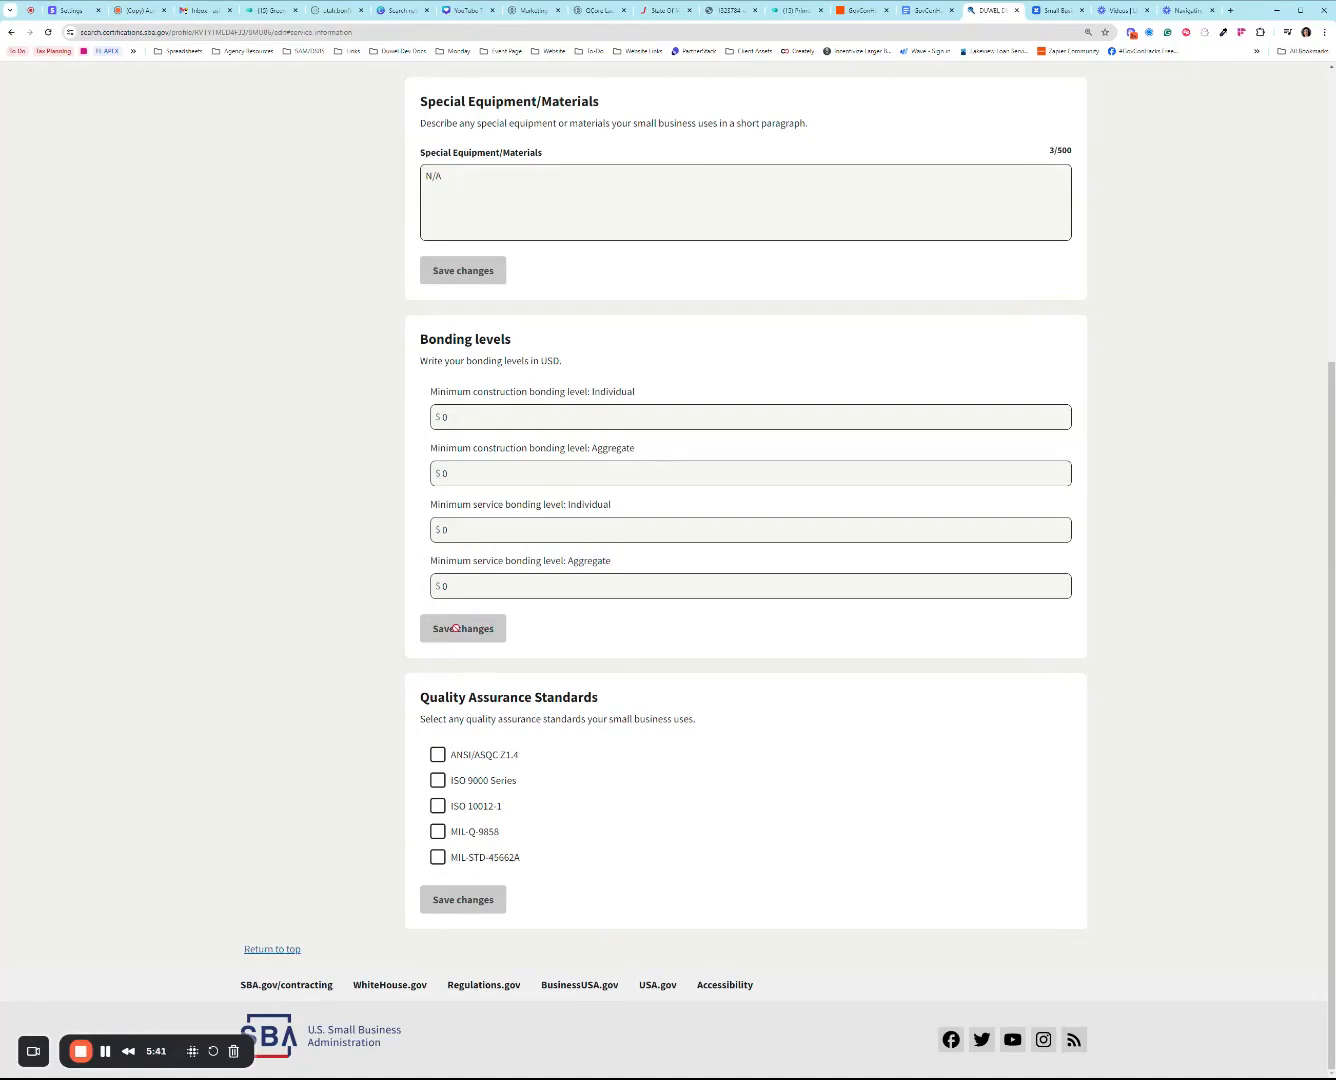
scroll(up, 3)
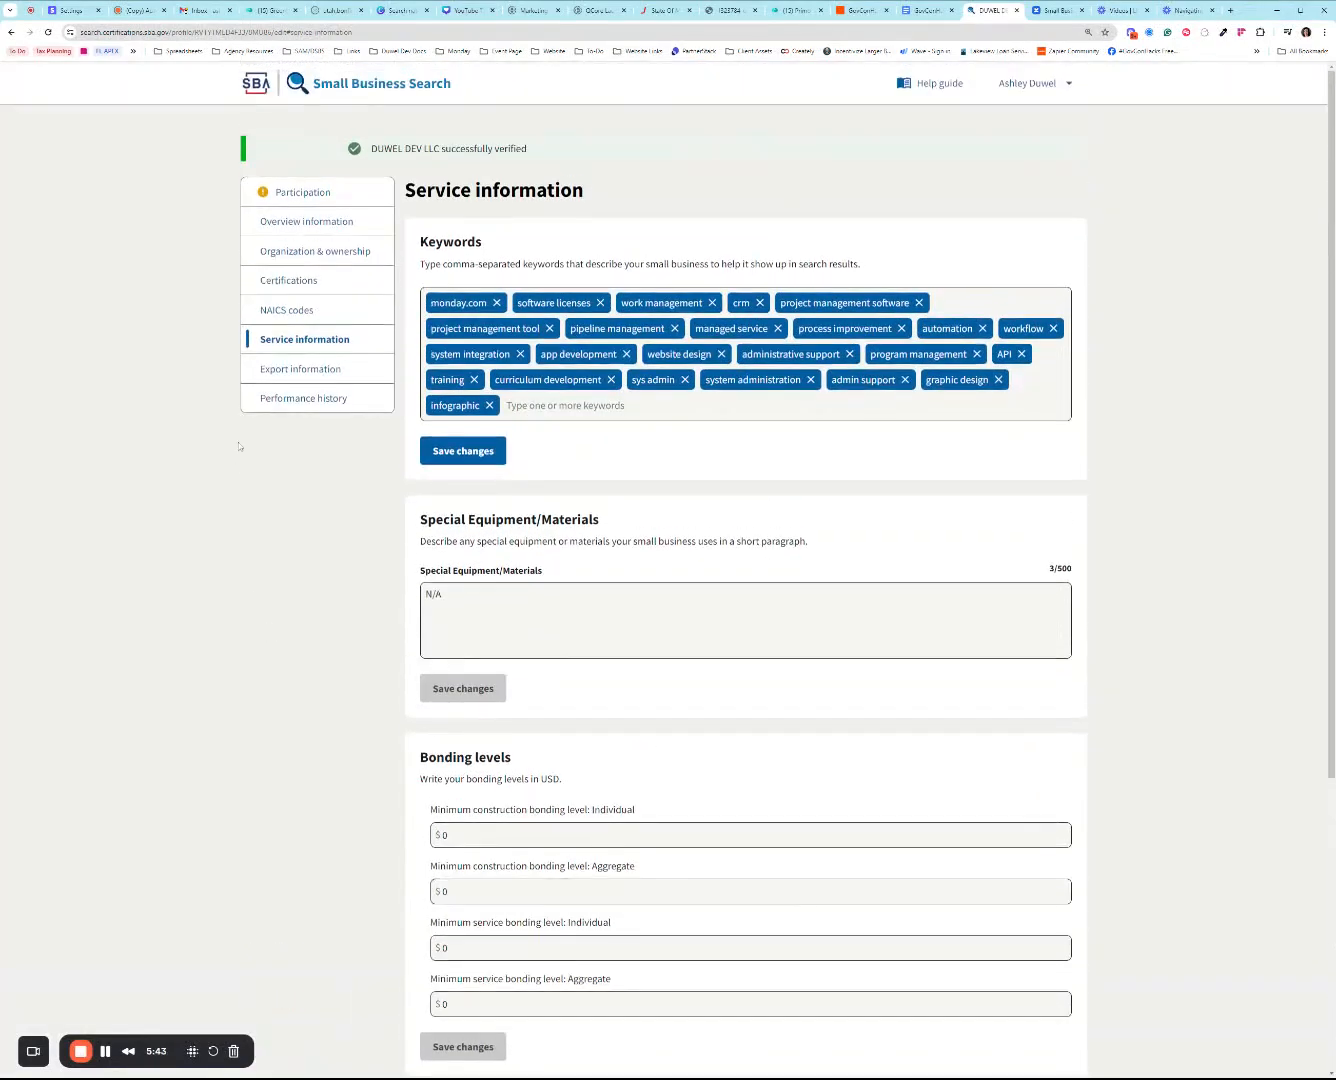
click(301, 368)
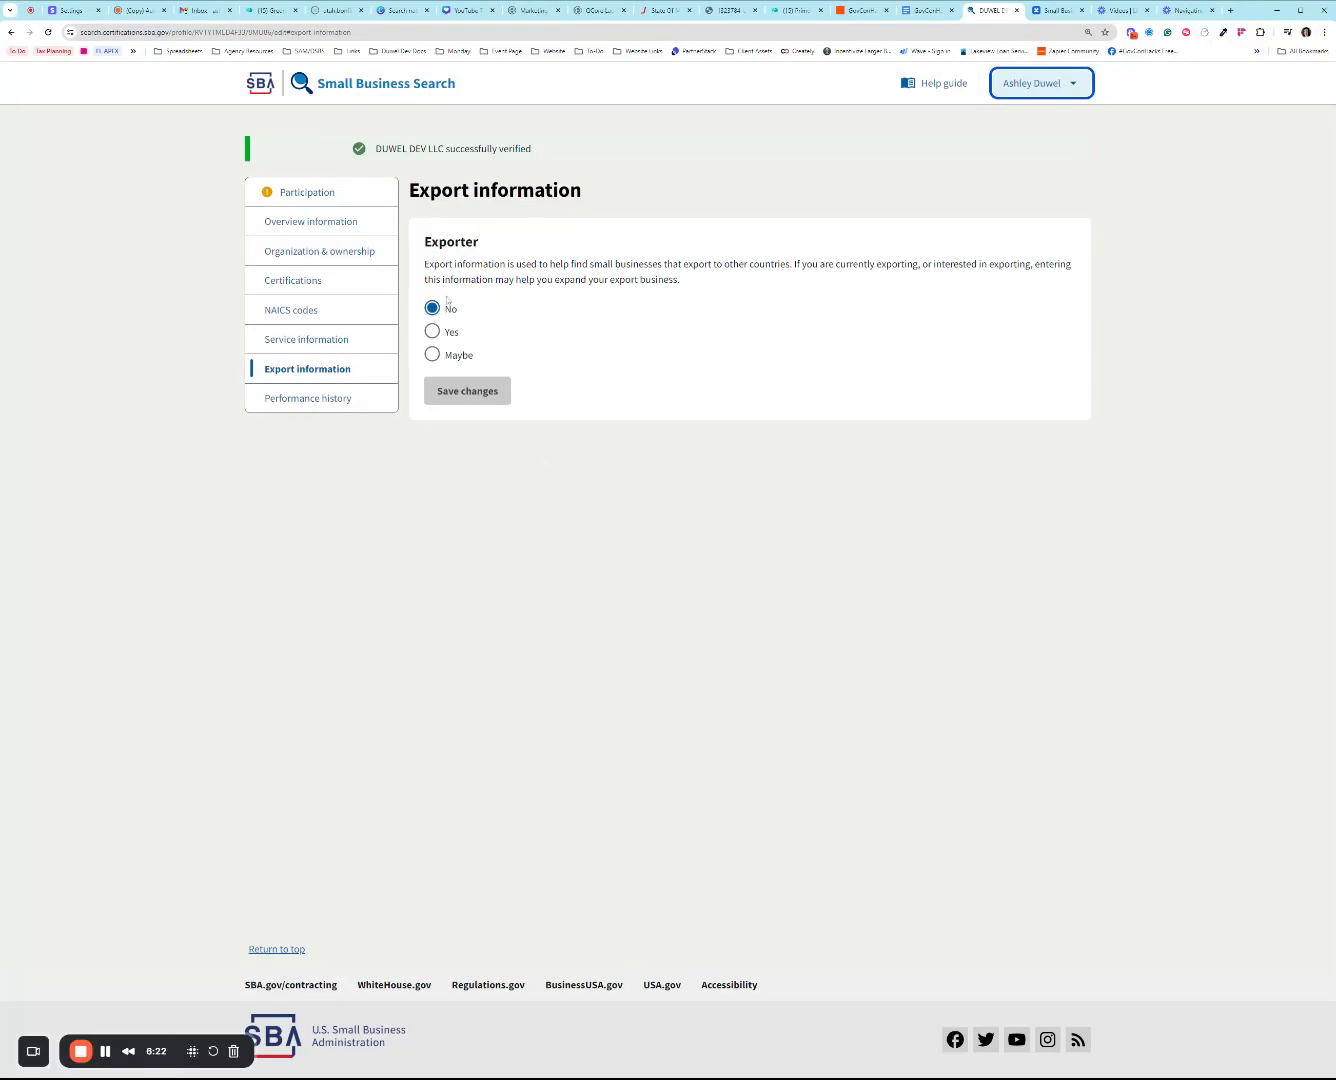
Step: Switch Exporter to Yes and back to No, then leave for Performance history unsaved
click(426, 331)
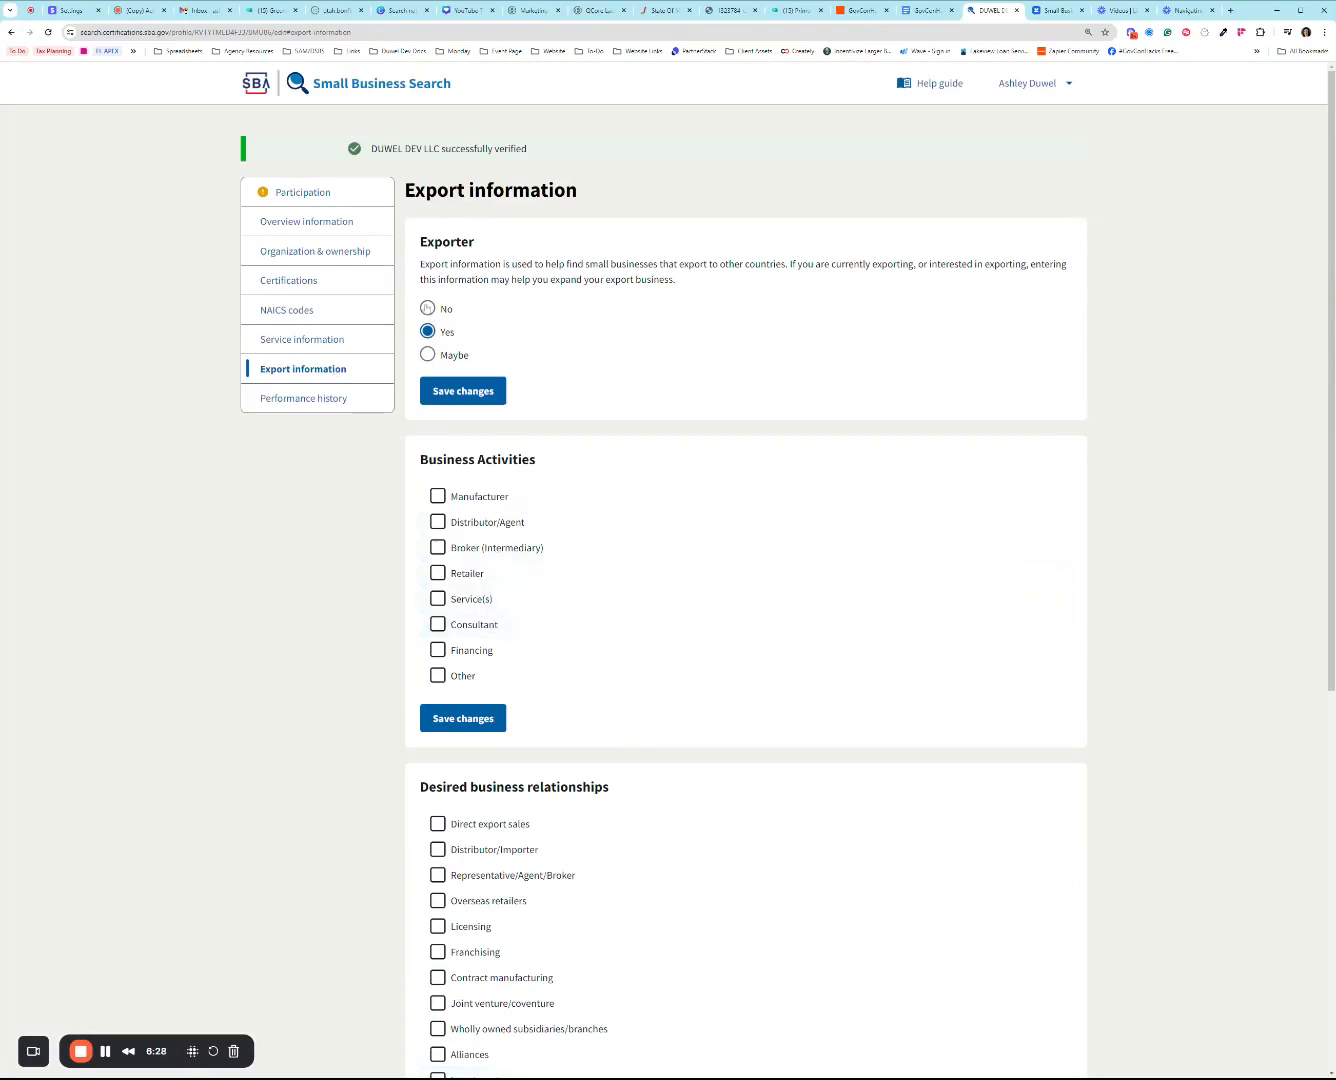
click(427, 308)
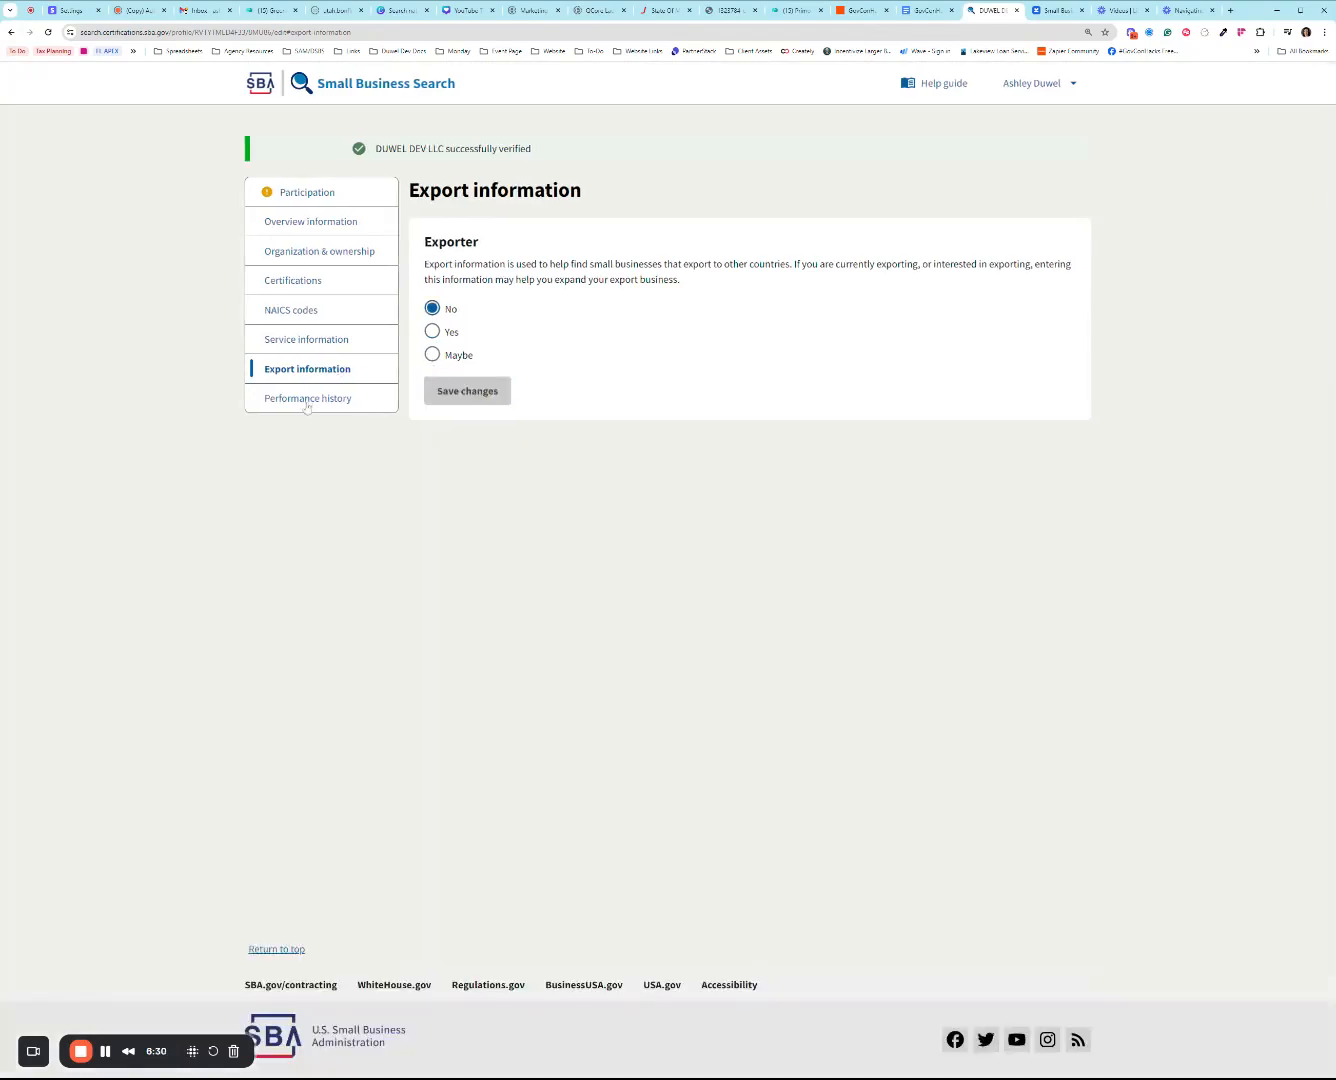
click(307, 398)
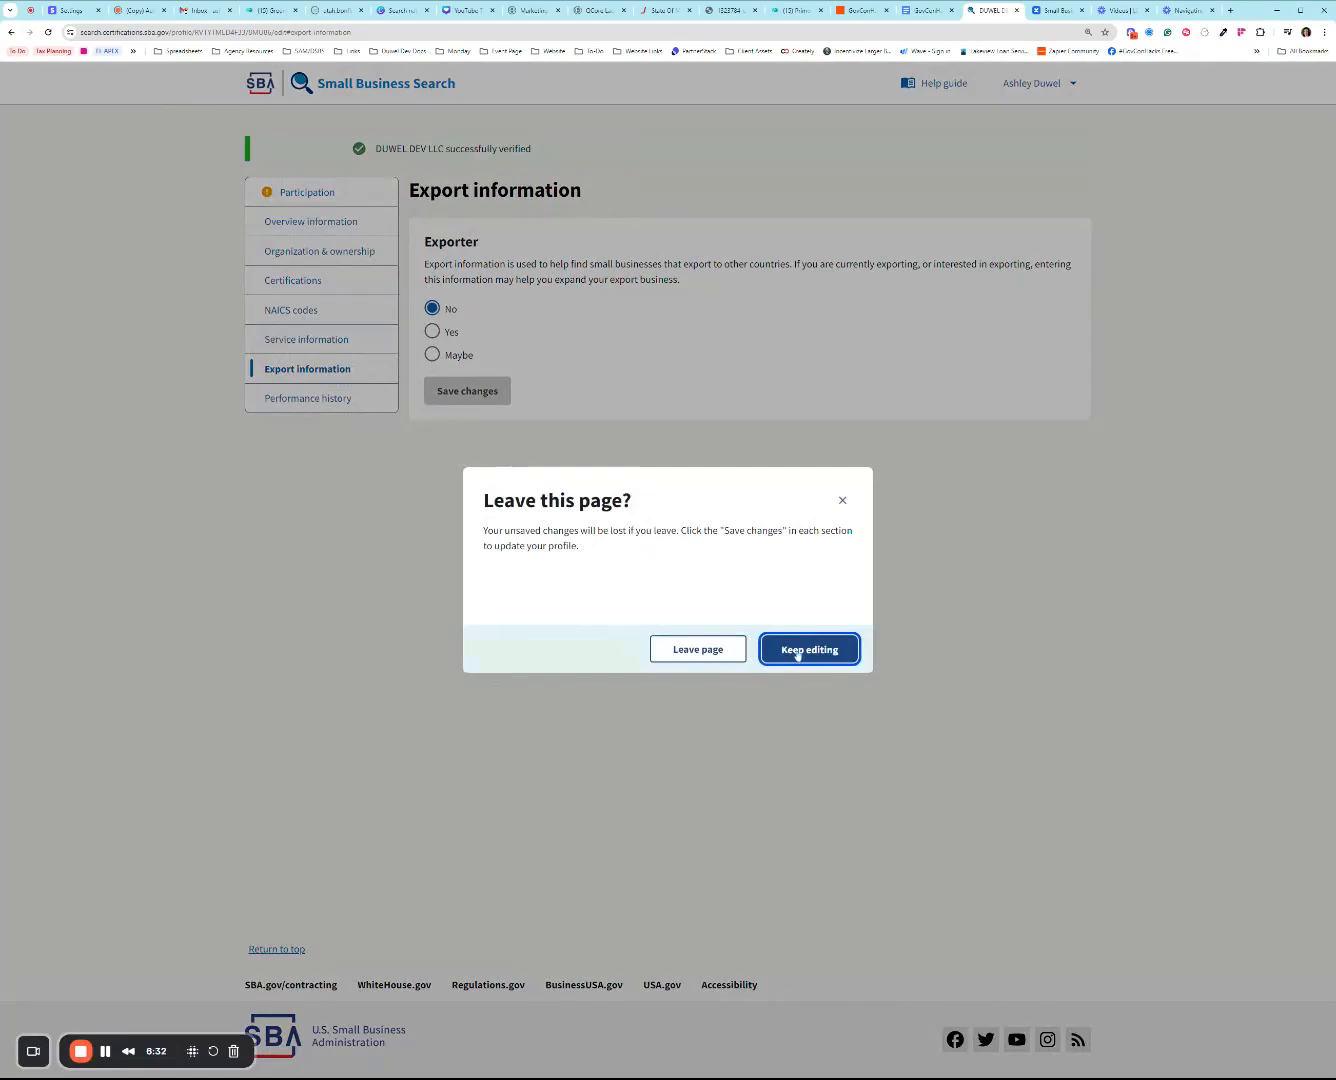
click(697, 649)
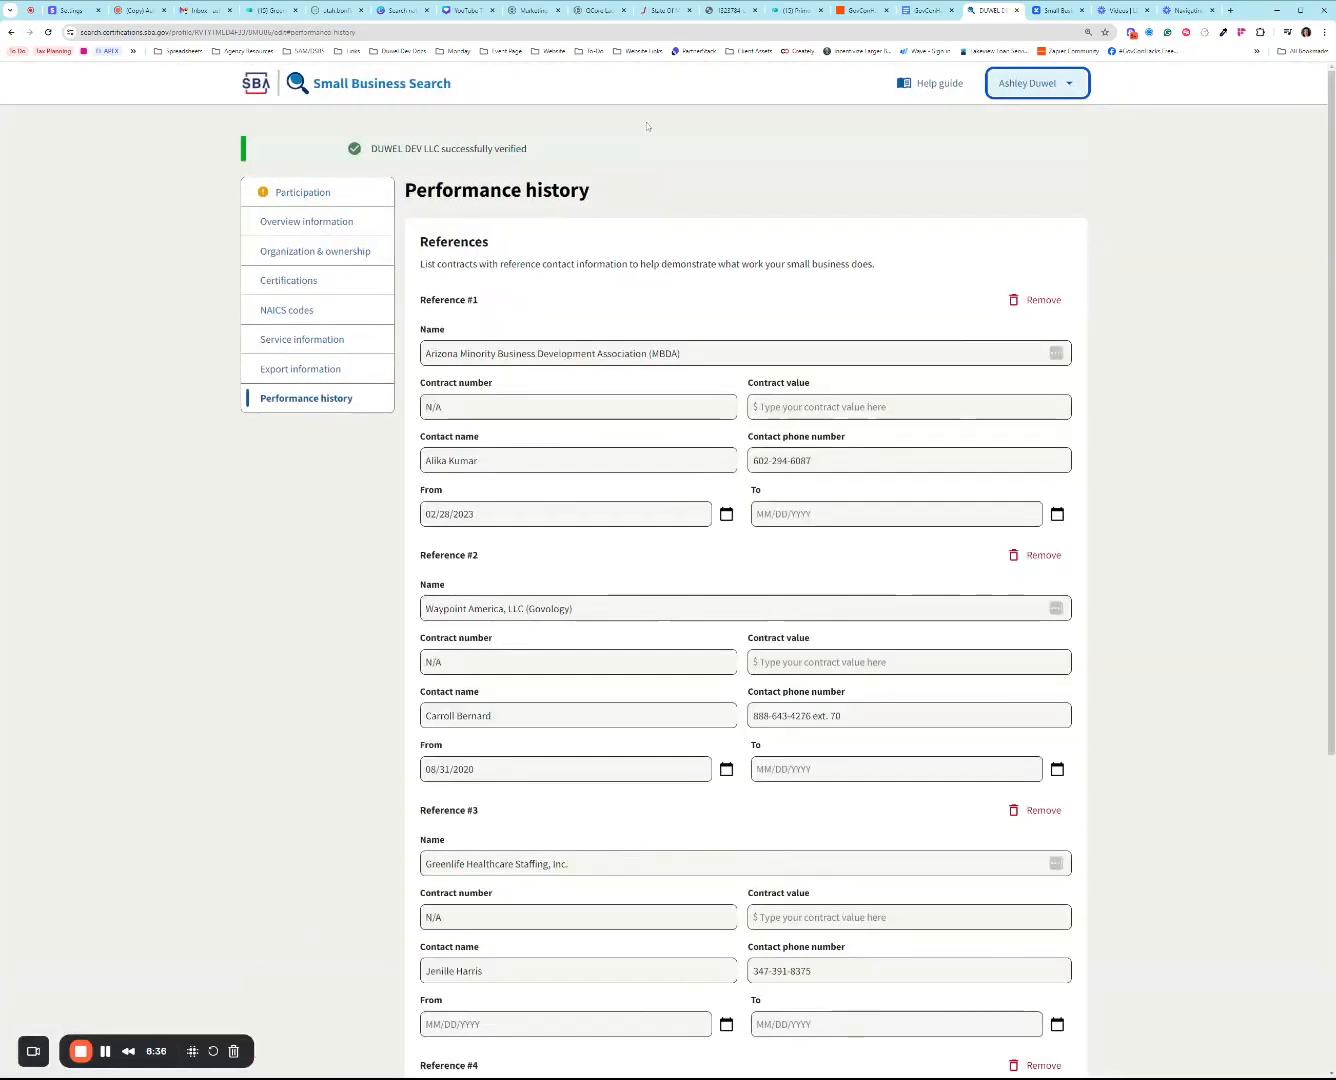
Step: Inspect References #1–#4 contract number and value fields, then leave unsaved to view Participation
scroll(down, 3)
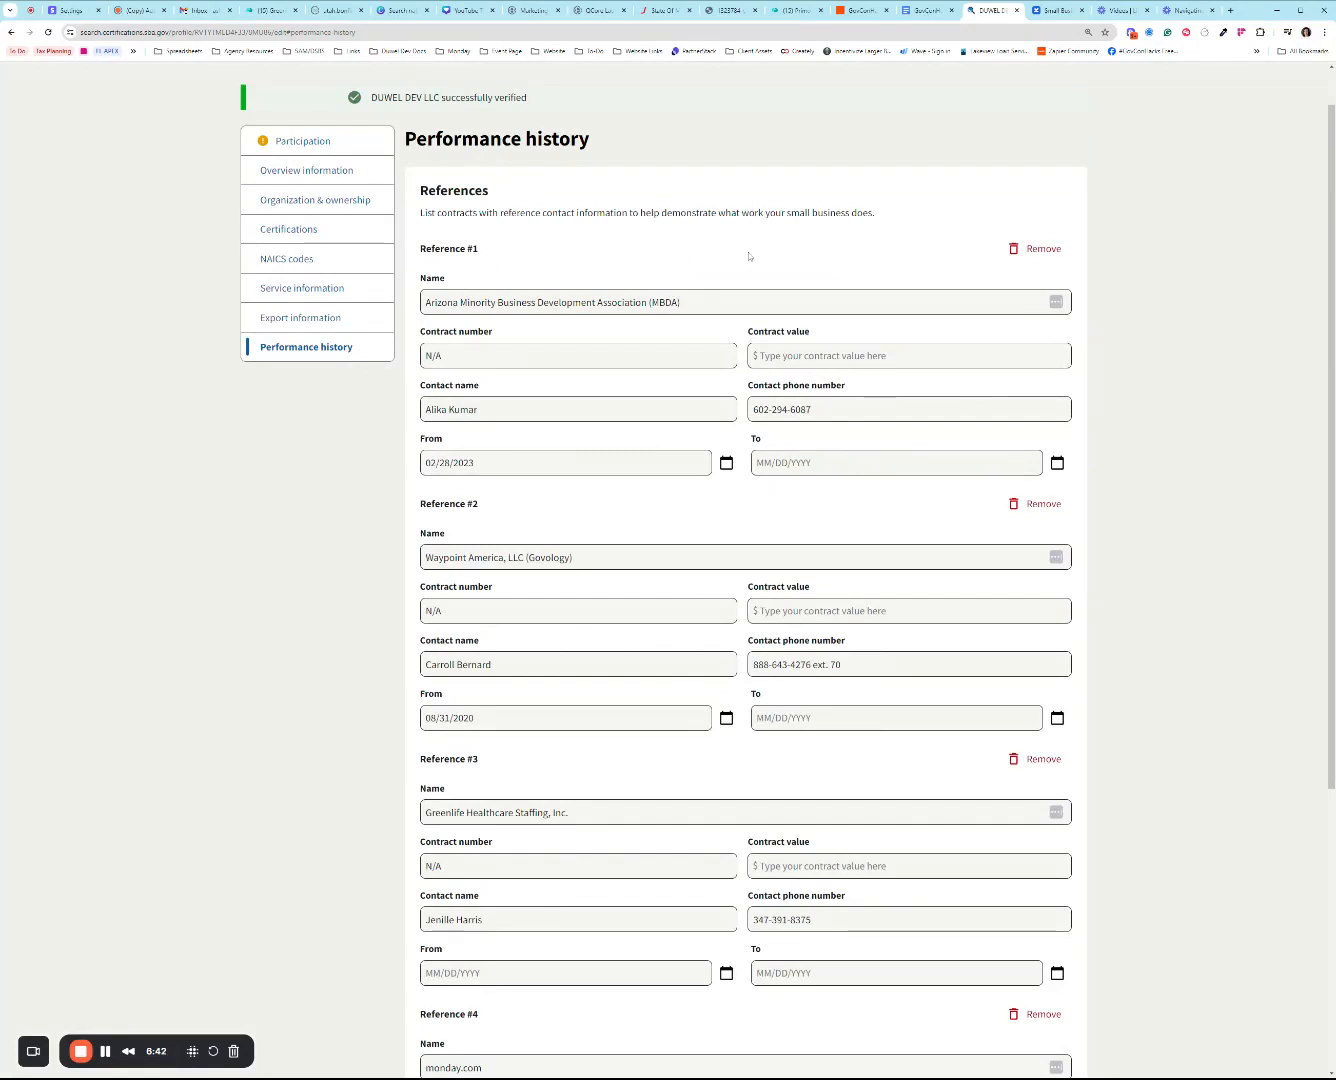
click(739, 301)
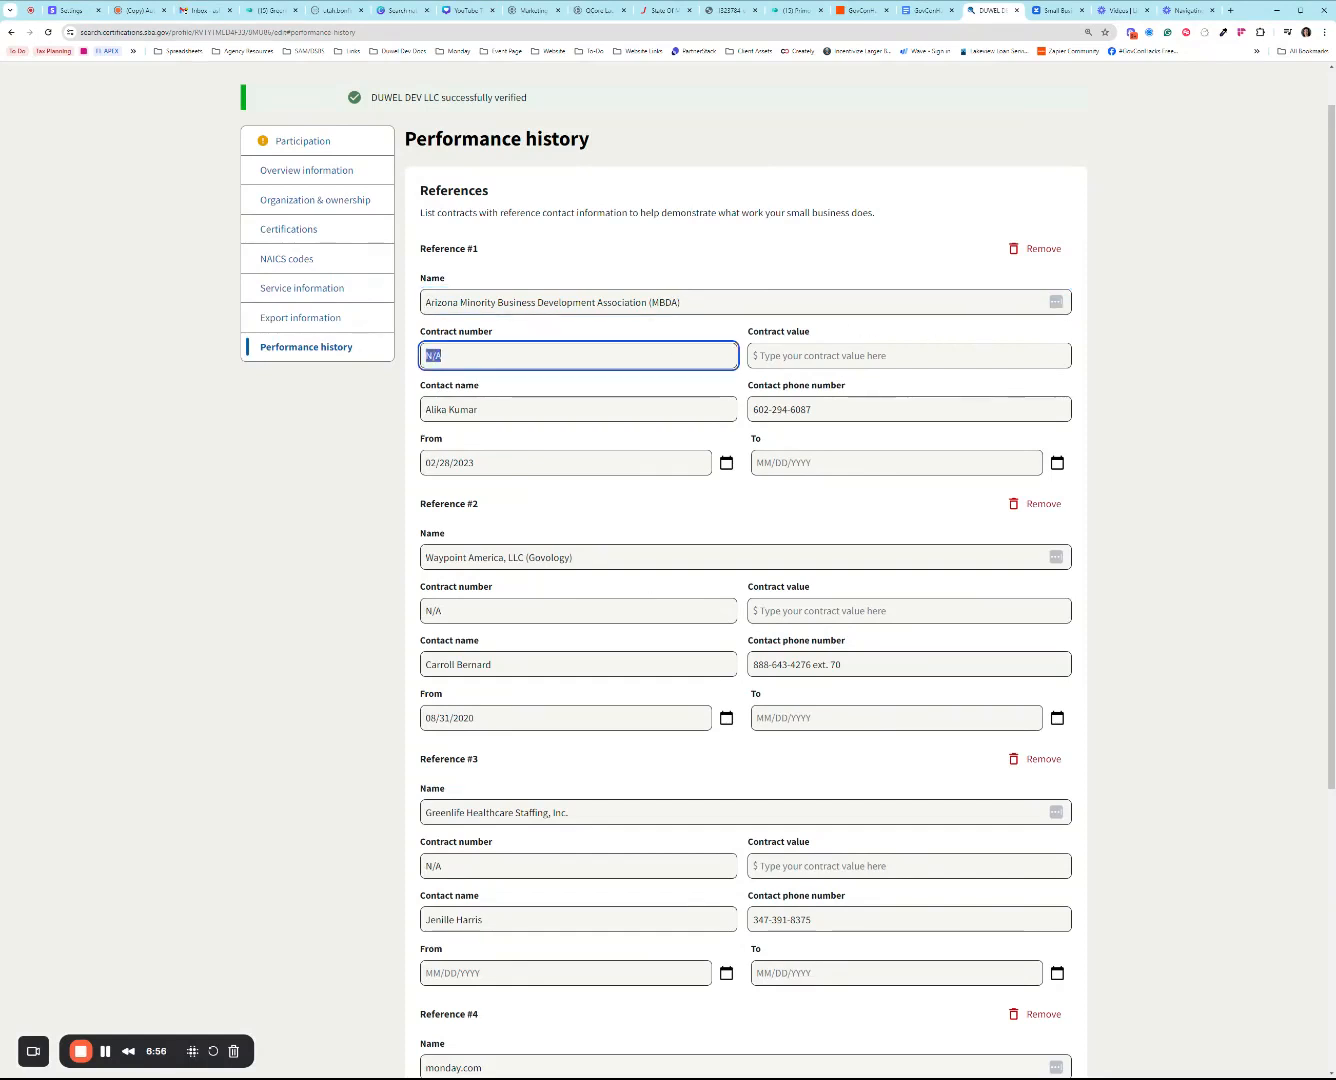
click(907, 355)
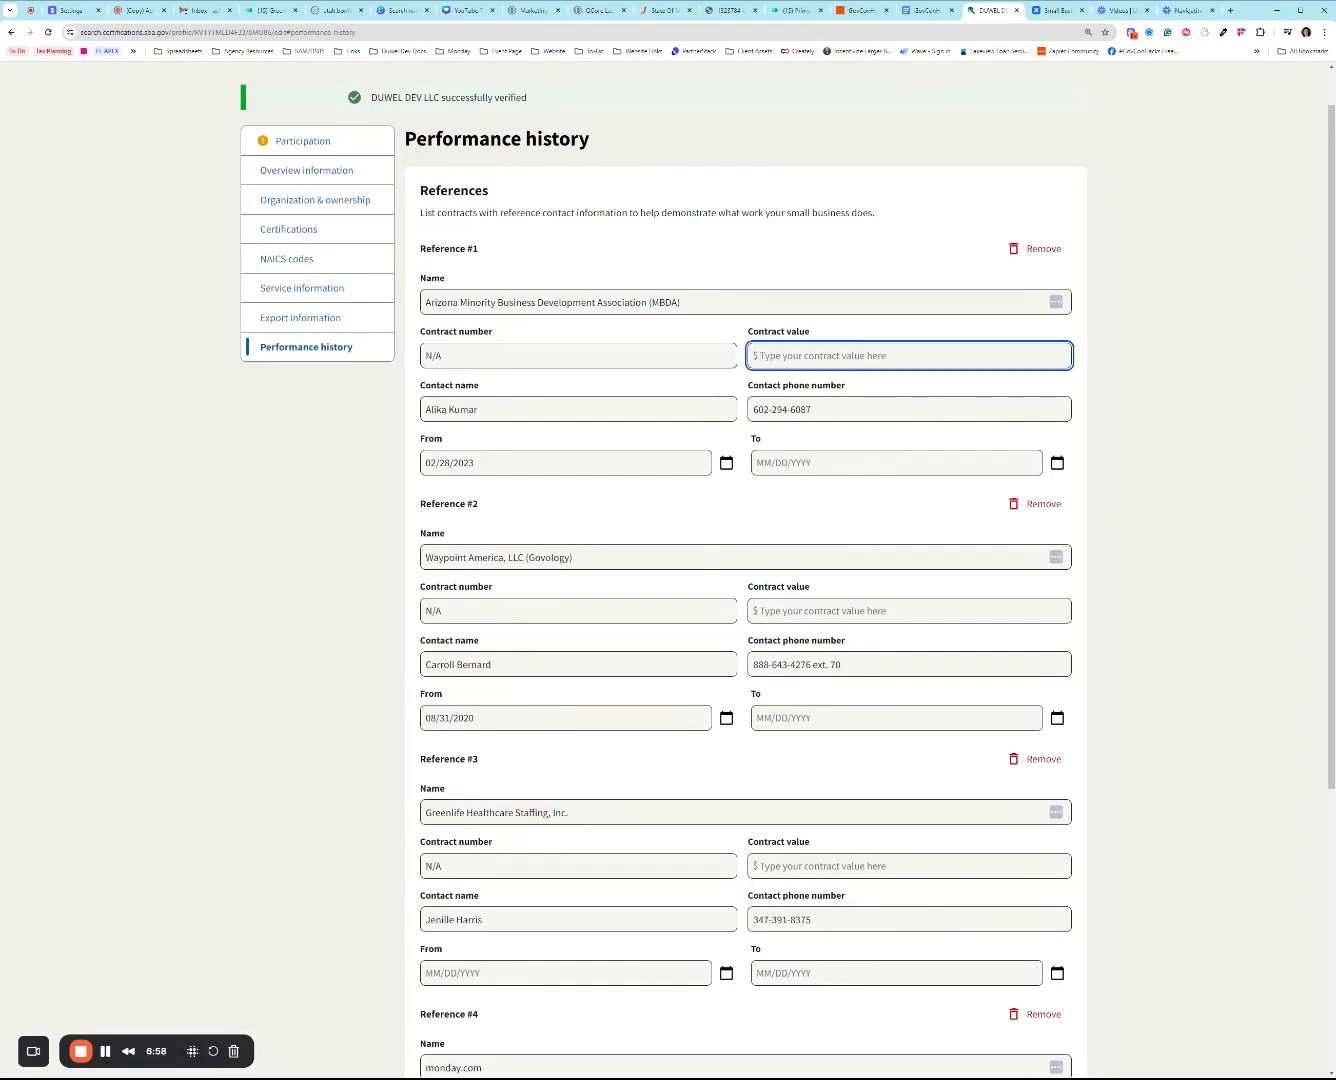
mouse_move(825, 516)
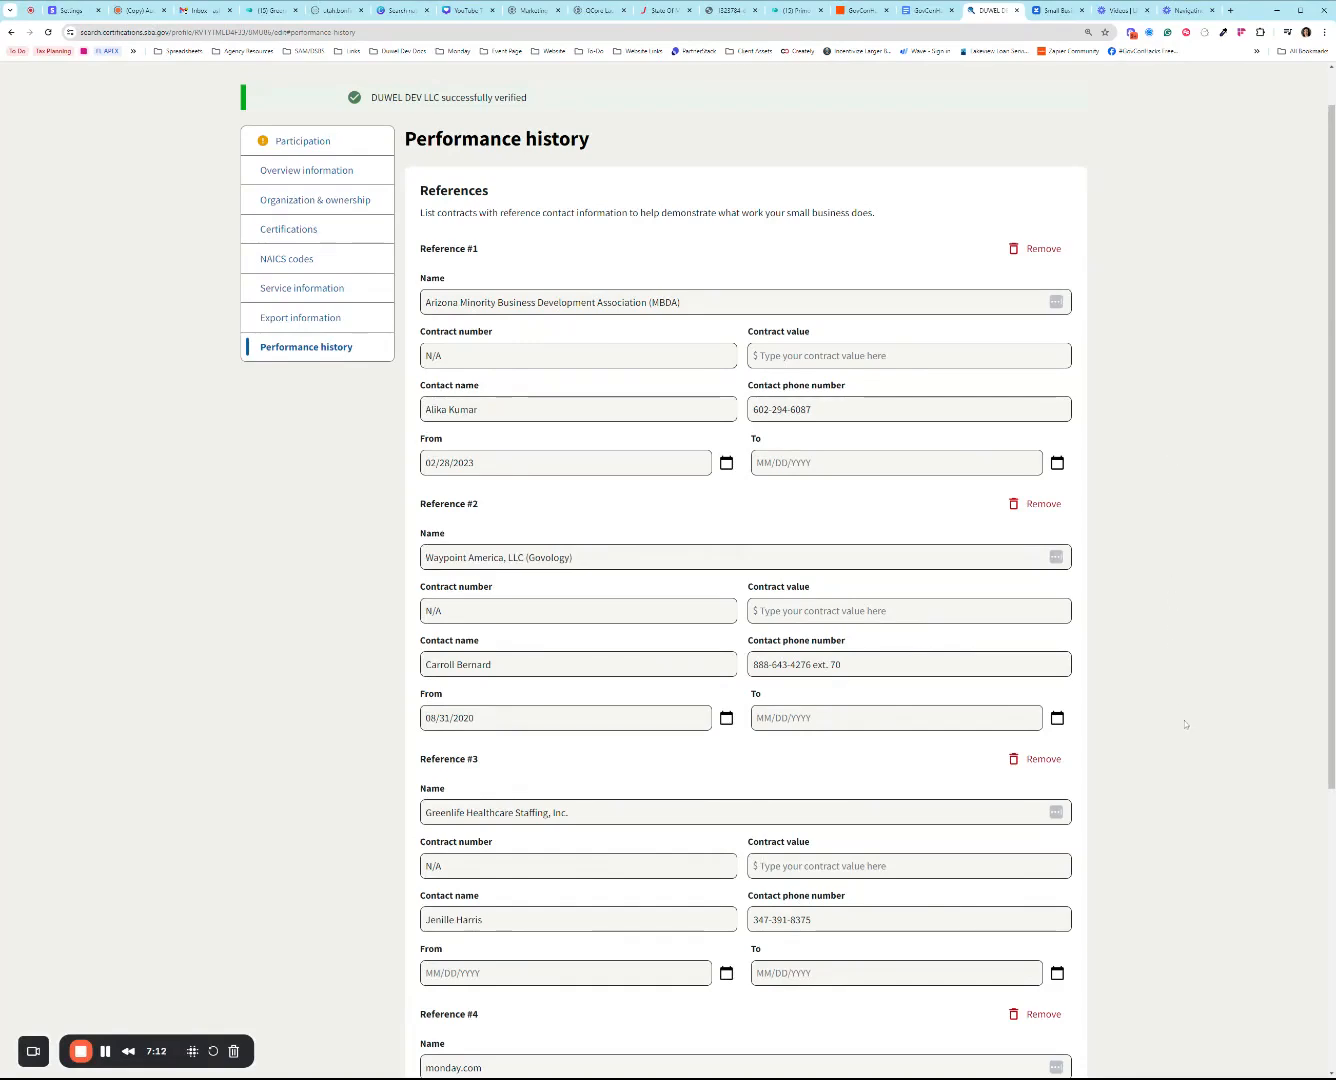
scroll(down, 3)
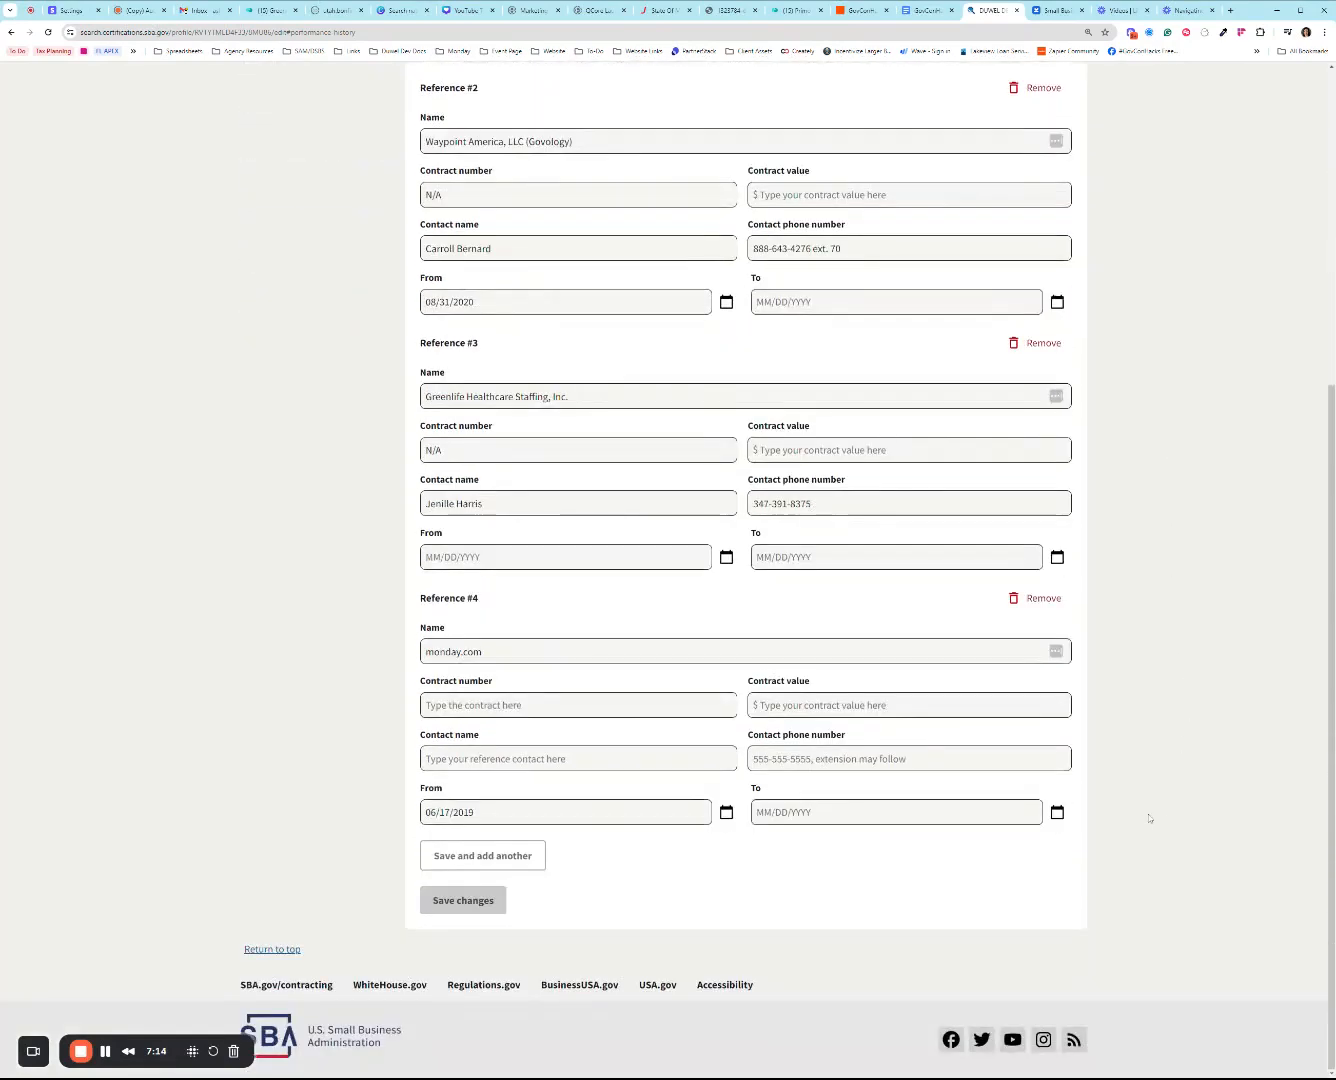
mouse_move(351, 730)
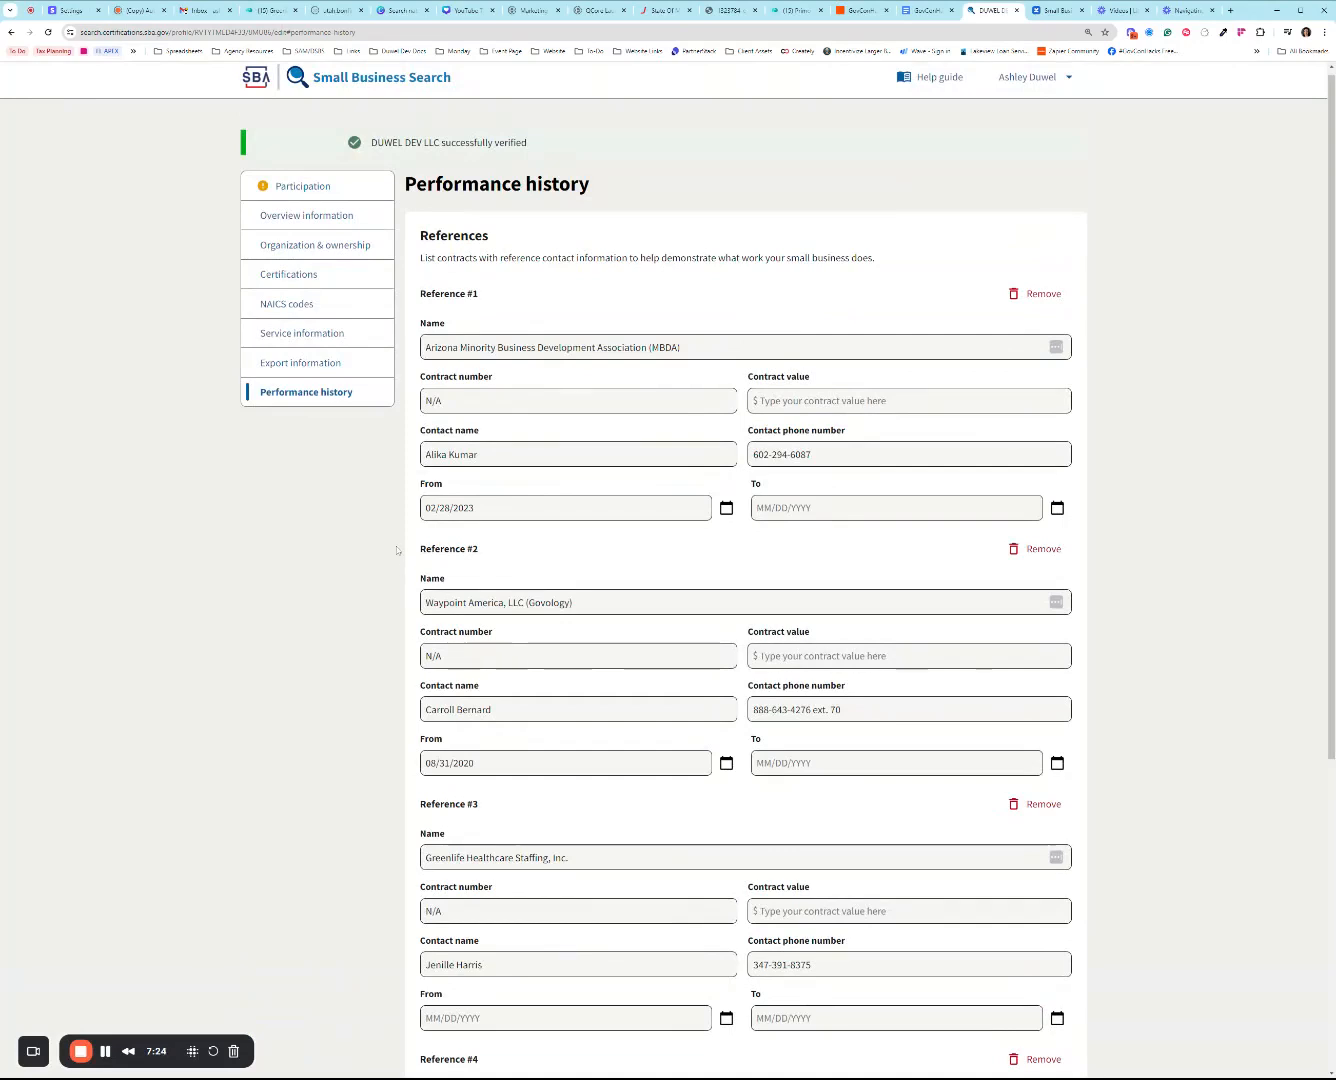
mouse_move(704, 162)
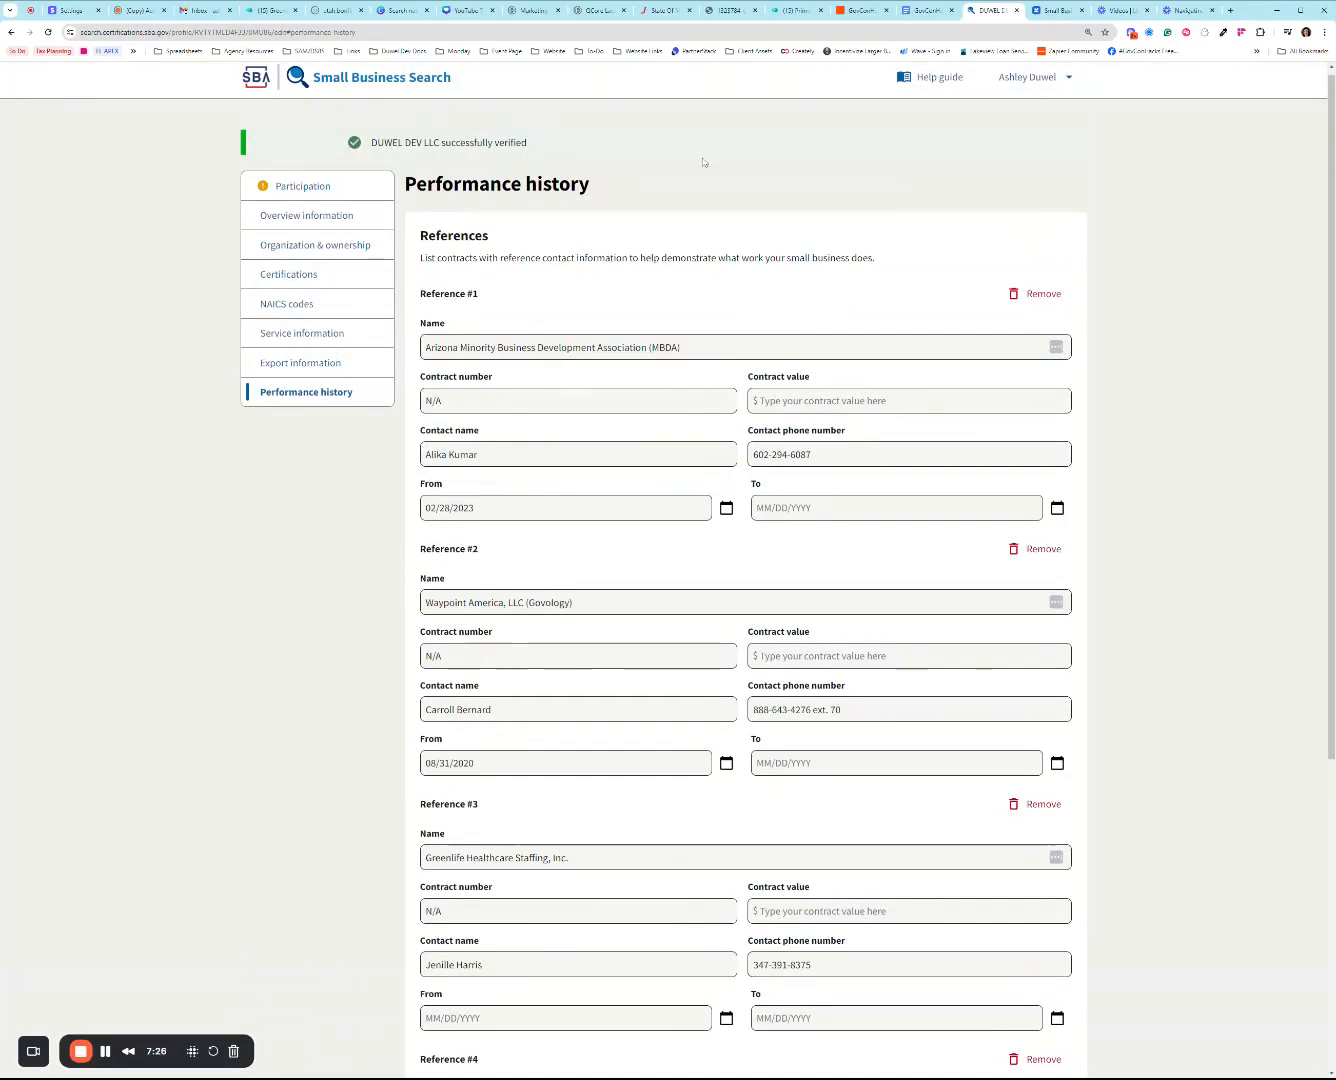
mouse_move(673, 148)
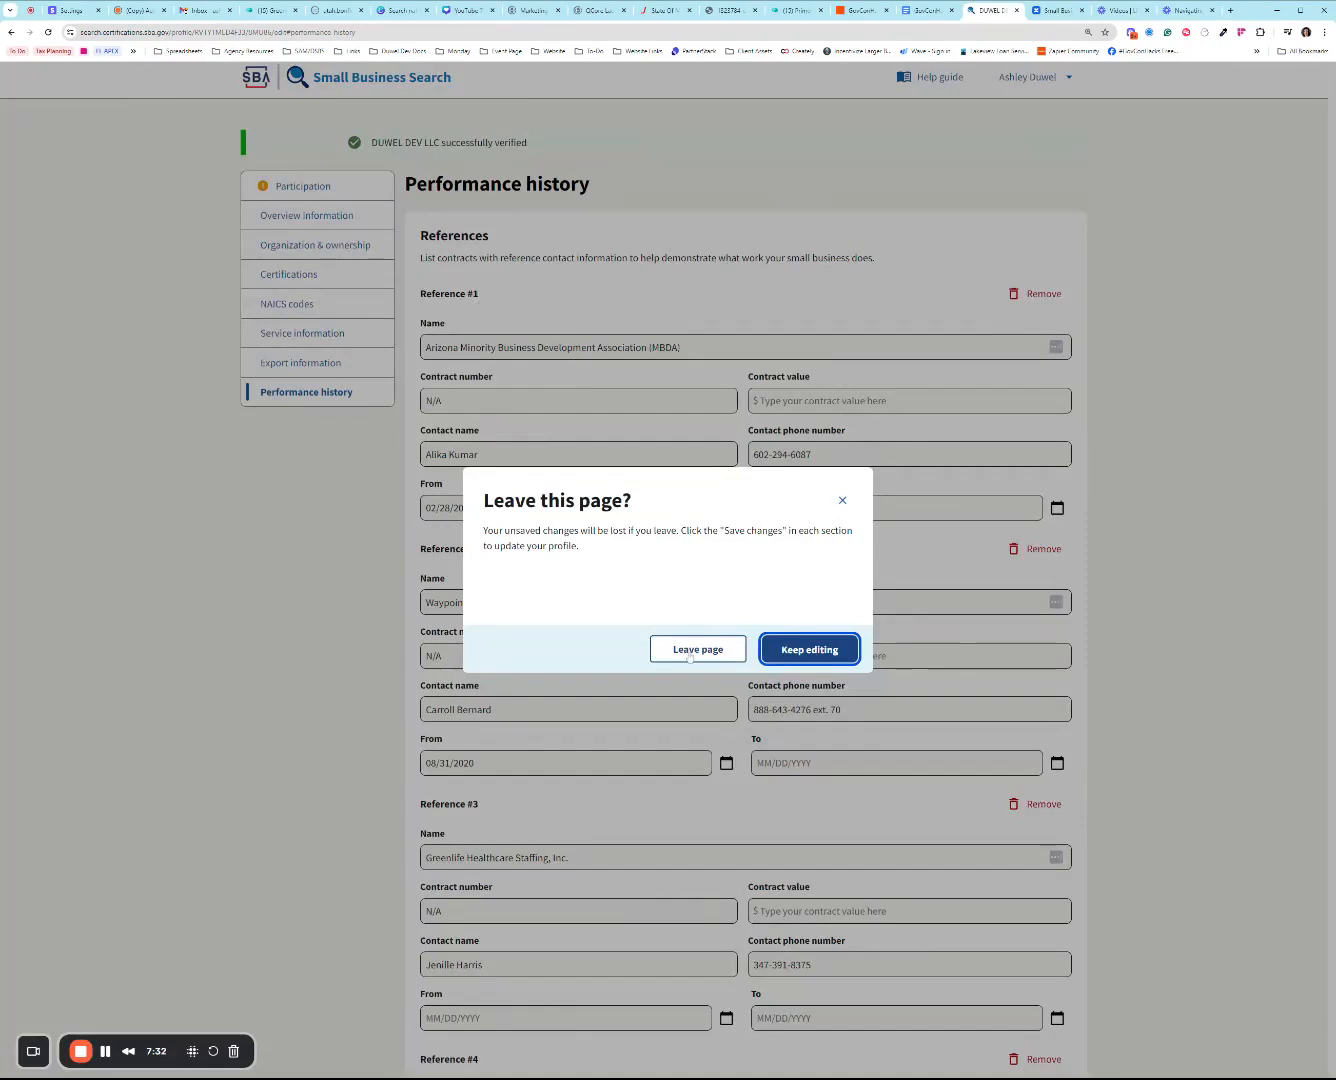
click(698, 649)
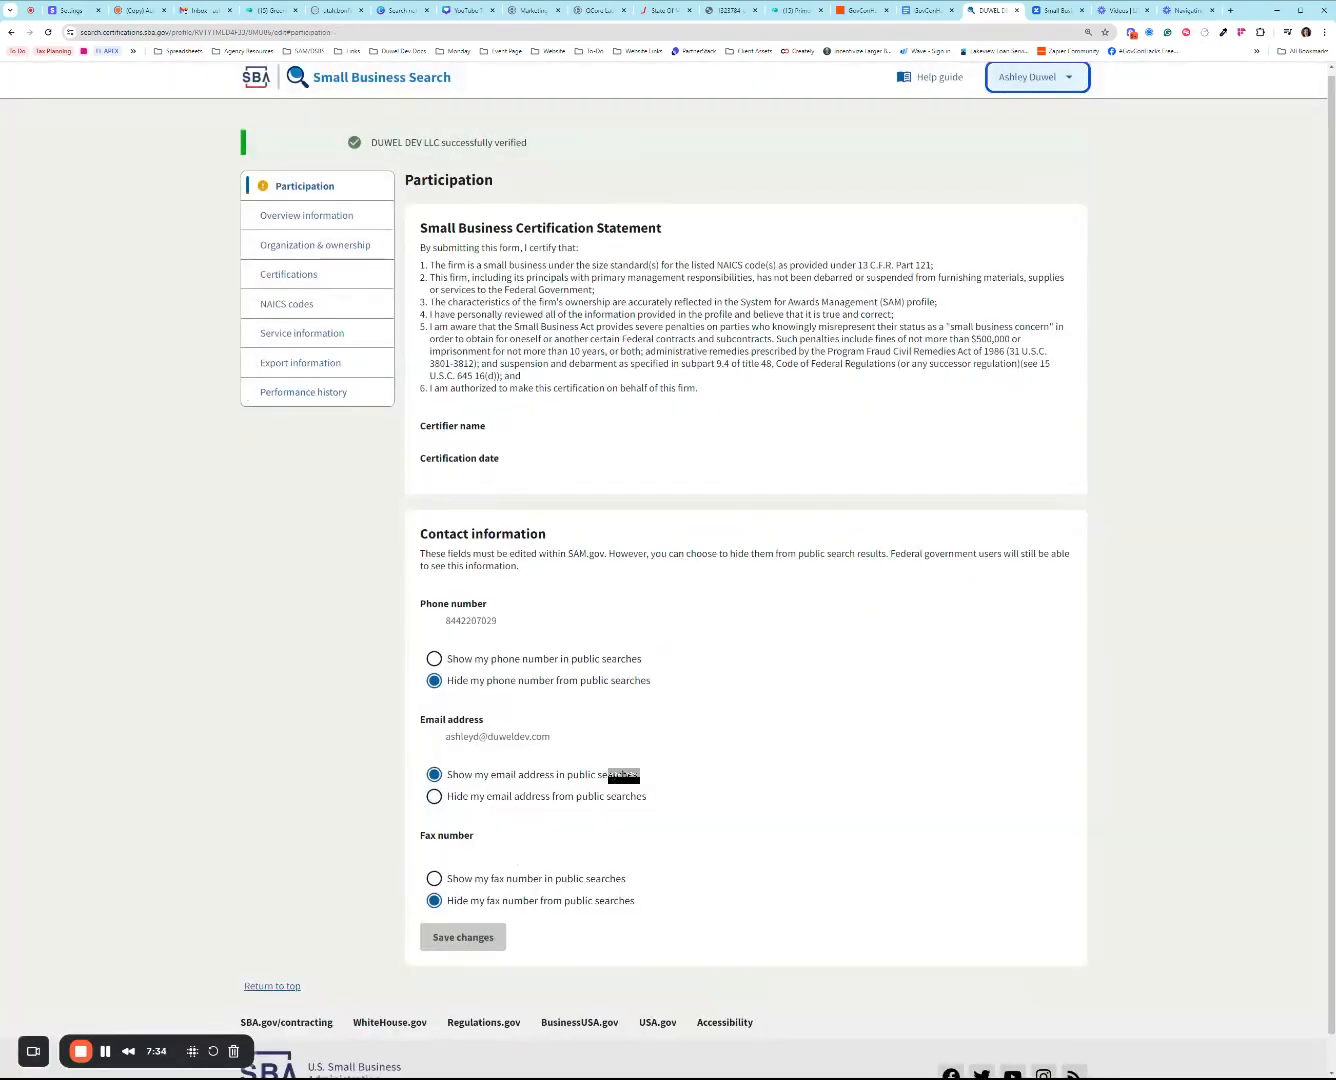